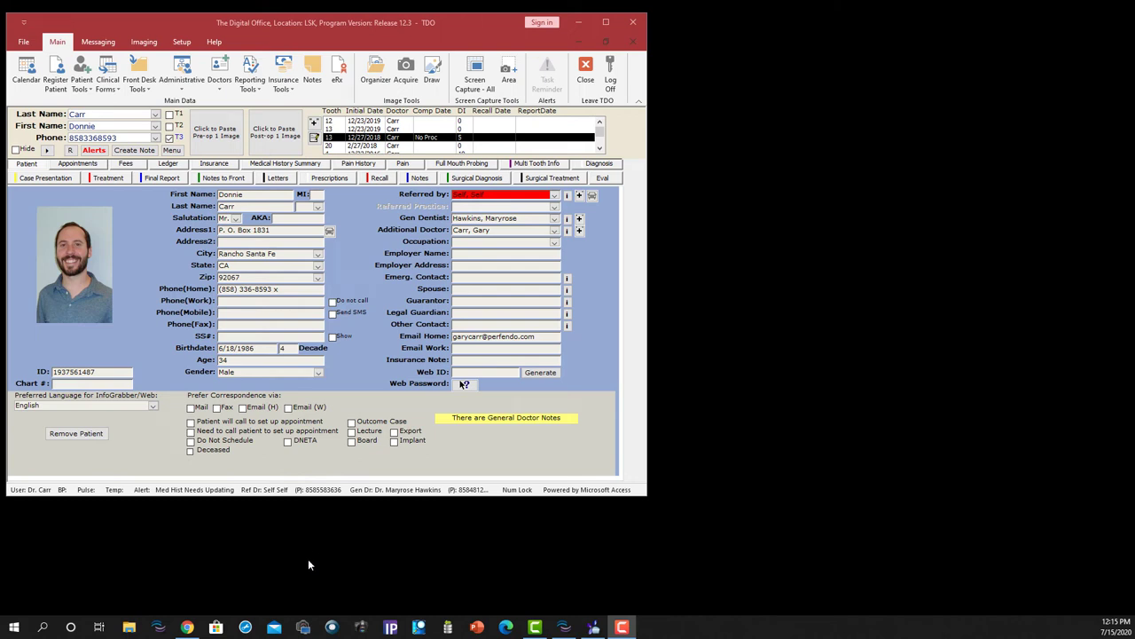
{"action": "mouse_move", "coordinate": [202, 531]}
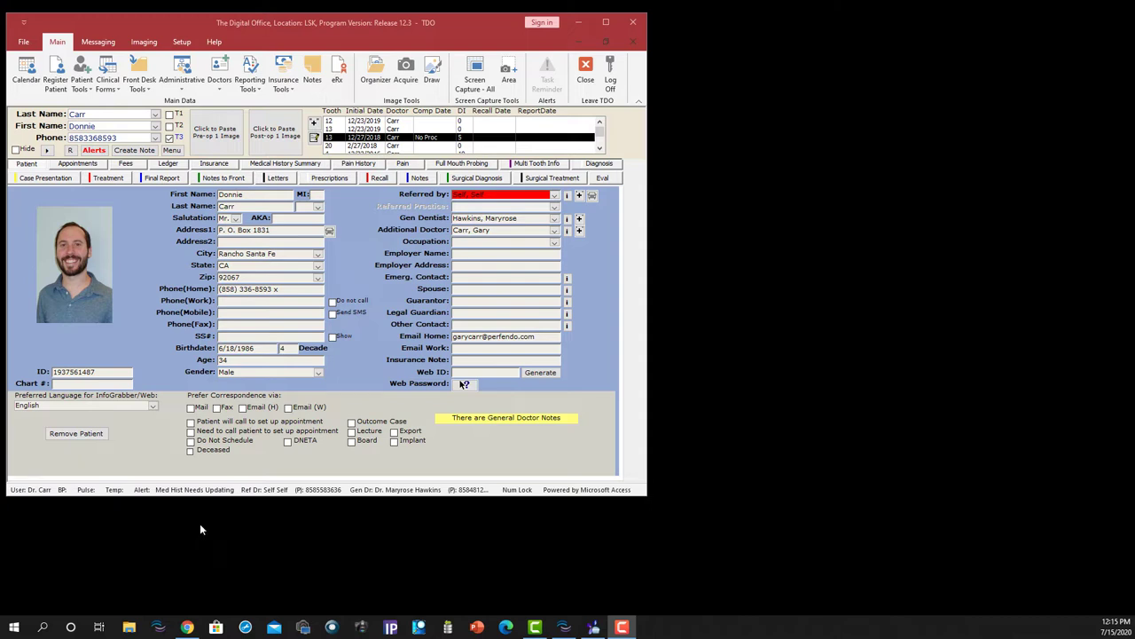
{"action": "mouse_move", "coordinate": [94, 178]}
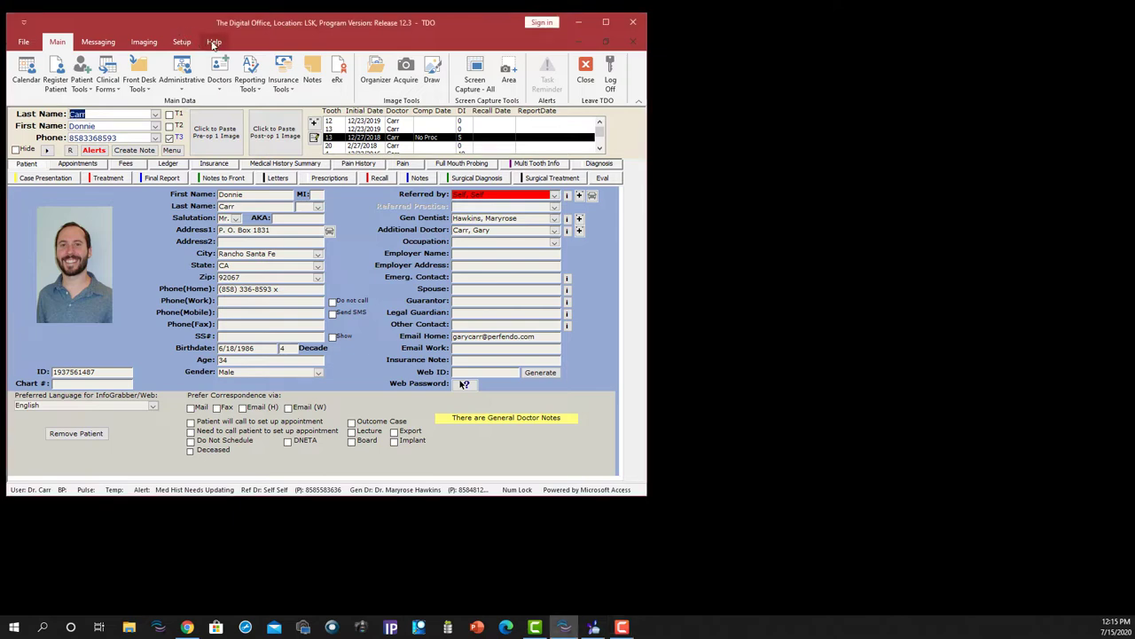
Show TDO's About / Submit Ticket window with version, database and server details
{"action": "left_click", "coordinate": [214, 42]}
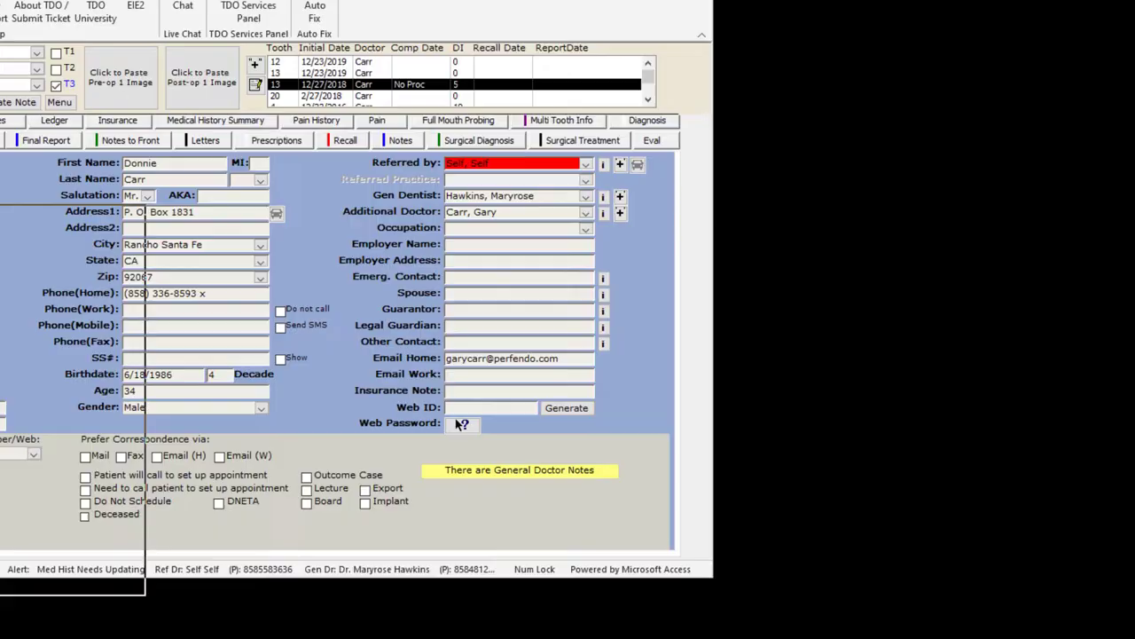
{"action": "left_click", "coordinate": [38, 6]}
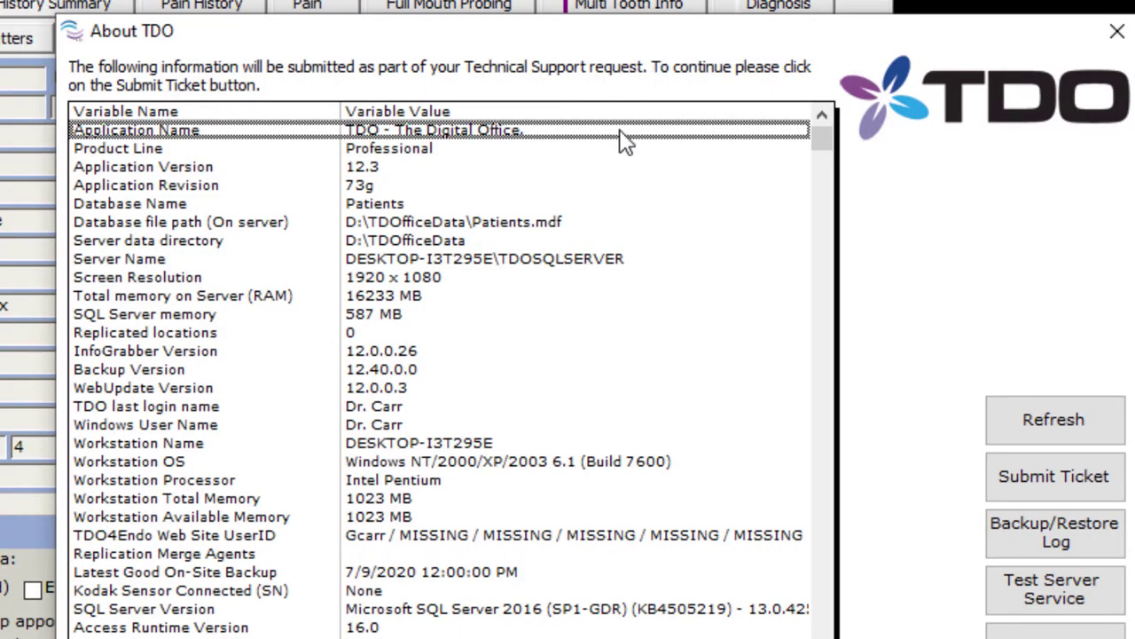
{"action": "mouse_move", "coordinate": [393, 198]}
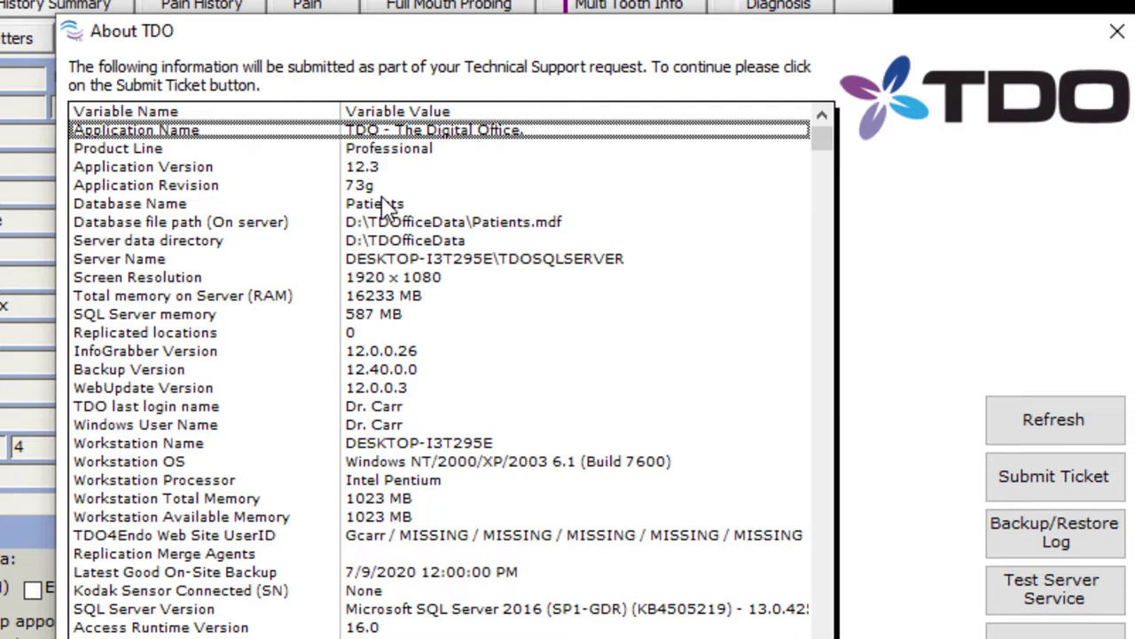
{"action": "mouse_move", "coordinate": [949, 430]}
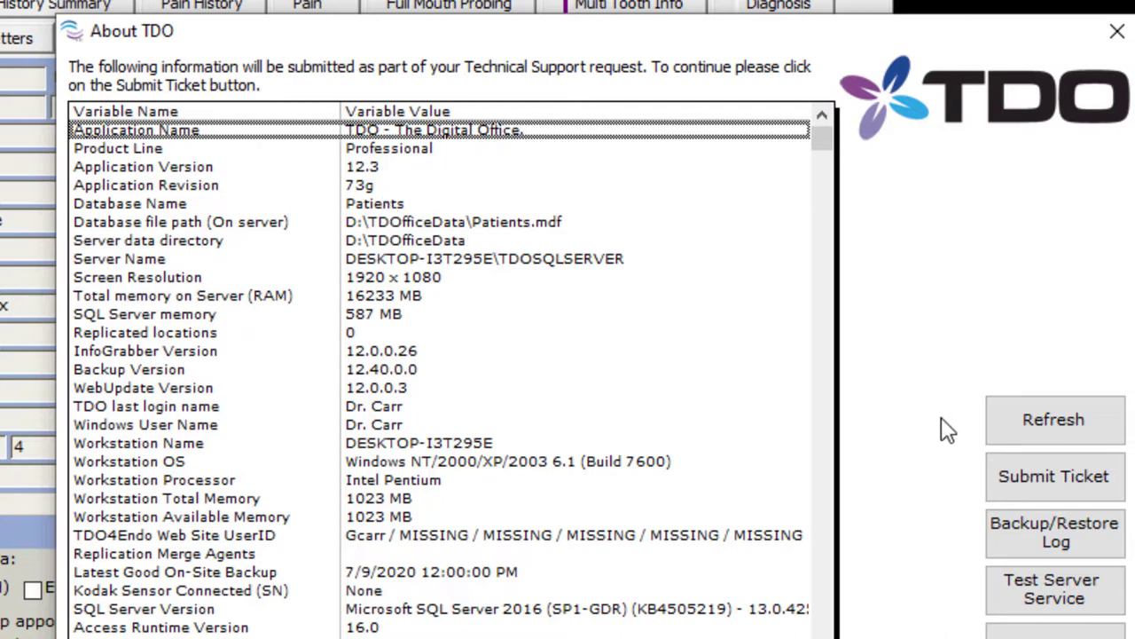
{"action": "mouse_move", "coordinate": [1117, 31]}
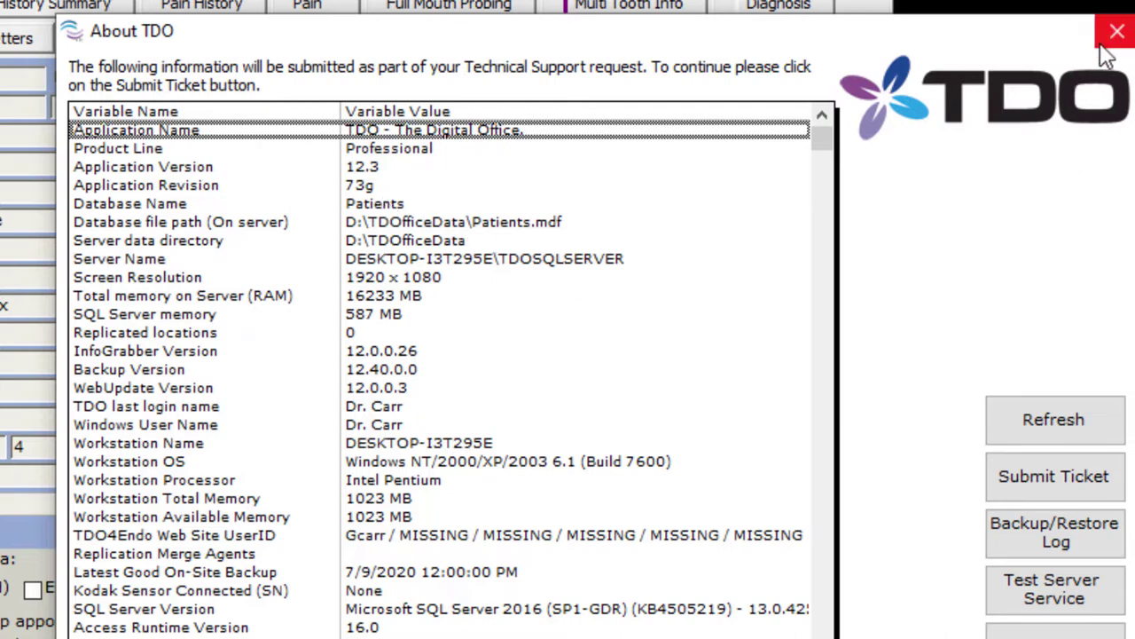
{"action": "mouse_move", "coordinate": [296, 331]}
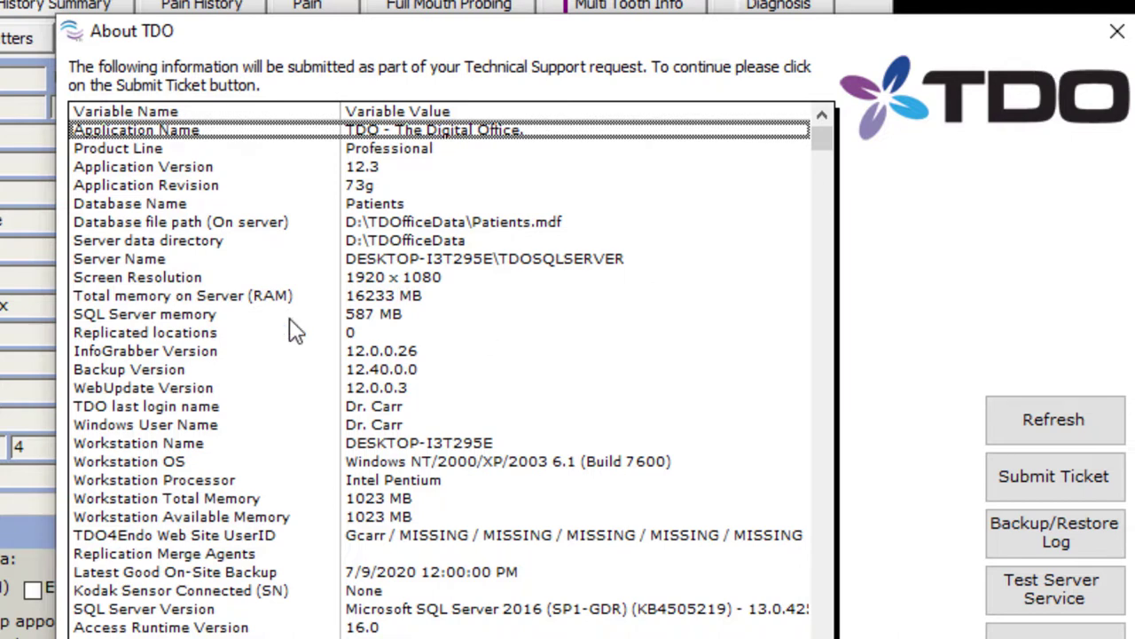
{"action": "mouse_move", "coordinate": [431, 194]}
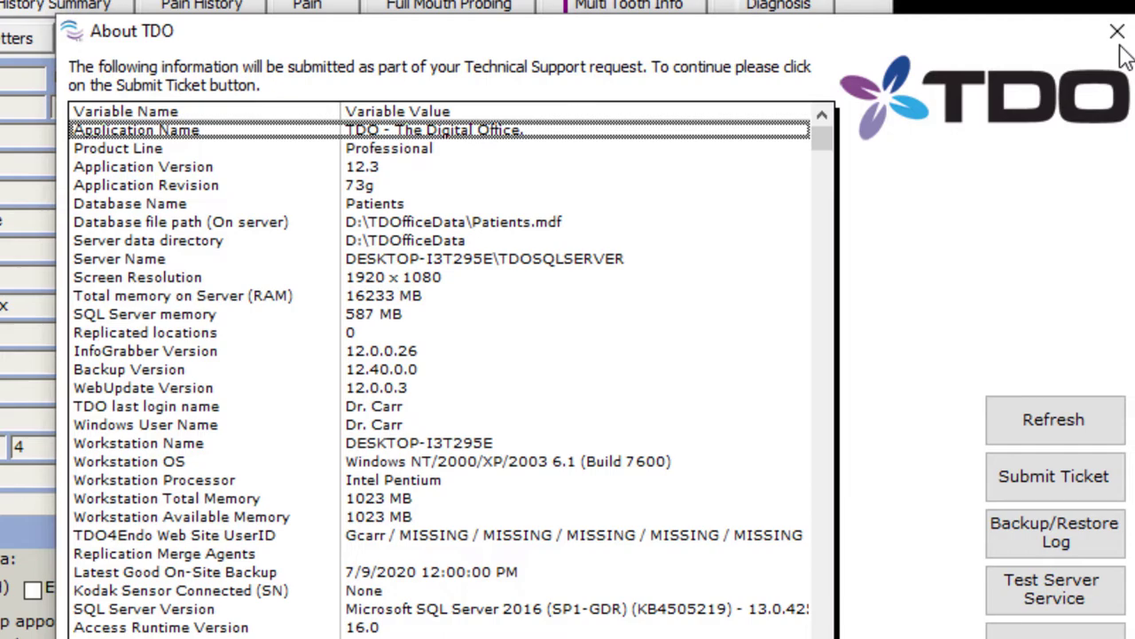
Close About TDO, open the Arrow tutorial library and preview the first bitewing X-ray
{"action": "left_click", "coordinate": [1117, 31]}
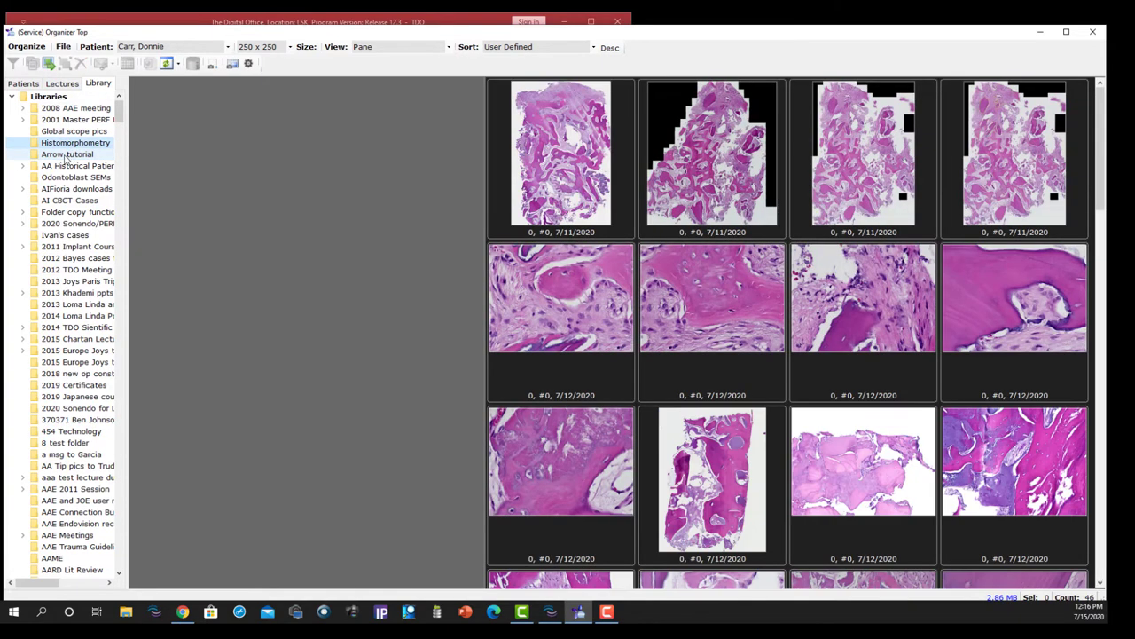
{"action": "left_click", "coordinate": [66, 154]}
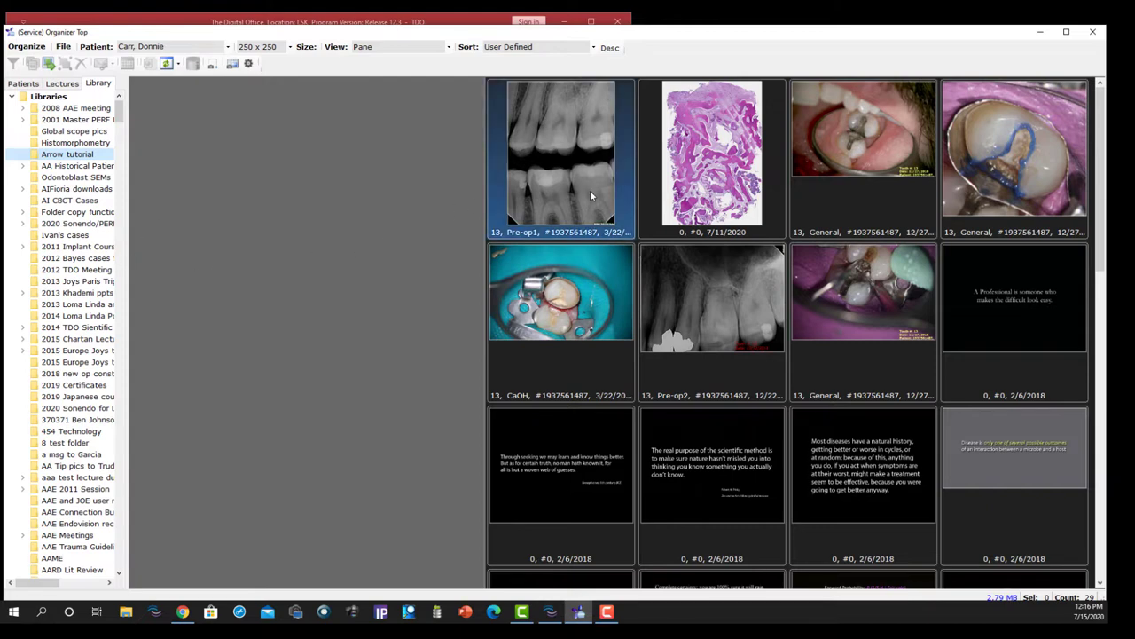
{"action": "left_click", "coordinate": [560, 155]}
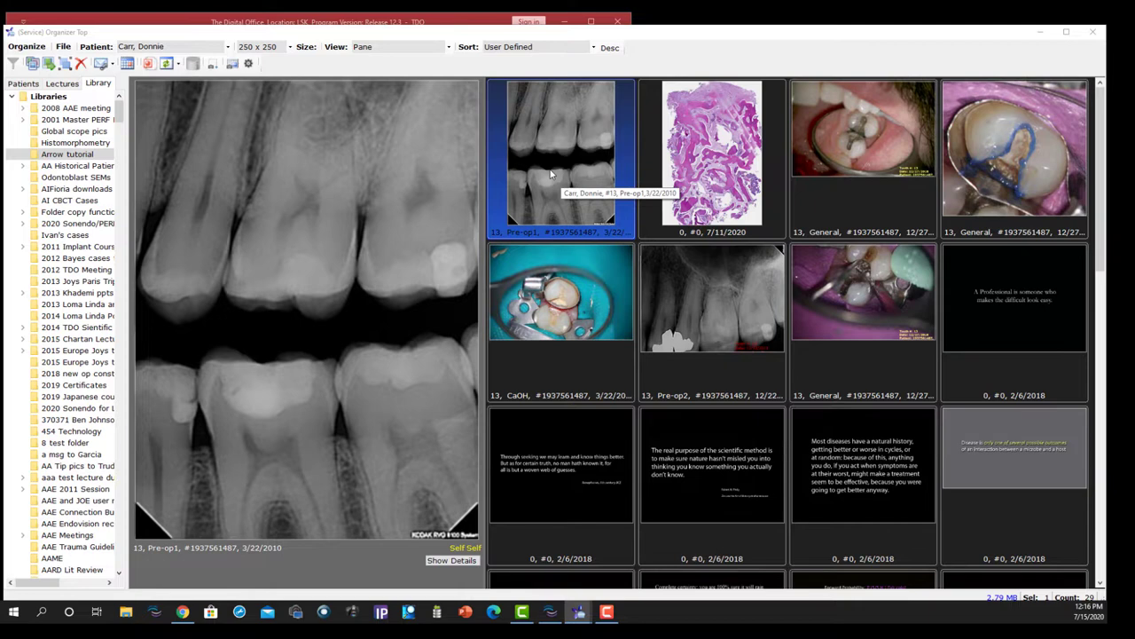
Load the pre-op bitewing radiograph as the left image in the Draw Page editor
{"action": "double_click", "coordinate": [560, 150]}
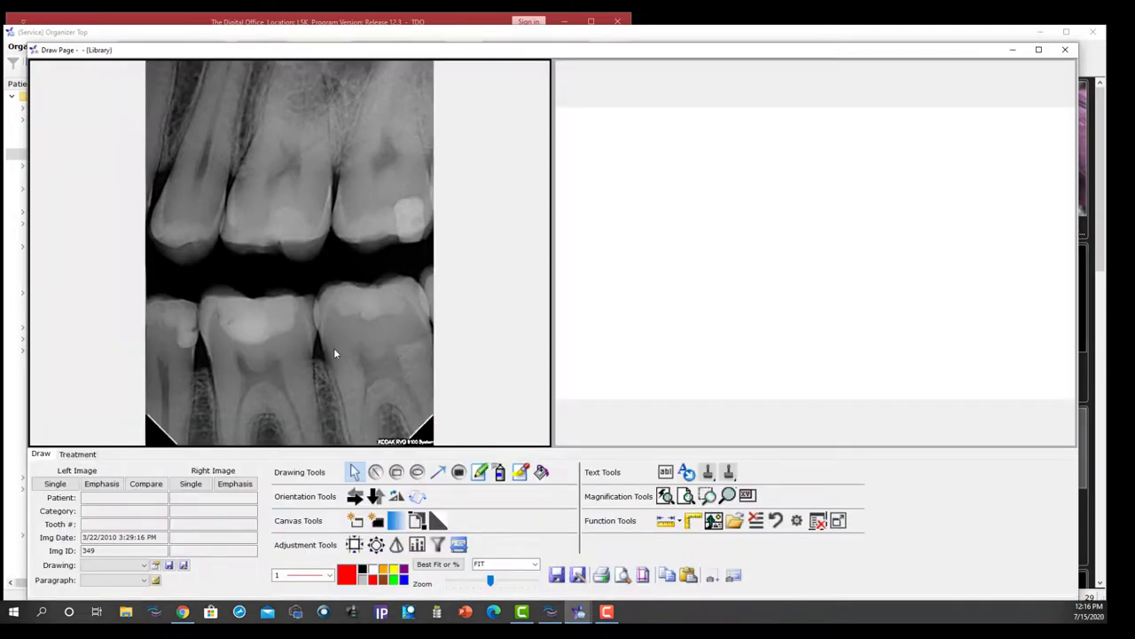
{"action": "mouse_move", "coordinate": [315, 339]}
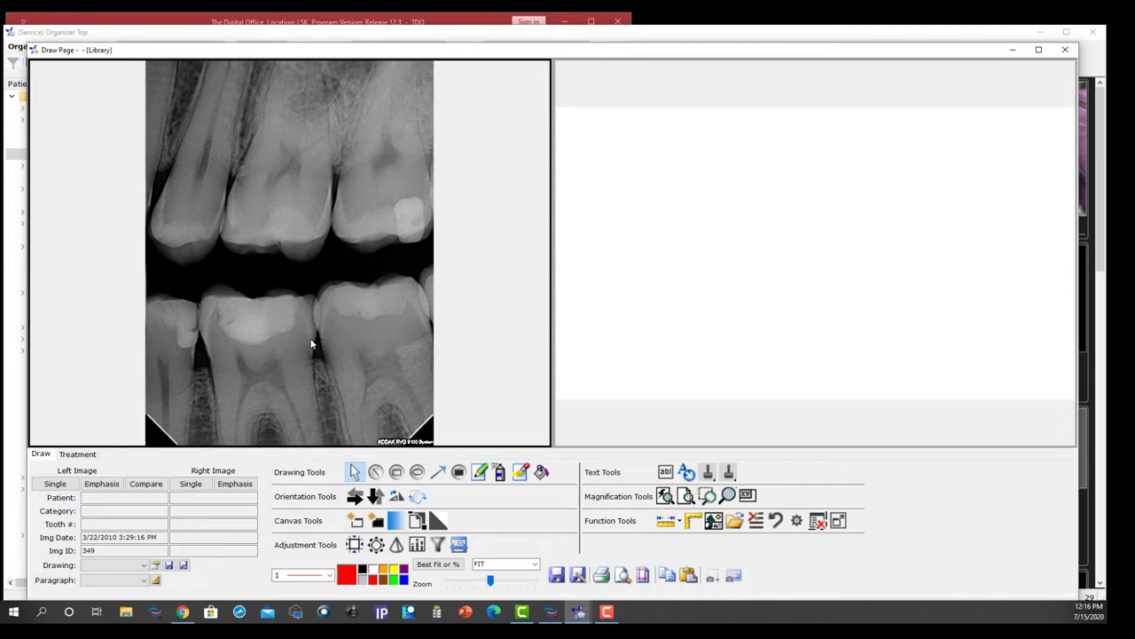
{"action": "mouse_move", "coordinate": [311, 348]}
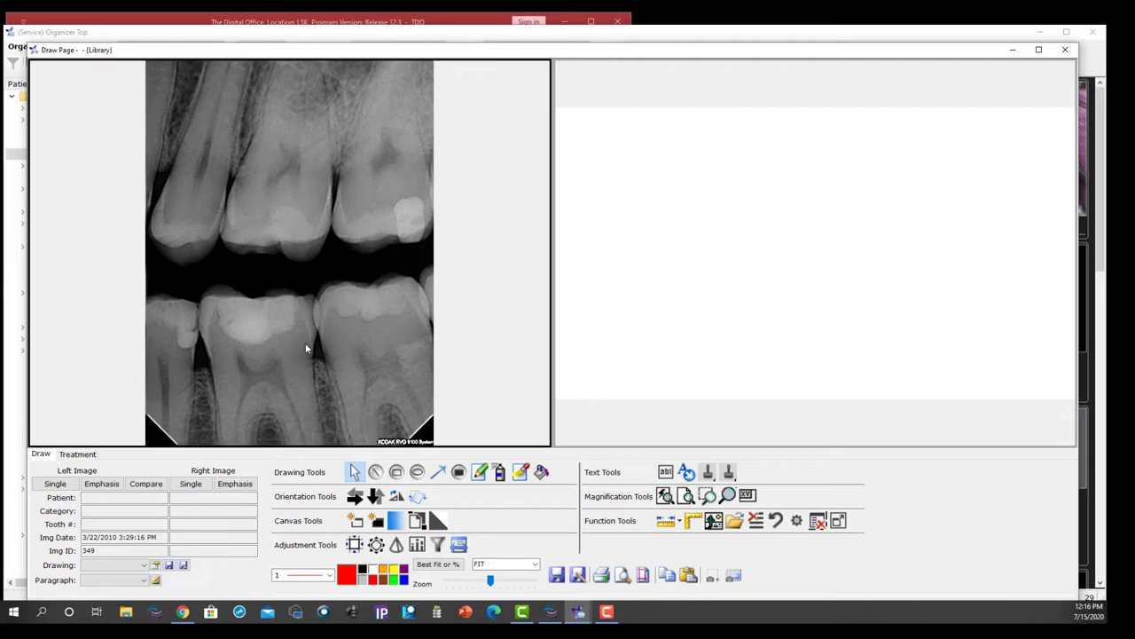
{"action": "mouse_move", "coordinate": [298, 337]}
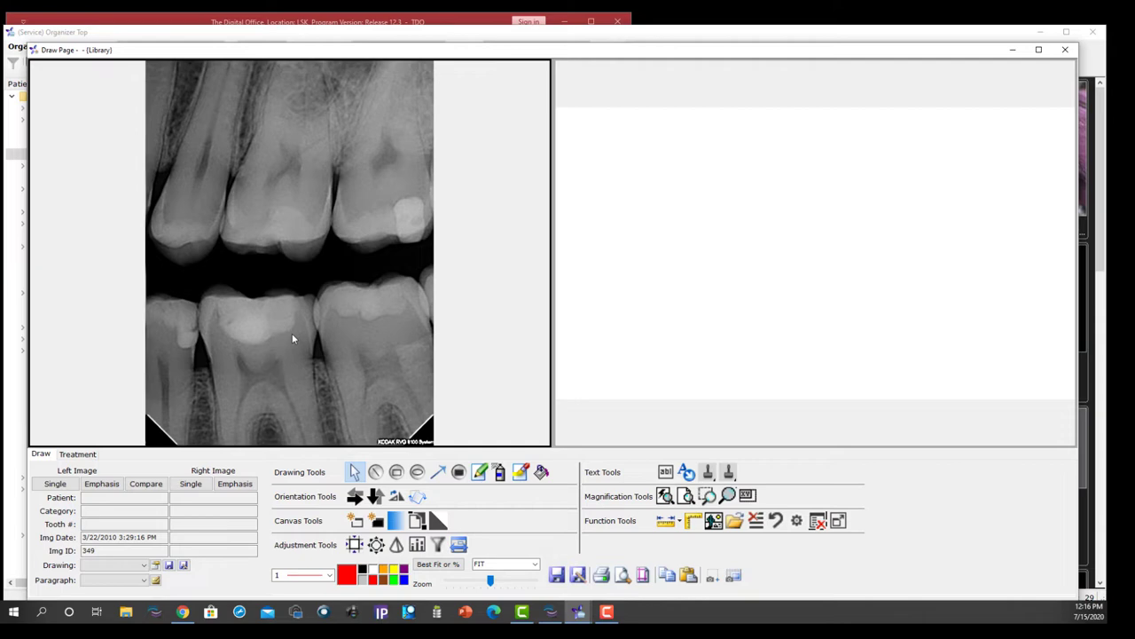
{"action": "mouse_move", "coordinate": [582, 476]}
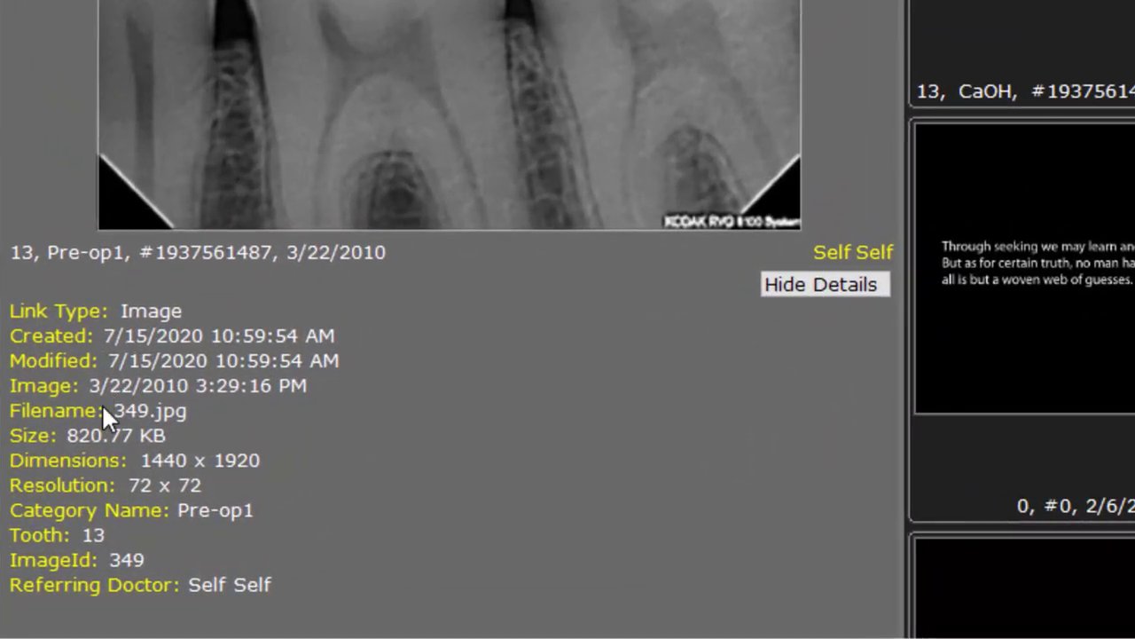
{"action": "mouse_move", "coordinate": [95, 459]}
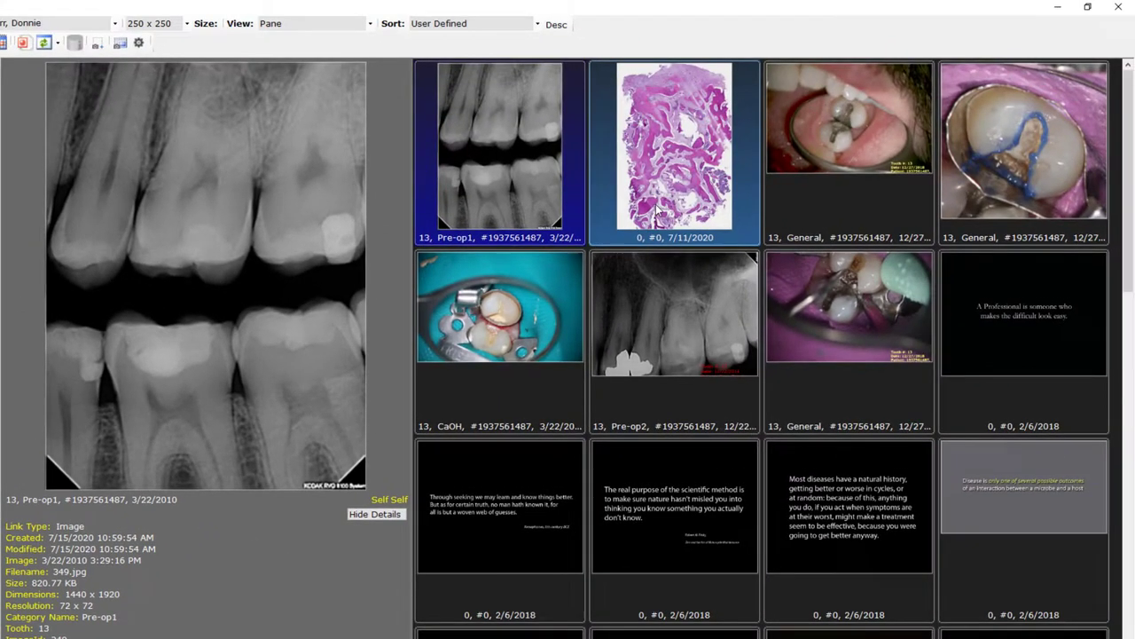
Preview the histology slide's file details, then return to the bitewing X-ray's details
{"action": "left_click", "coordinate": [673, 146]}
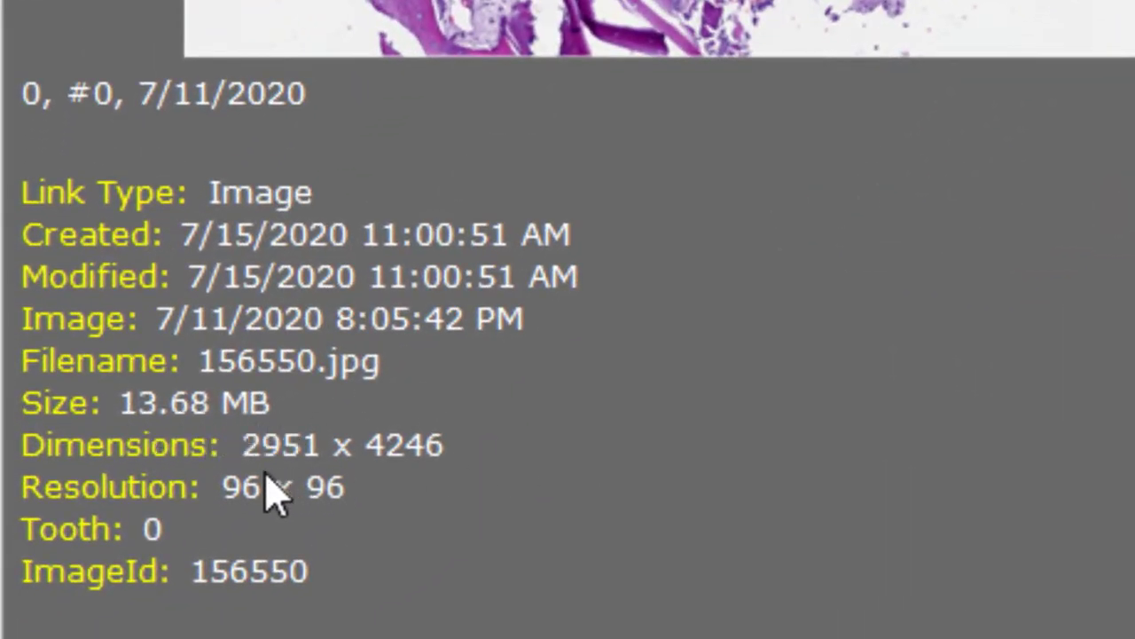
{"action": "mouse_move", "coordinate": [435, 483]}
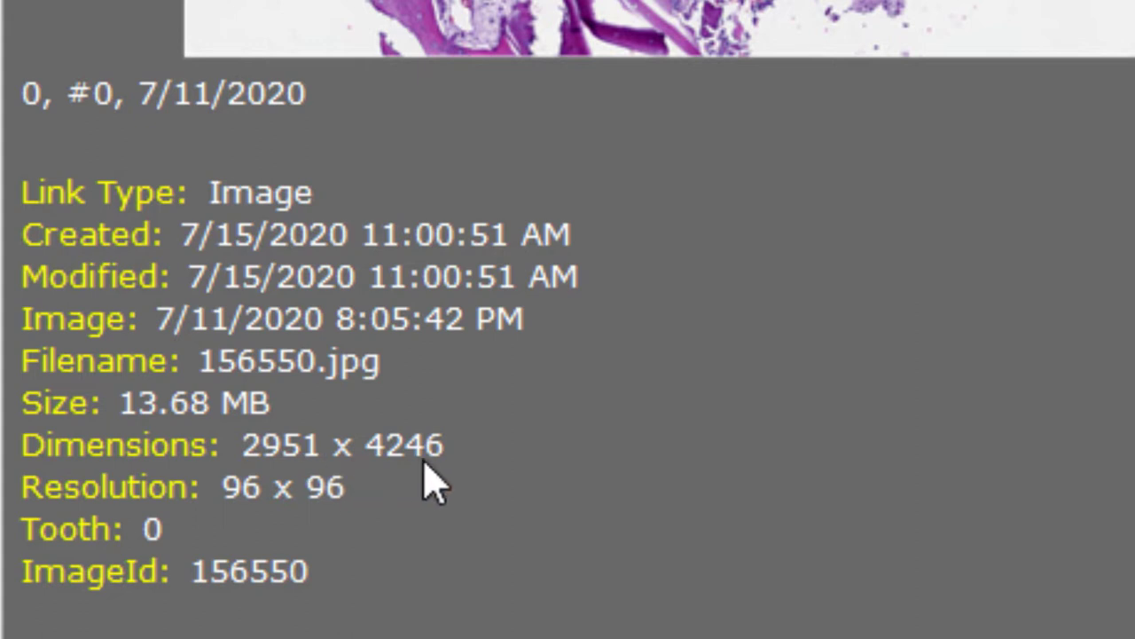
{"action": "mouse_move", "coordinate": [878, 133]}
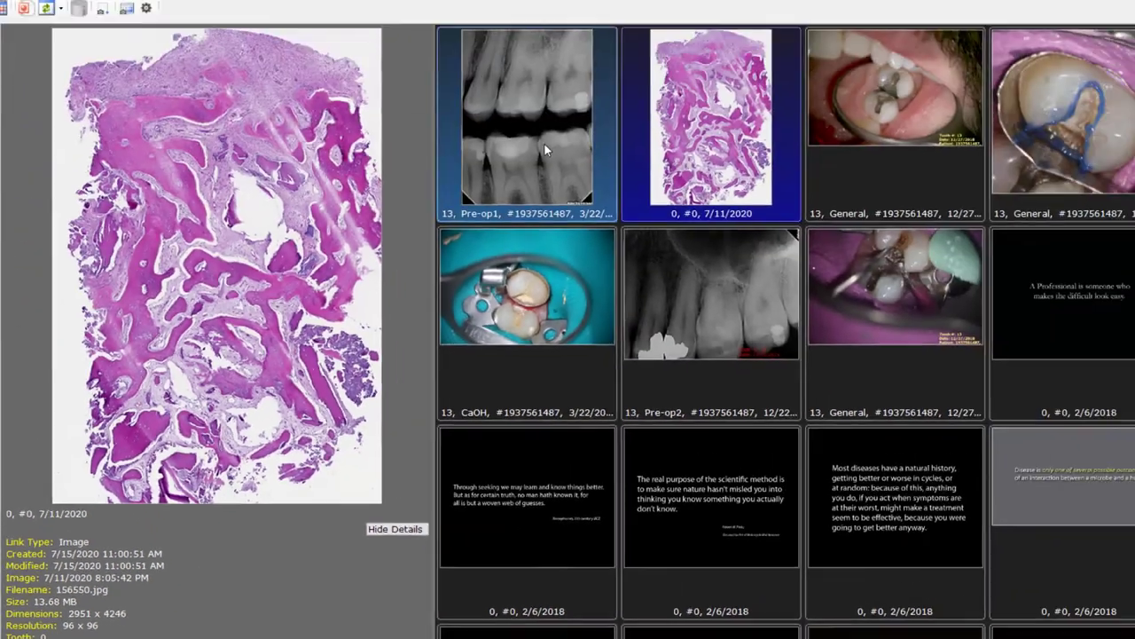
{"action": "left_click", "coordinate": [527, 122]}
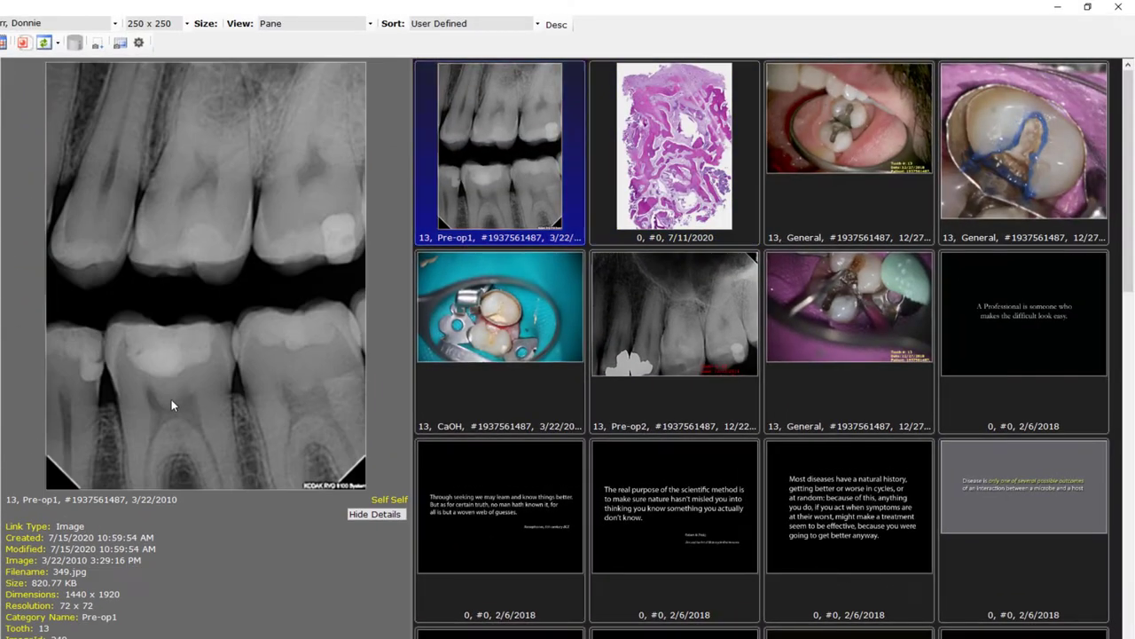
{"action": "mouse_move", "coordinate": [228, 348]}
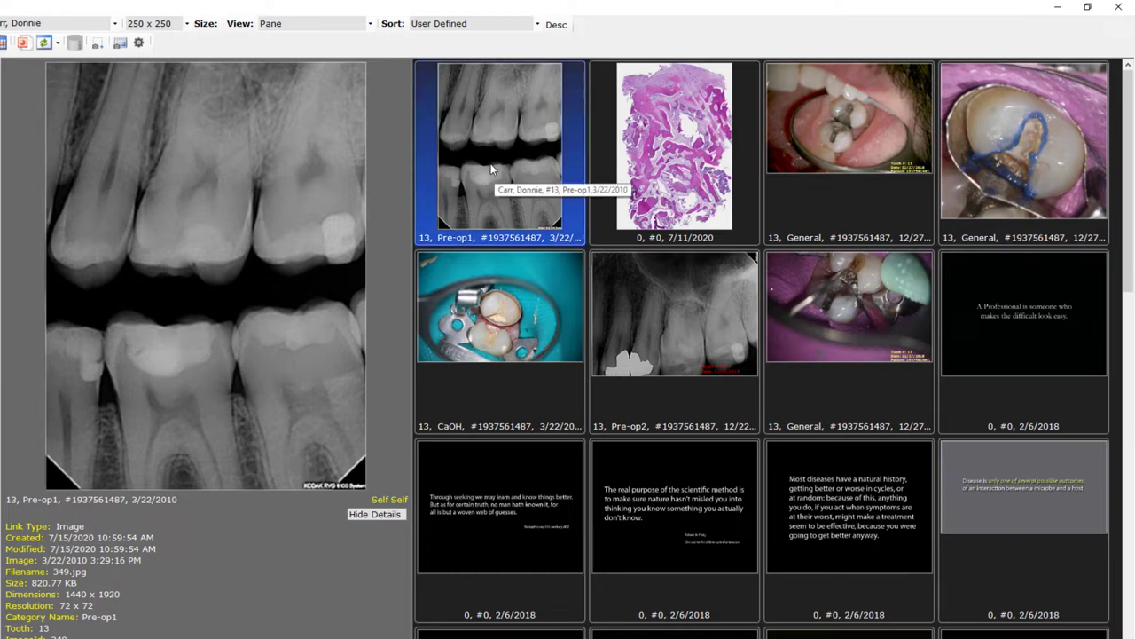
{"action": "double_click", "coordinate": [499, 146]}
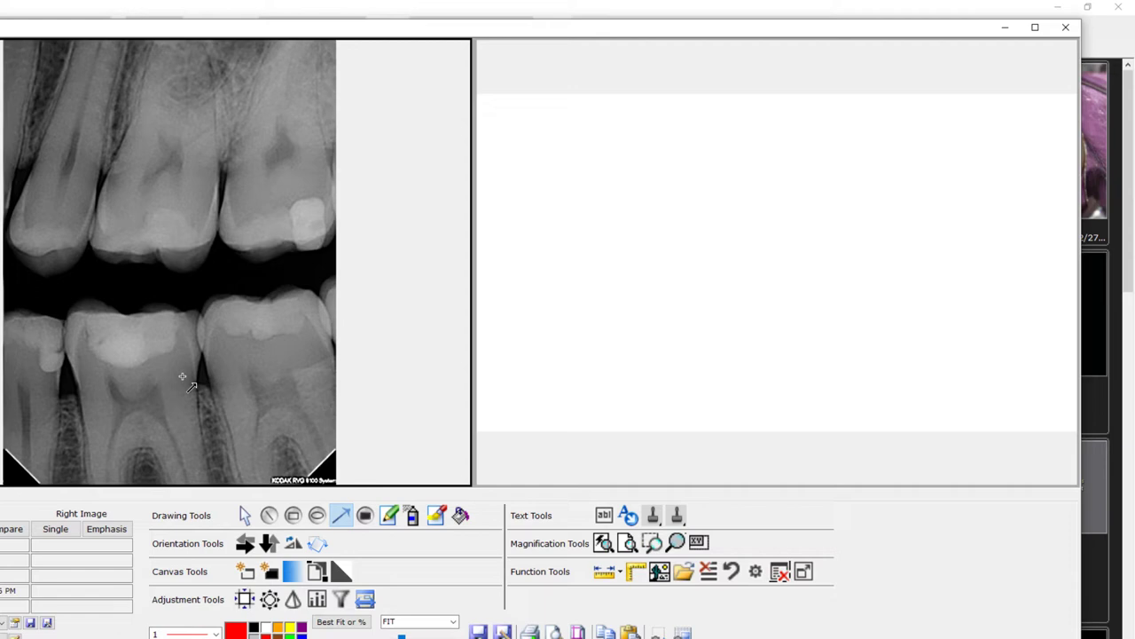
{"action": "mouse_move", "coordinate": [444, 544]}
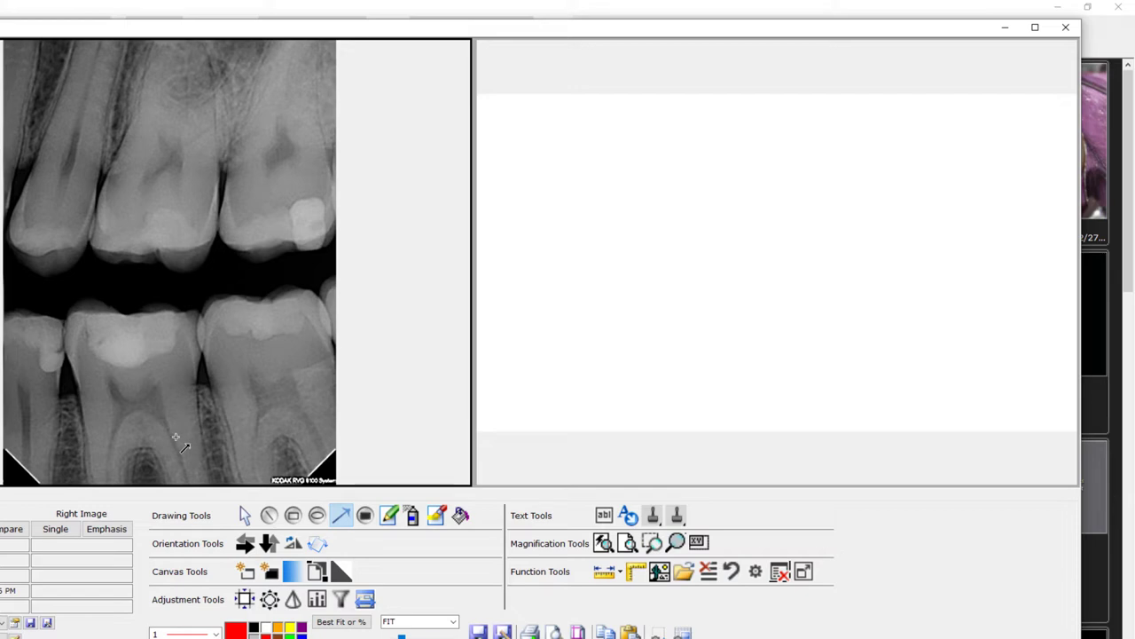
{"action": "mouse_move", "coordinate": [199, 433]}
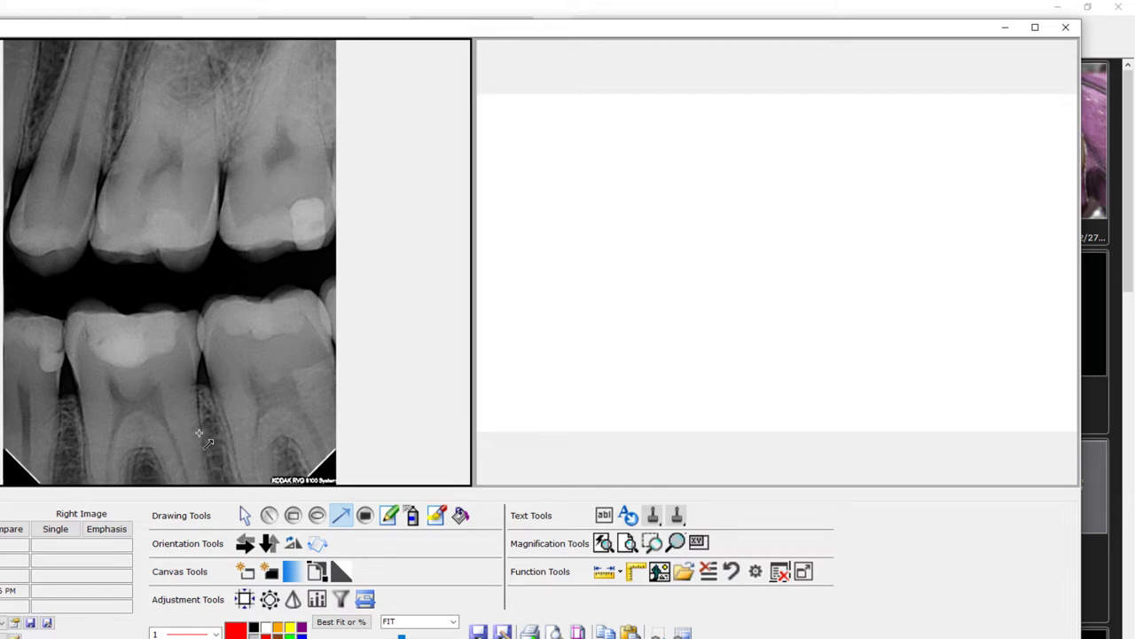
{"action": "mouse_move", "coordinate": [217, 434]}
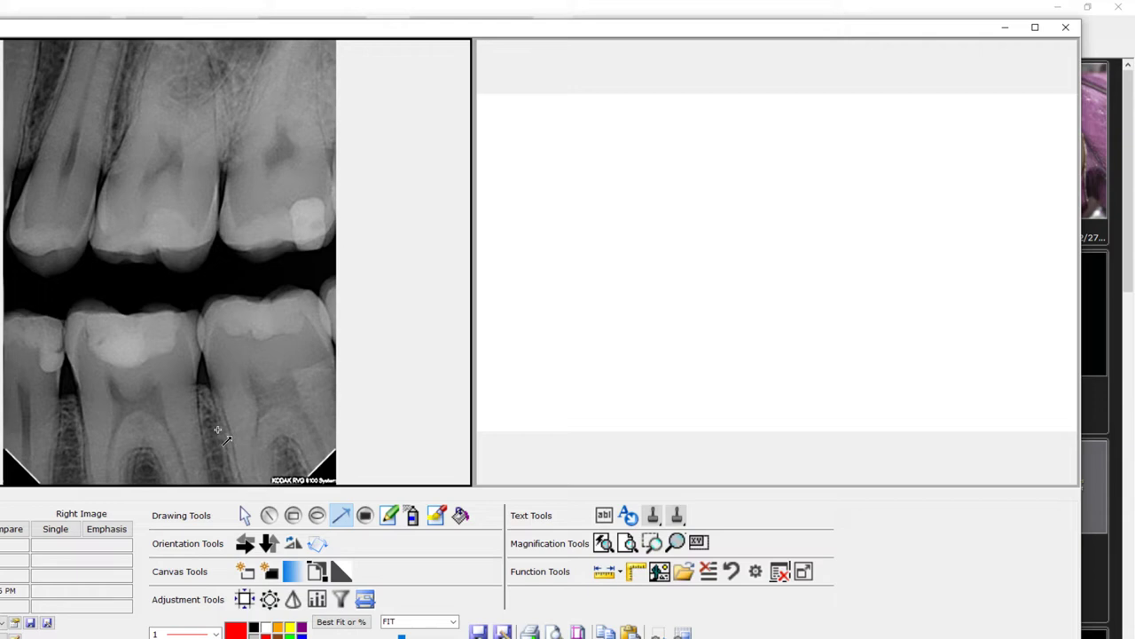
{"action": "mouse_move", "coordinate": [197, 404]}
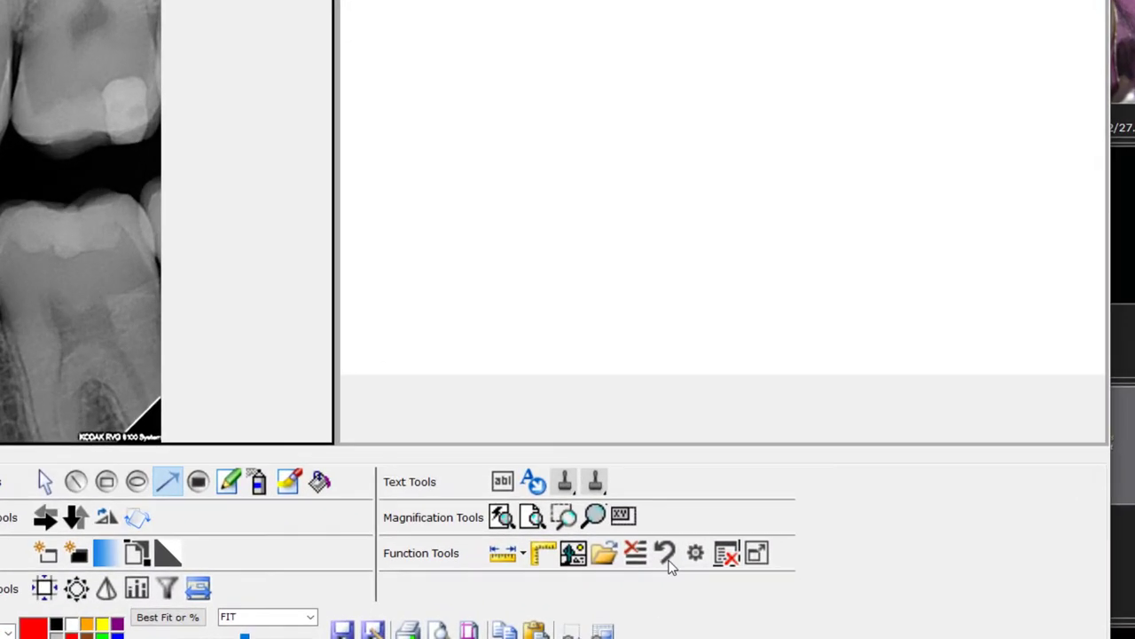
{"action": "left_click", "coordinate": [696, 553]}
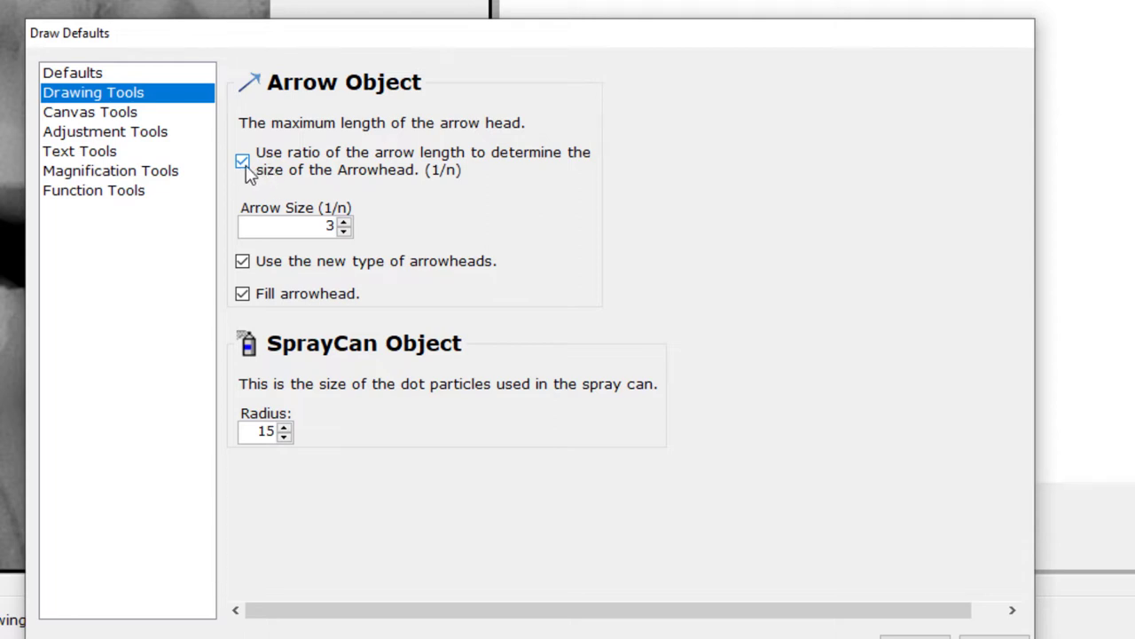
{"action": "left_click", "coordinate": [242, 161]}
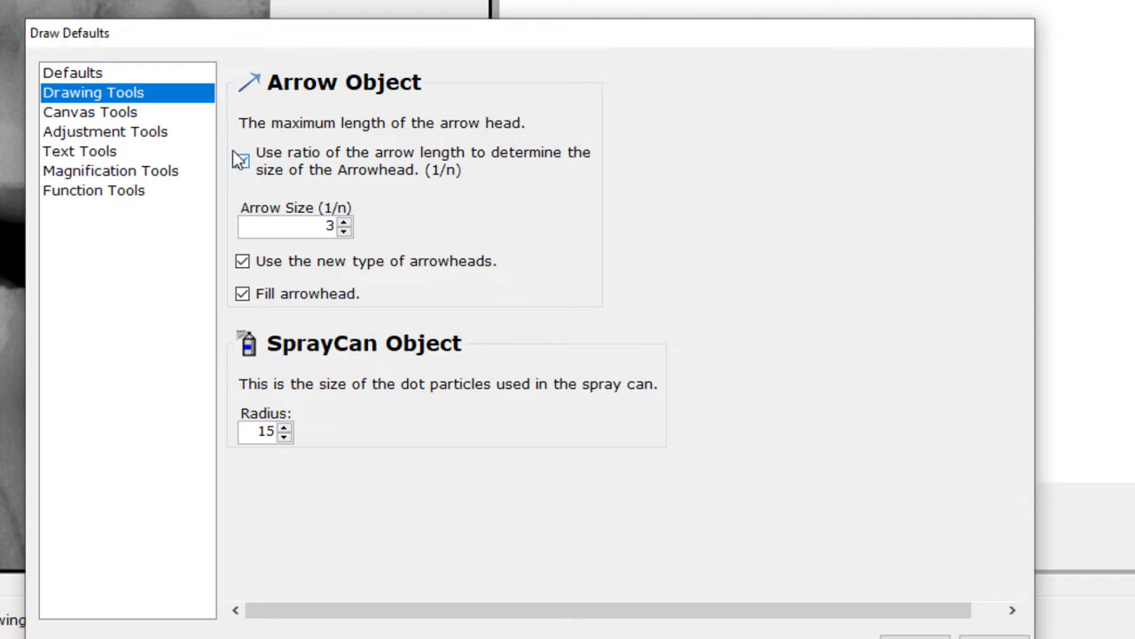
{"action": "left_click", "coordinate": [242, 161]}
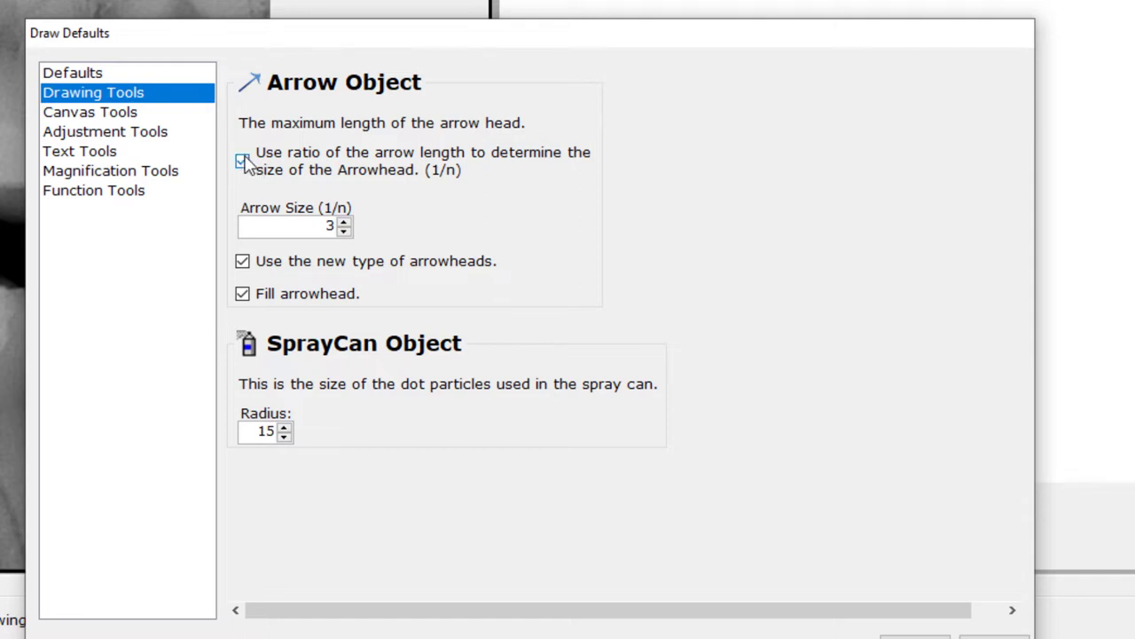
{"action": "left_click", "coordinate": [242, 160]}
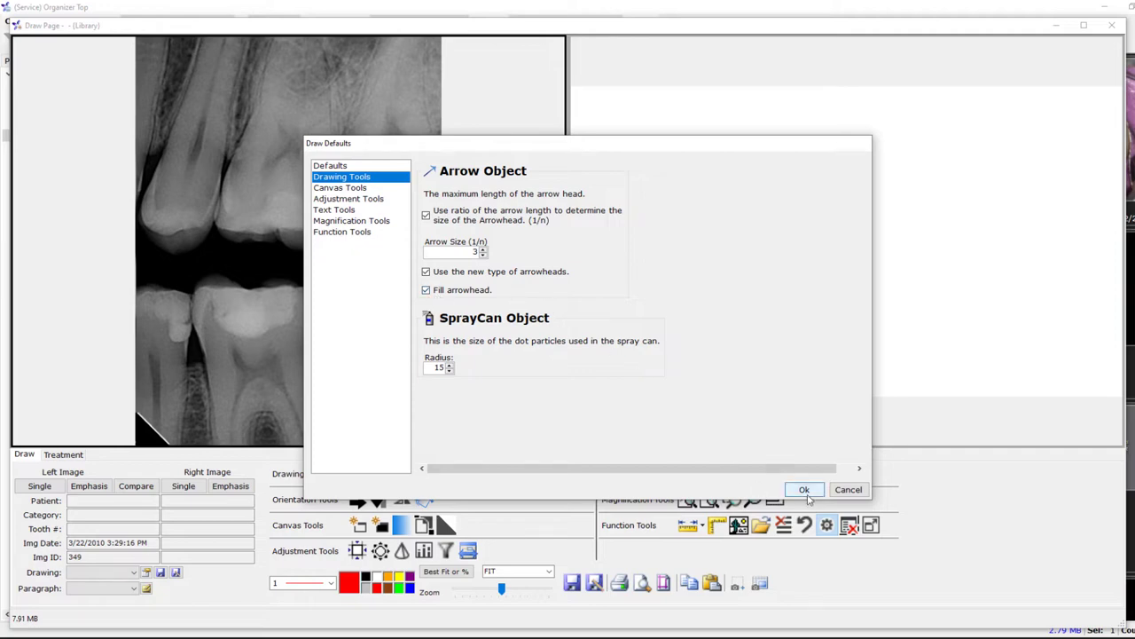
{"action": "mouse_move", "coordinate": [461, 275]}
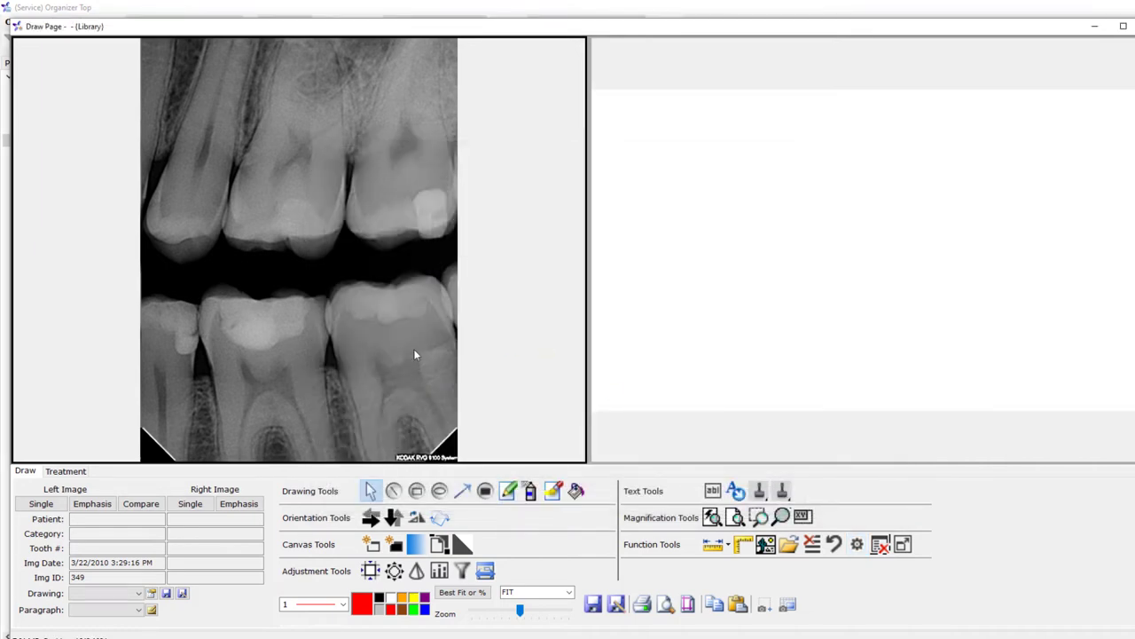
{"action": "mouse_move", "coordinate": [463, 491]}
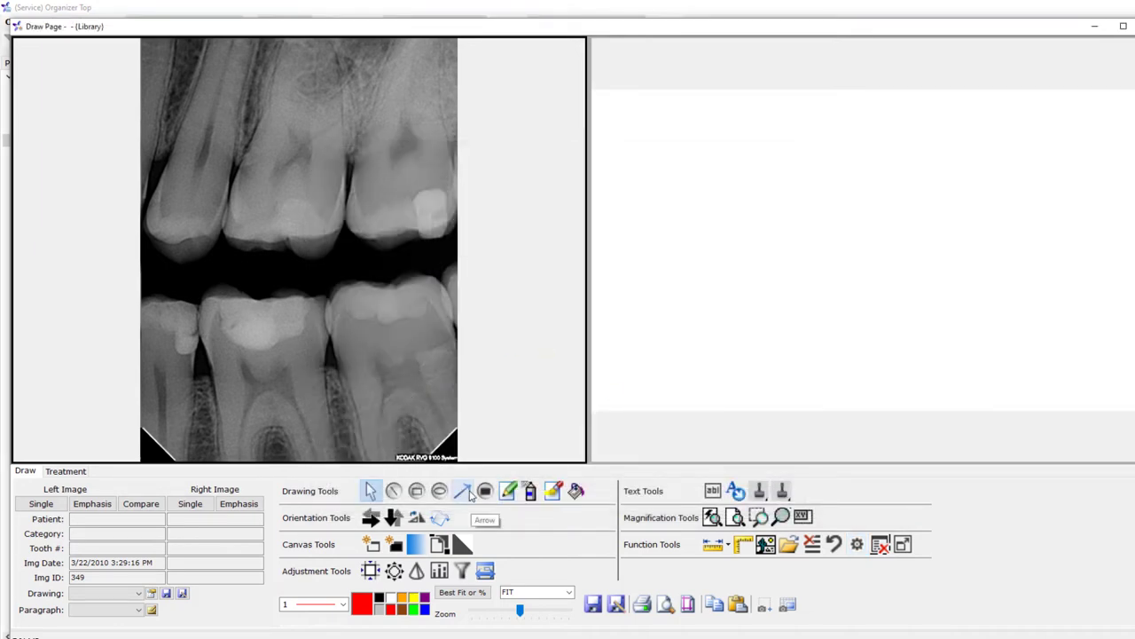
Draw two yellow arrows at line width 10 pointing at the lower left tooth
{"action": "left_click", "coordinate": [343, 604]}
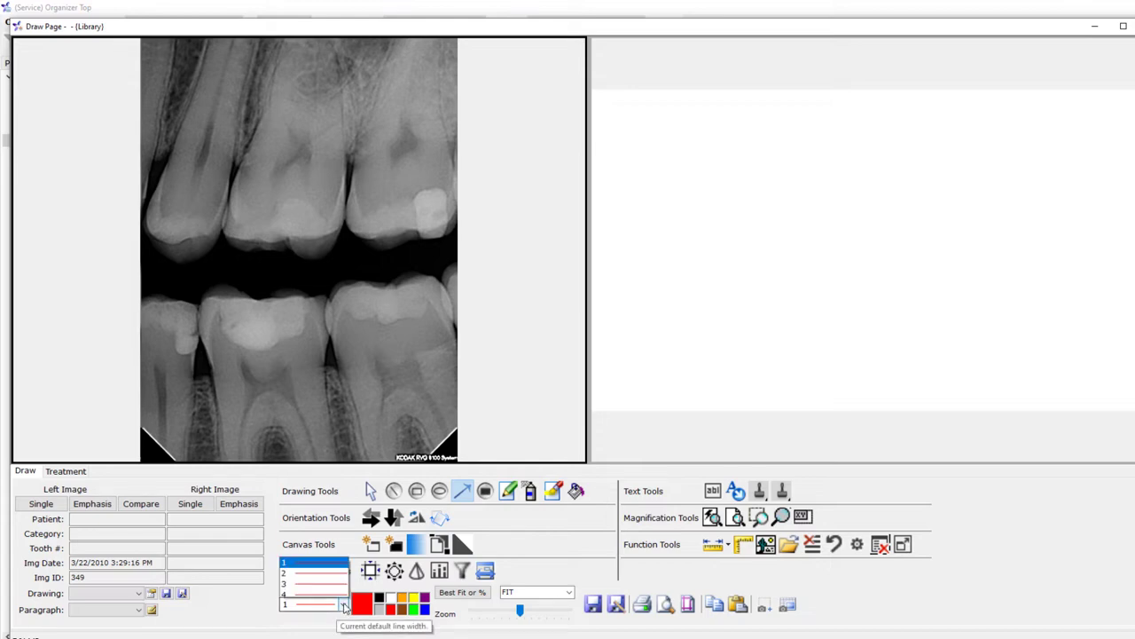
{"action": "left_click", "coordinate": [342, 604]}
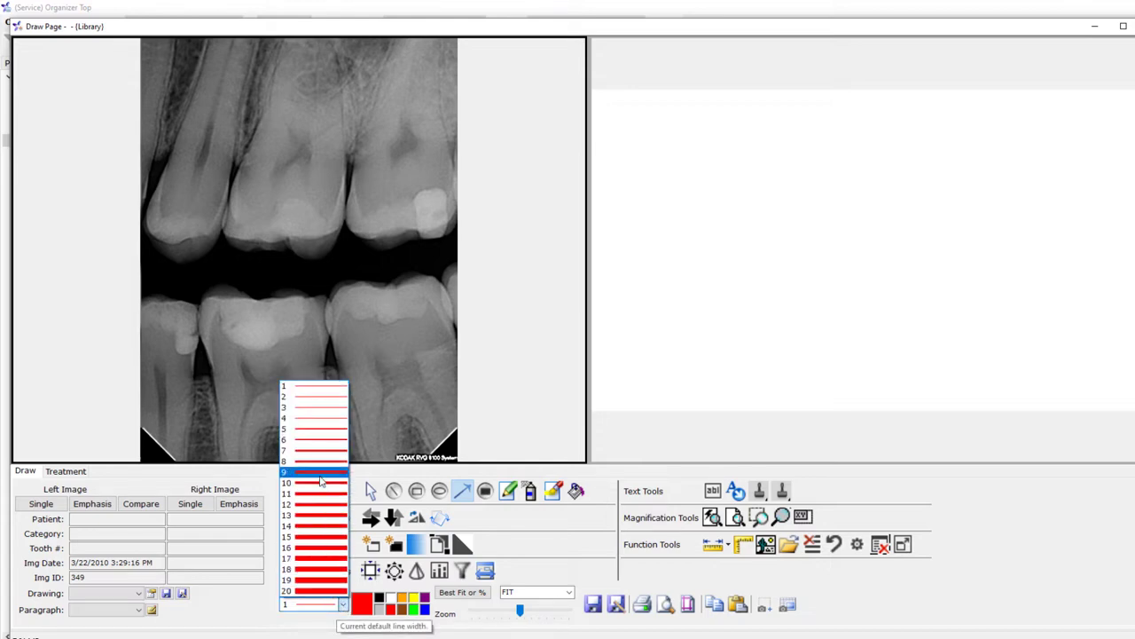
{"action": "left_click", "coordinate": [320, 482]}
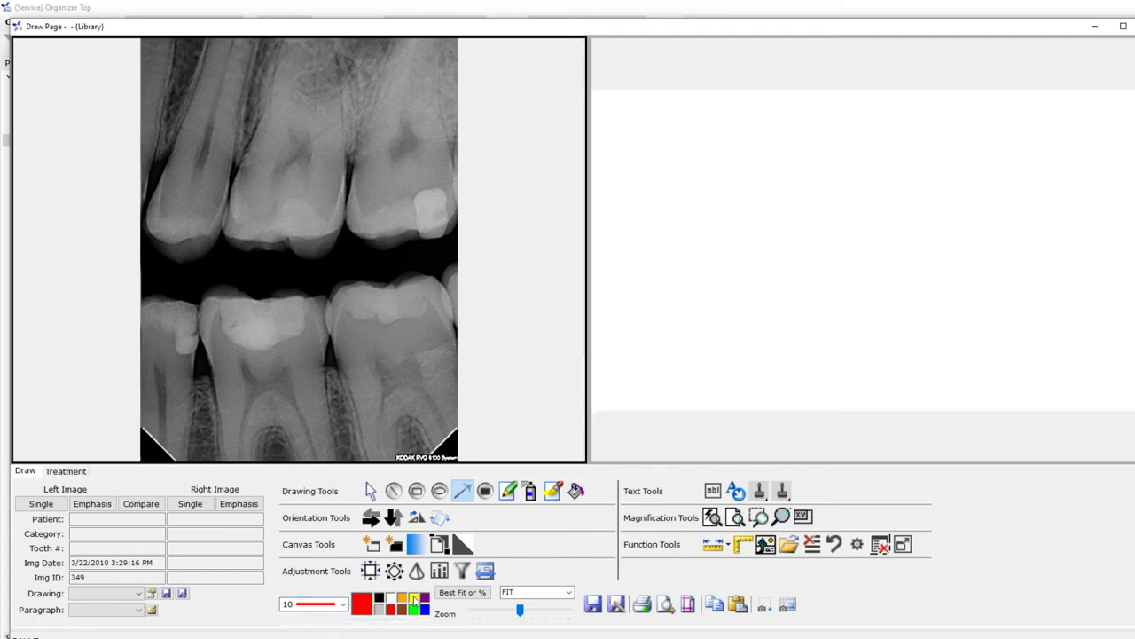
{"action": "left_click", "coordinate": [362, 604]}
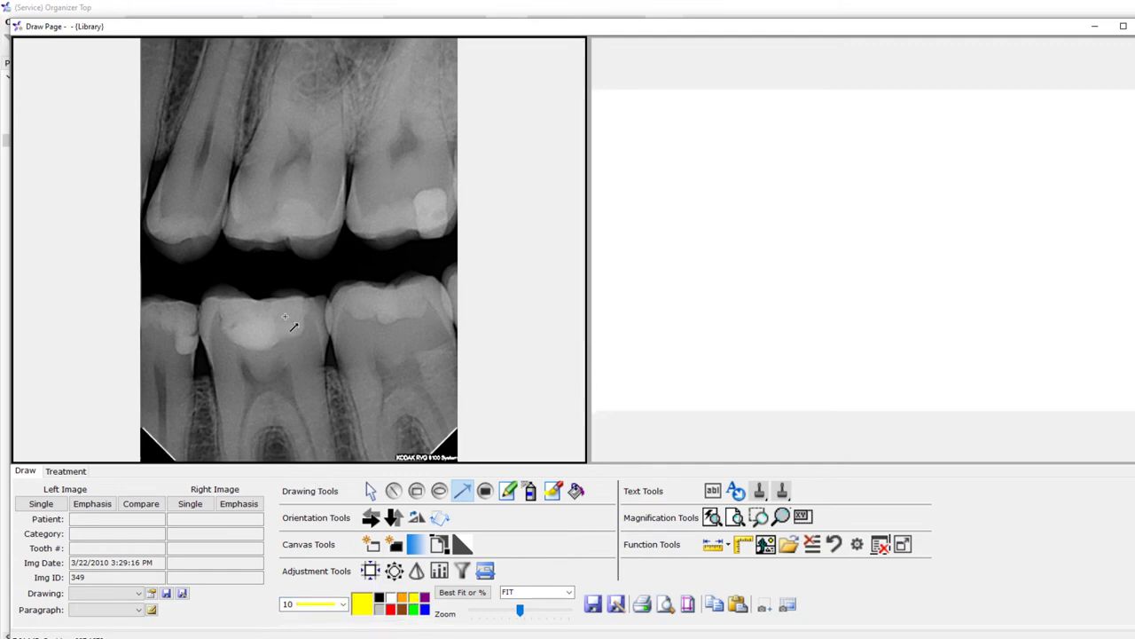
{"action": "mouse_move", "coordinate": [194, 361]}
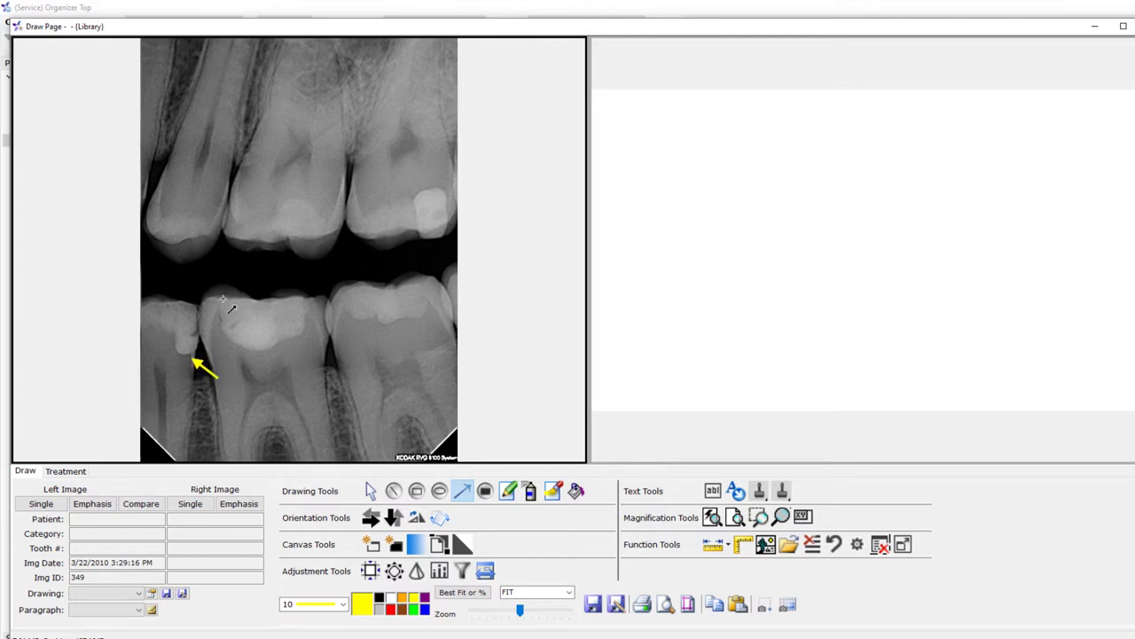
{"action": "left_click_drag", "start_coordinate": [229, 295], "coordinate": [200, 311]}
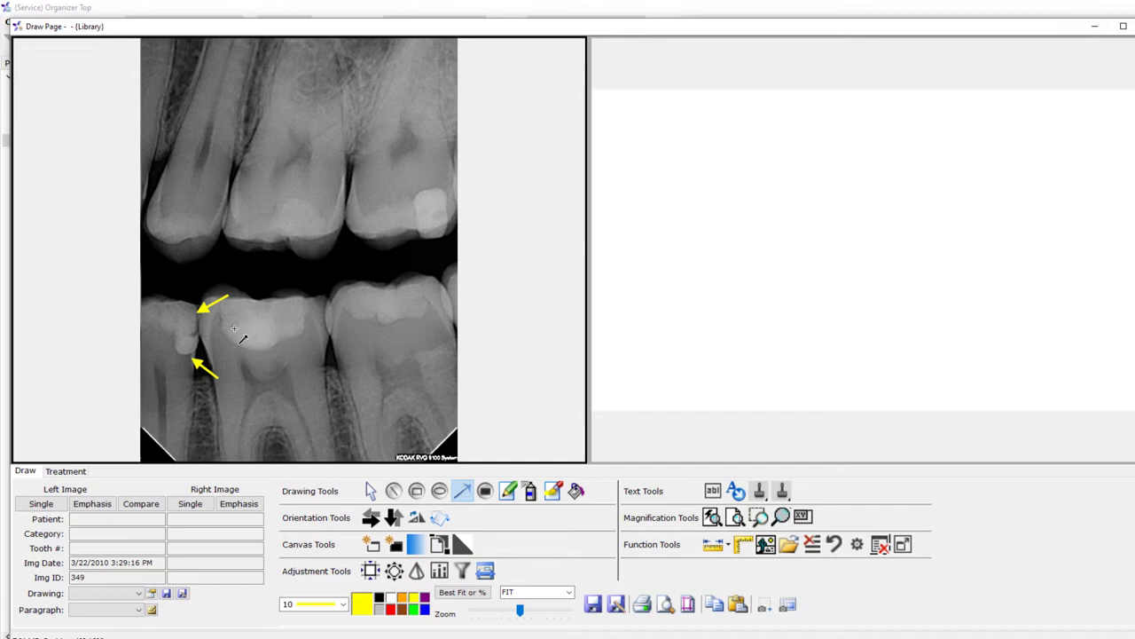
Add two width-1 yellow arrows at the tooth contact, resizing the second arrow
{"action": "left_click", "coordinate": [343, 604]}
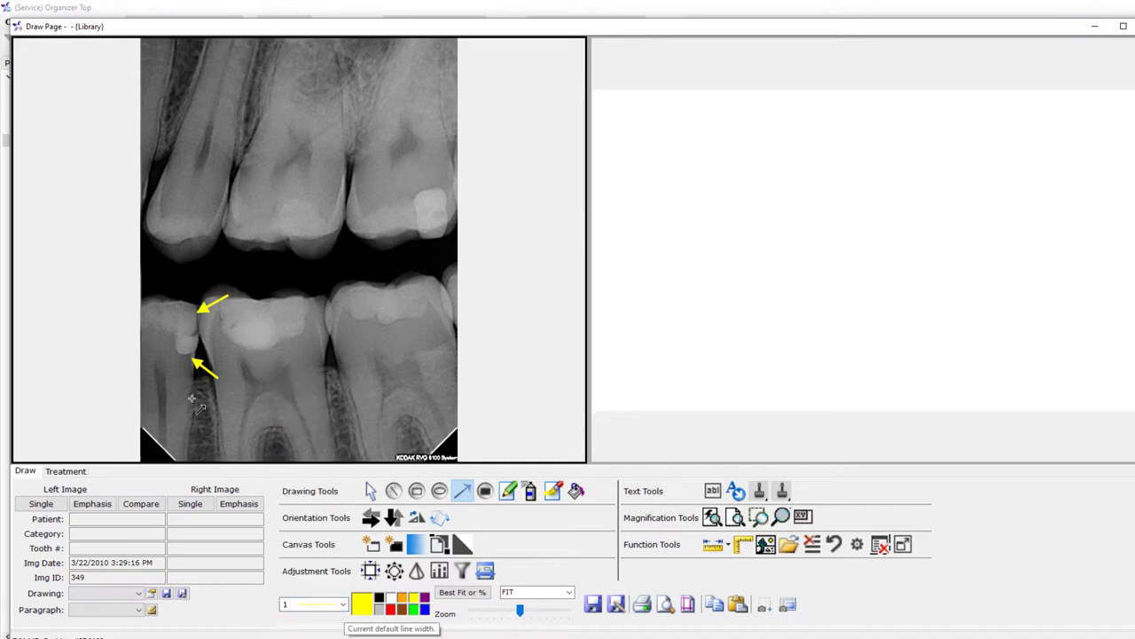
{"action": "left_click_drag", "start_coordinate": [235, 346], "coordinate": [204, 336]}
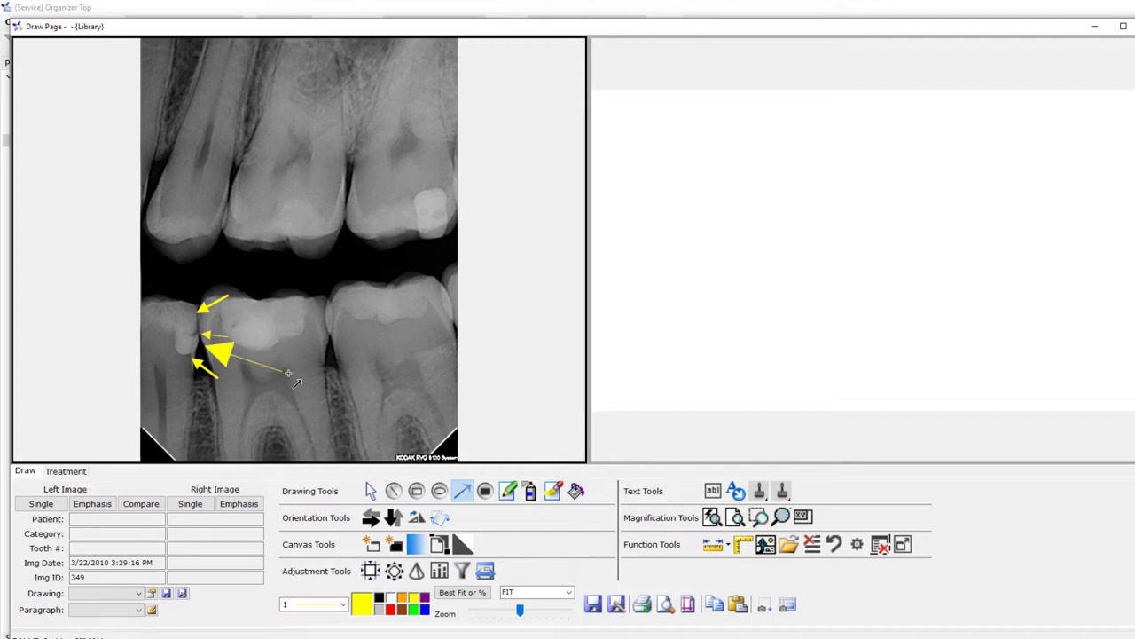
{"action": "left_click_drag", "start_coordinate": [288, 373], "coordinate": [342, 395]}
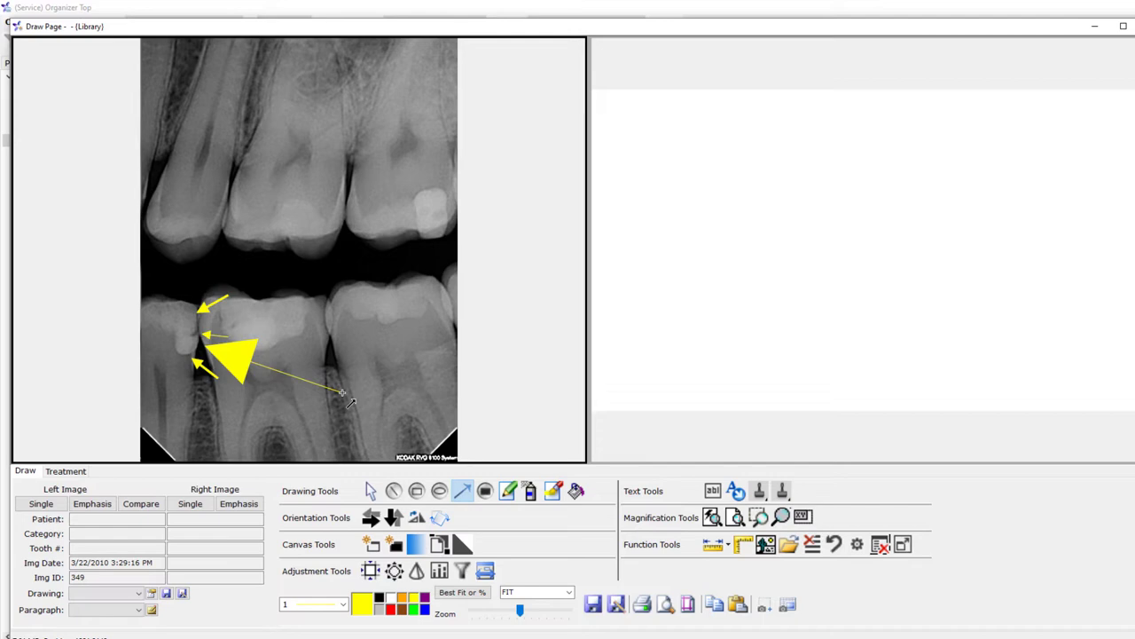
{"action": "left_click_drag", "start_coordinate": [342, 392], "coordinate": [258, 371]}
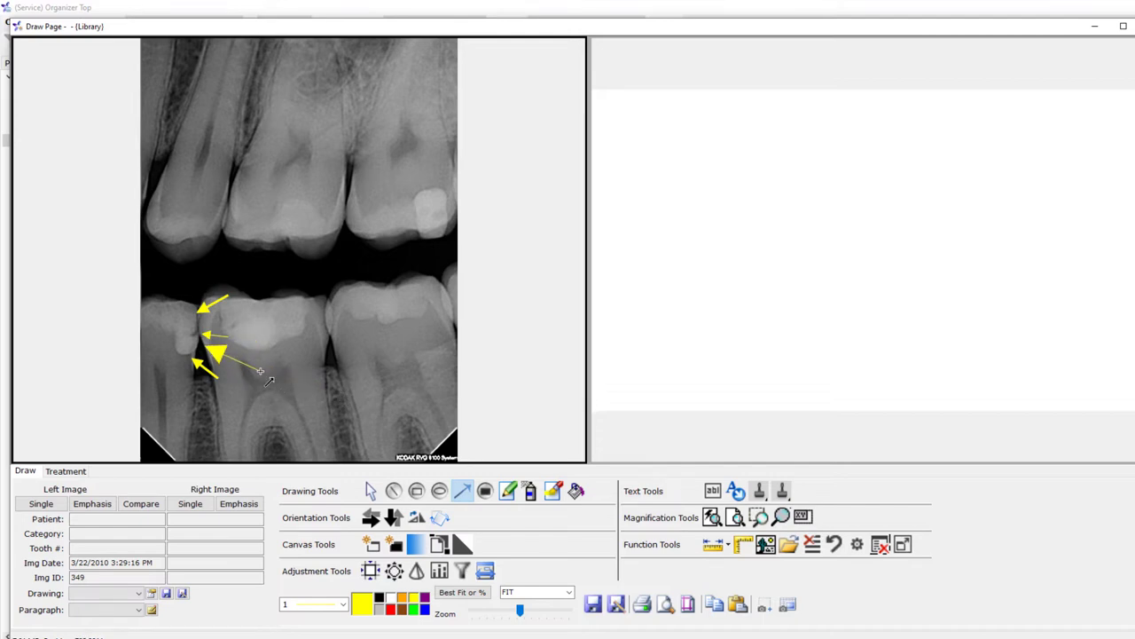
{"action": "left_click_drag", "start_coordinate": [258, 368], "coordinate": [324, 368]}
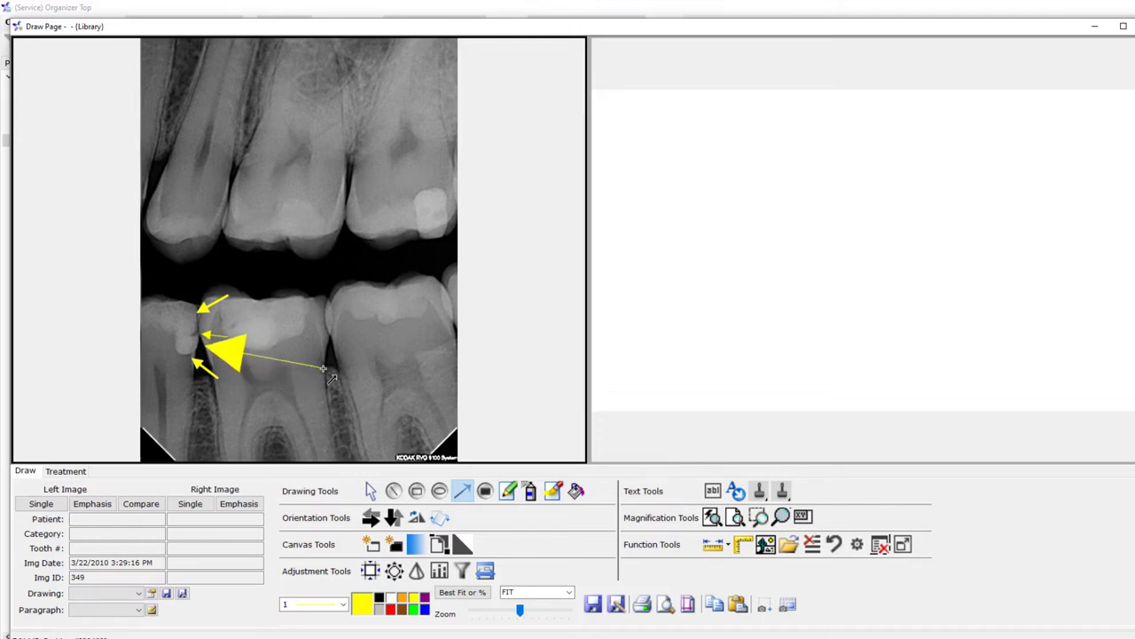
{"action": "left_click_drag", "start_coordinate": [324, 368], "coordinate": [395, 390]}
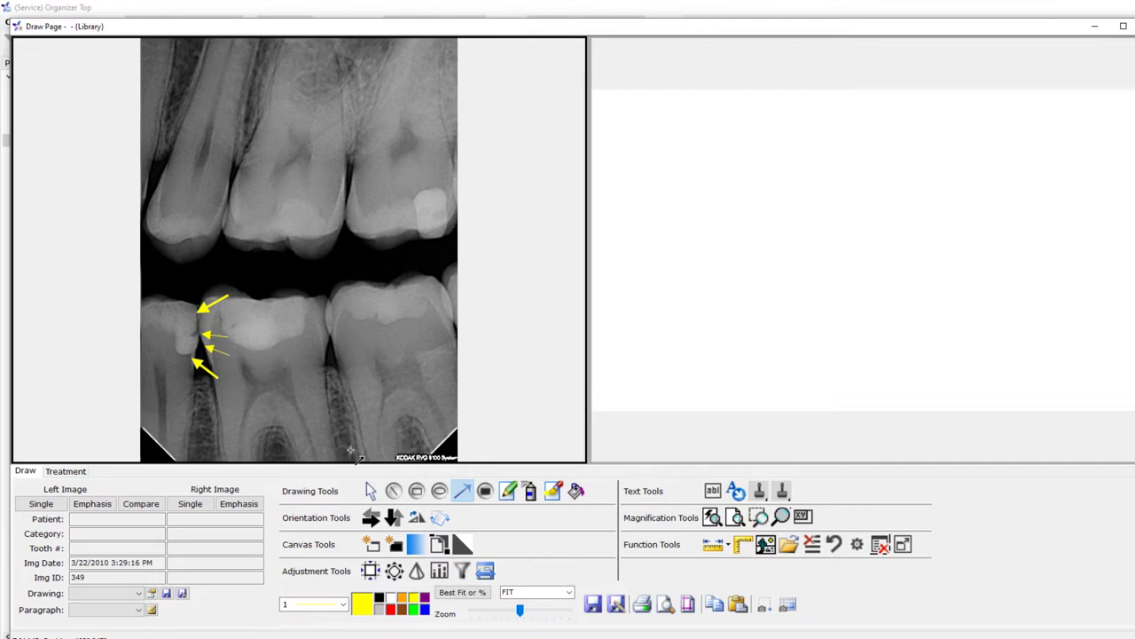
{"action": "mouse_move", "coordinate": [262, 435]}
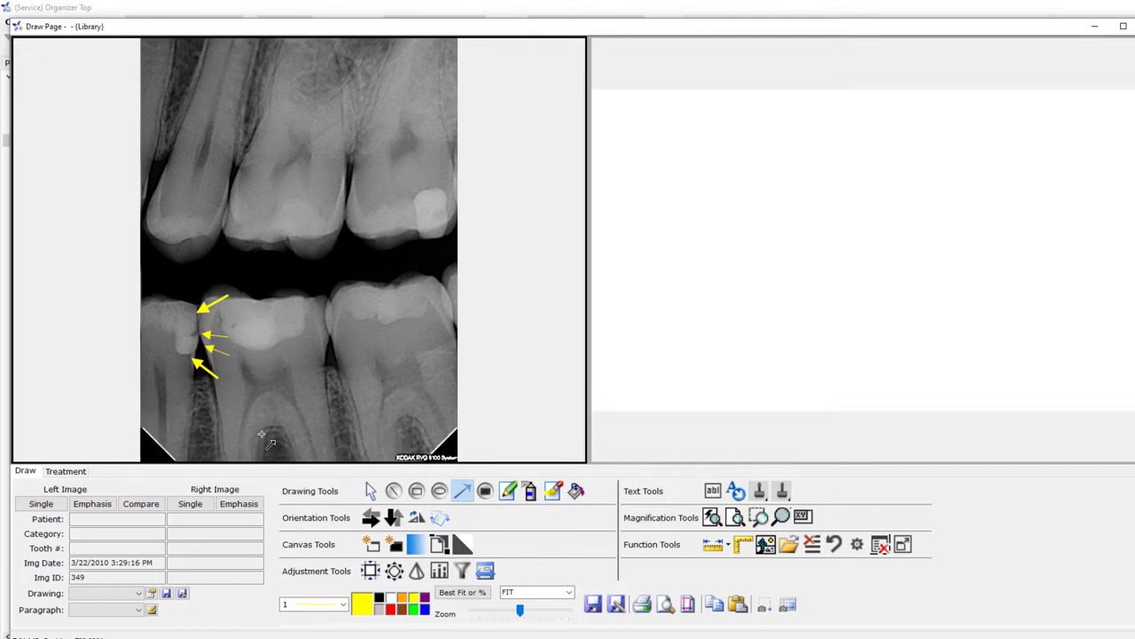
{"action": "mouse_move", "coordinate": [344, 399]}
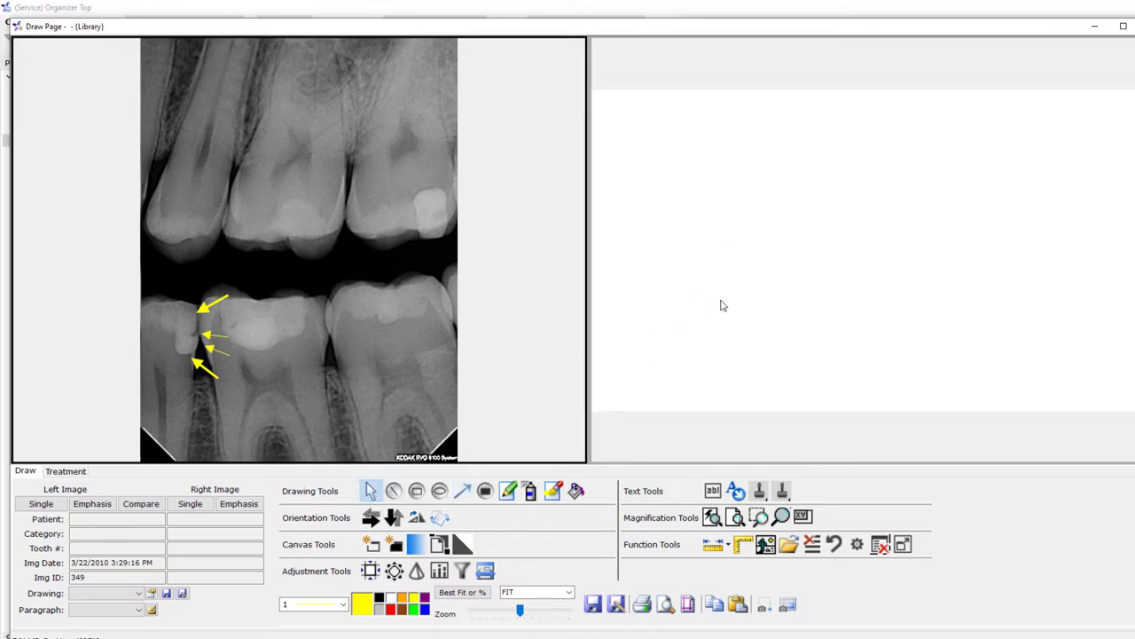
{"action": "mouse_move", "coordinate": [788, 298]}
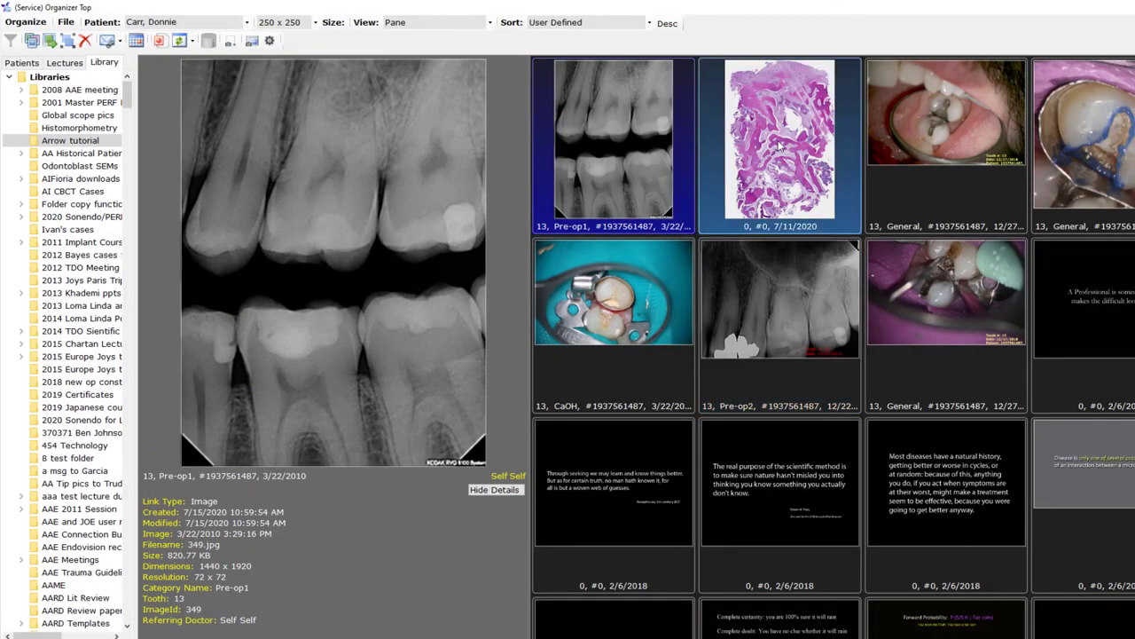
Select the pink histology slide thumbnail in the library
{"action": "left_click", "coordinate": [779, 142]}
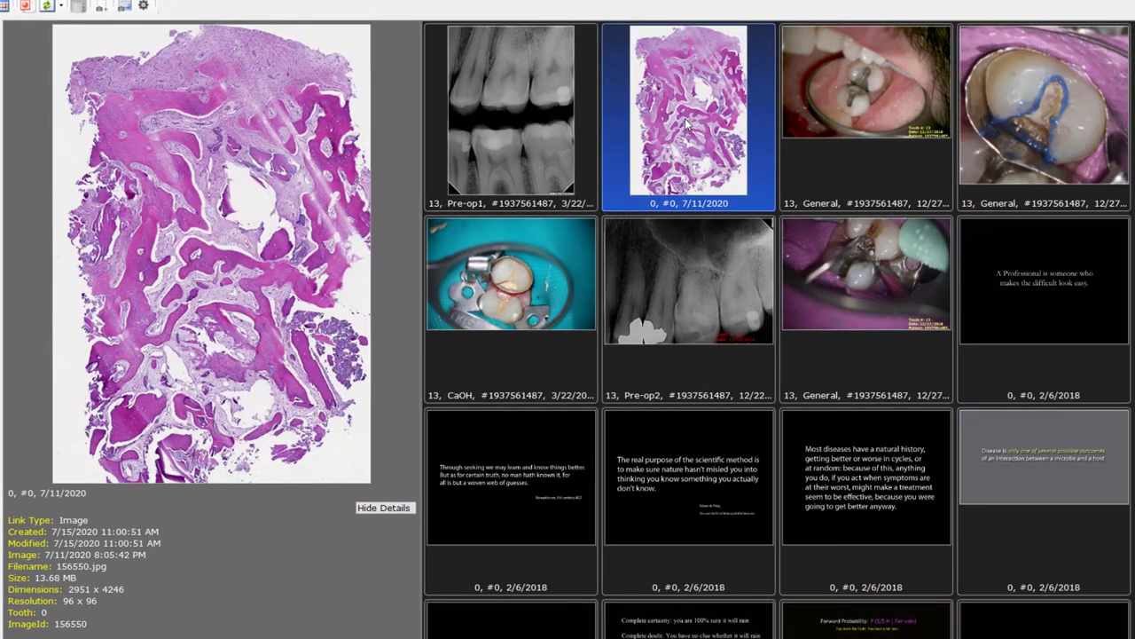
Place the histology slide beside the X-ray and mark its cavity with red arrows at widths 10 and 20
{"action": "double_click", "coordinate": [687, 110]}
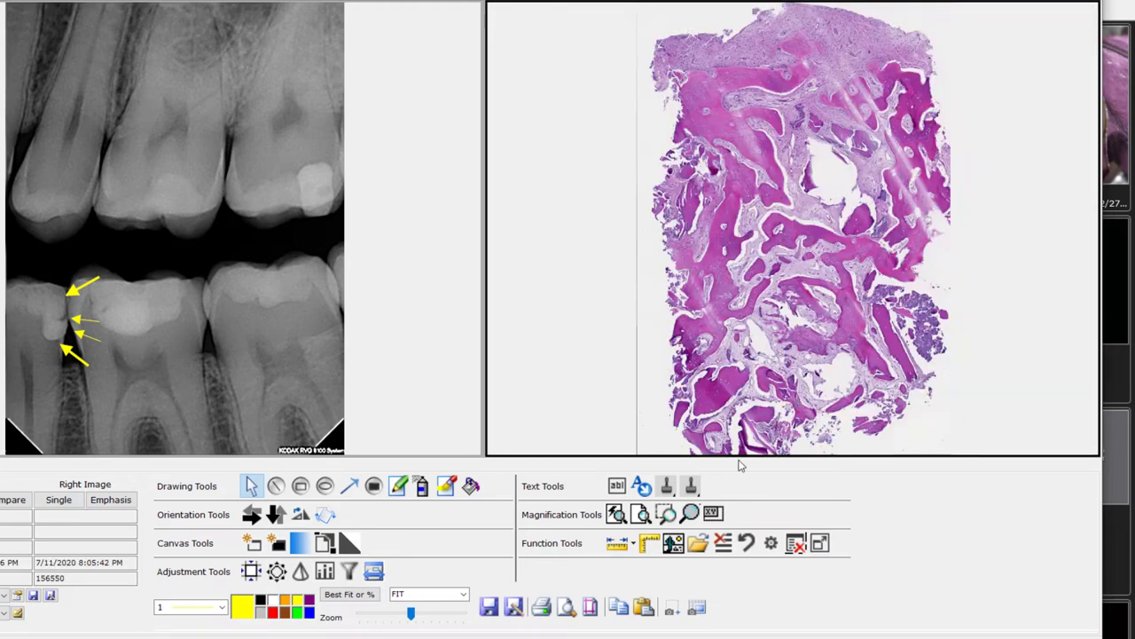
{"action": "mouse_move", "coordinate": [390, 522]}
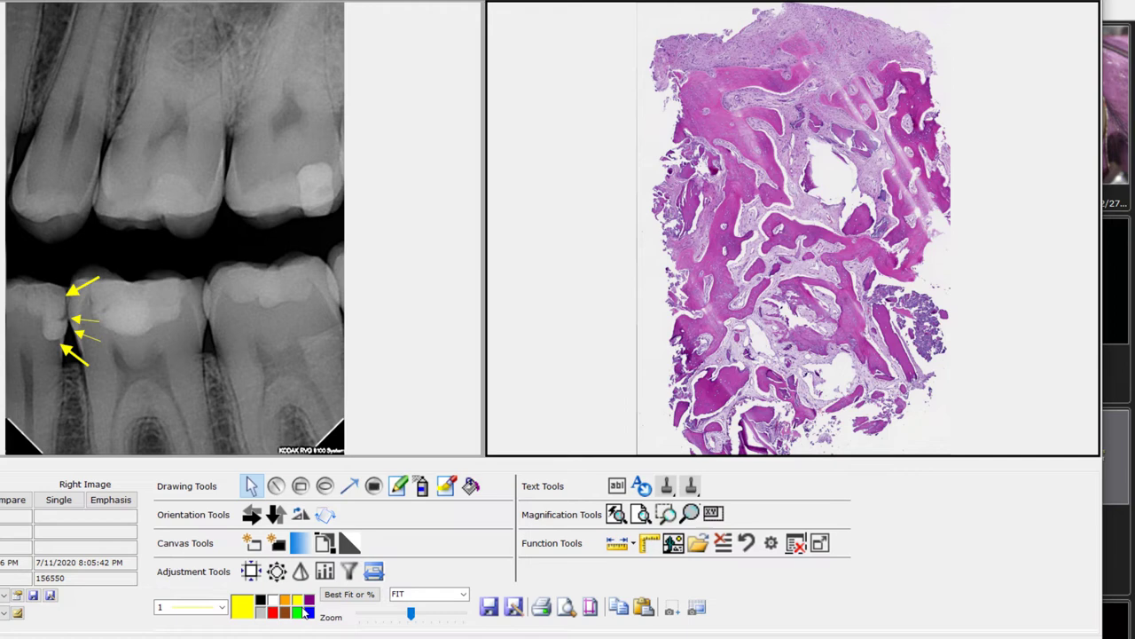
{"action": "left_click", "coordinate": [242, 606]}
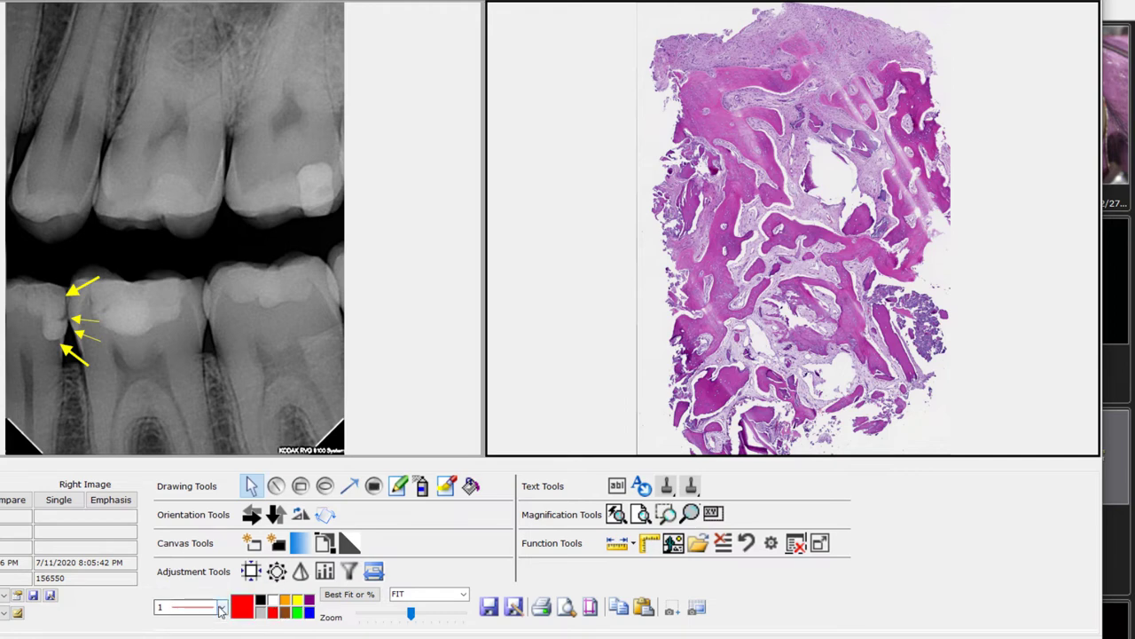
{"action": "left_click", "coordinate": [221, 607]}
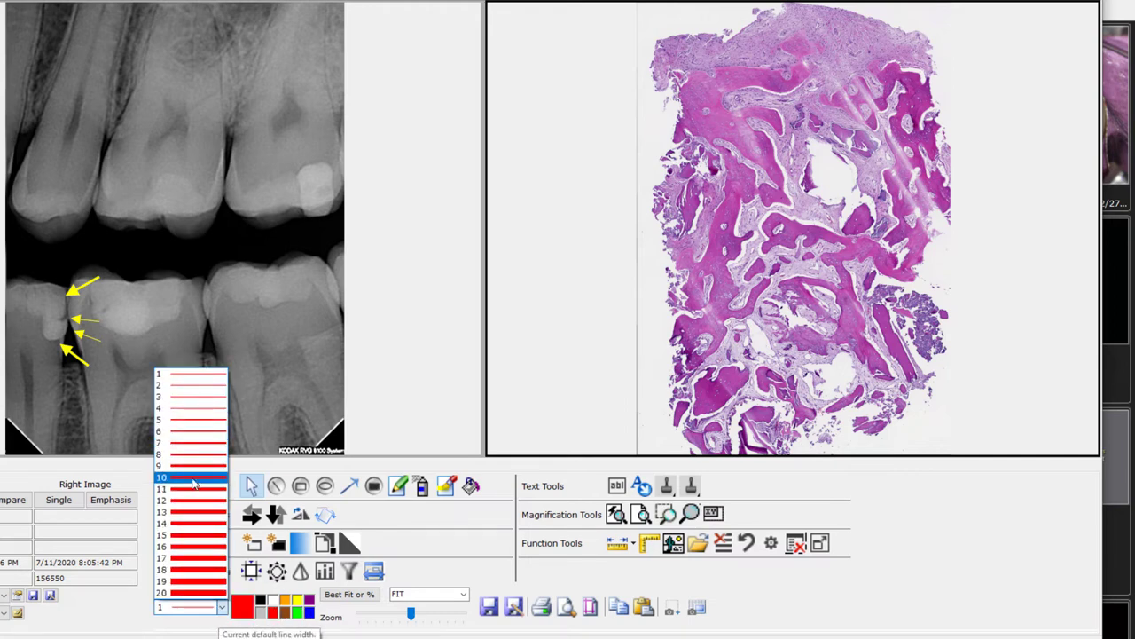
{"action": "left_click", "coordinate": [191, 477]}
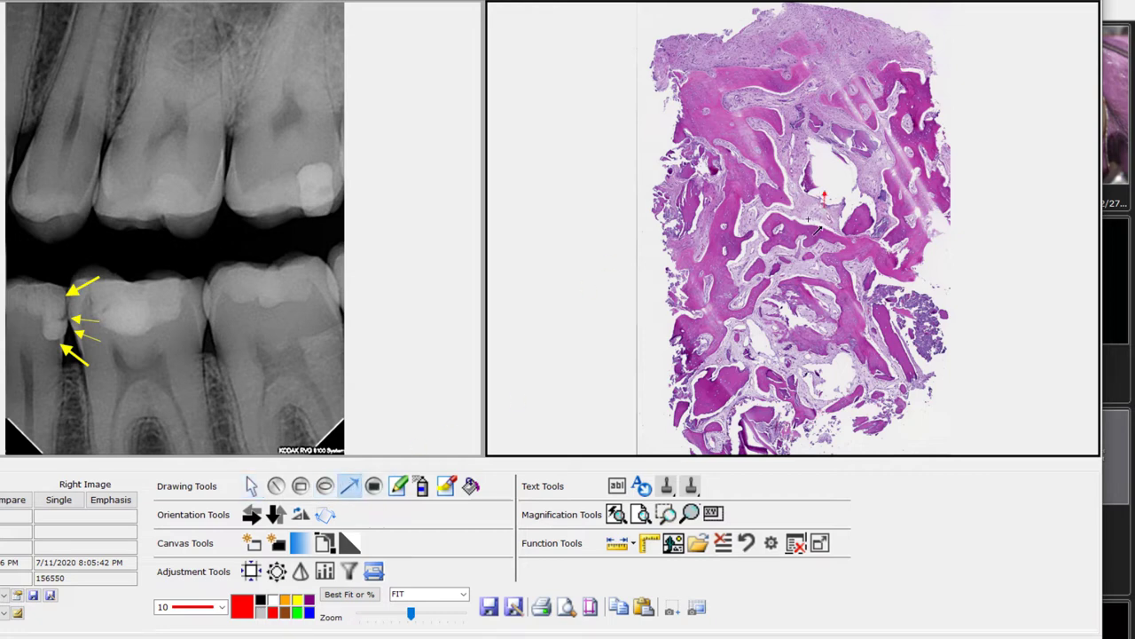
{"action": "mouse_move", "coordinate": [834, 335]}
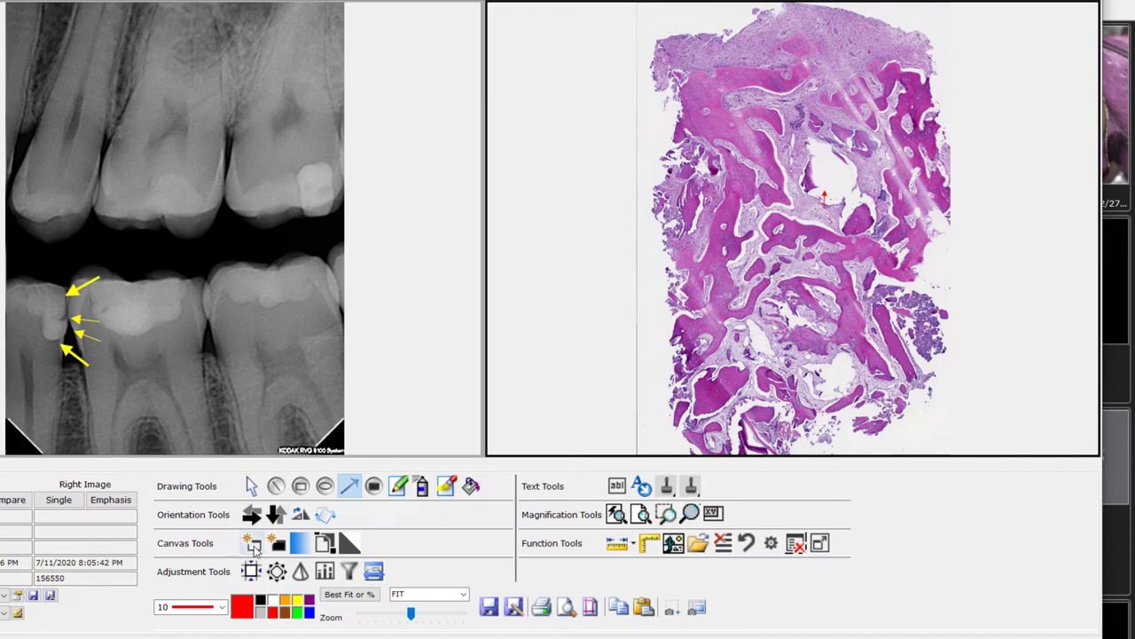
{"action": "left_click", "coordinate": [222, 606]}
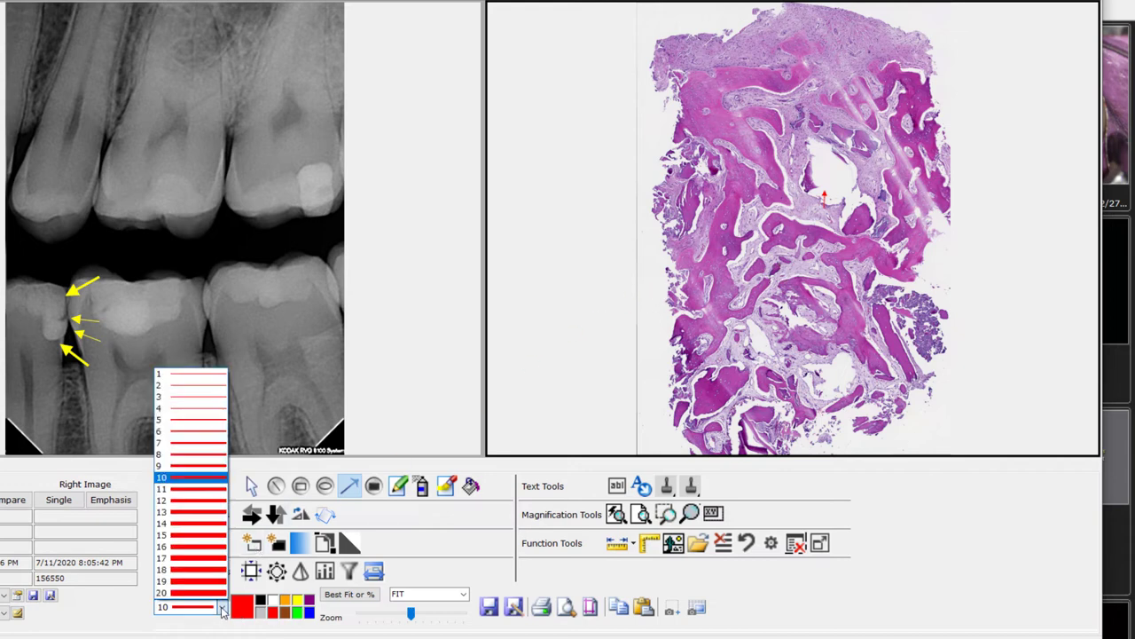
{"action": "left_click", "coordinate": [186, 592]}
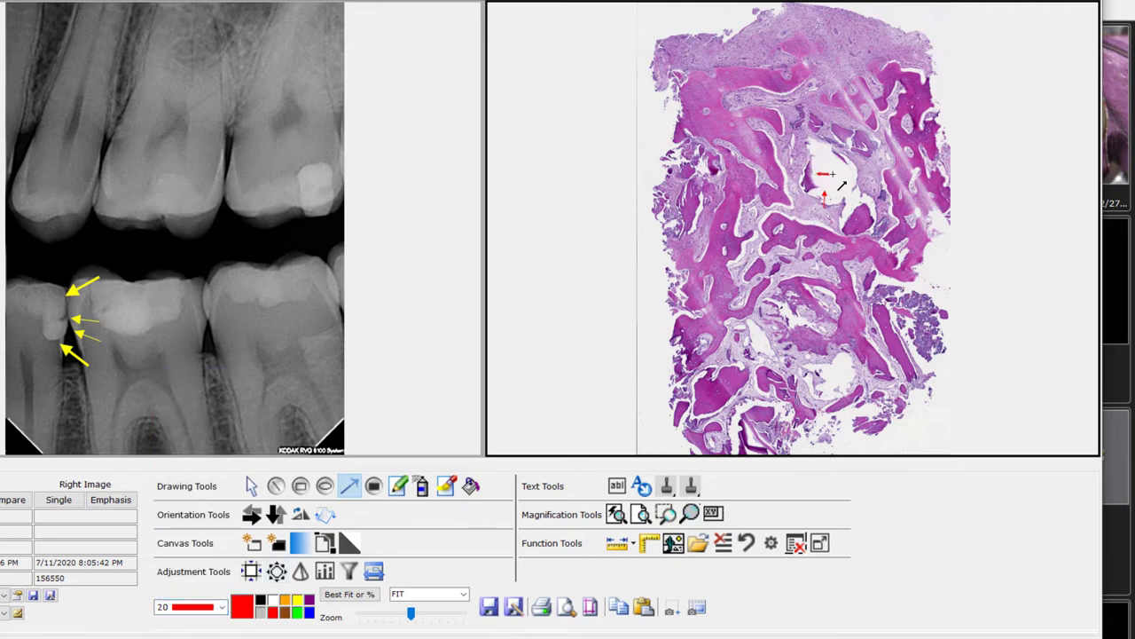
{"action": "left_click_drag", "start_coordinate": [861, 174], "coordinate": [820, 175]}
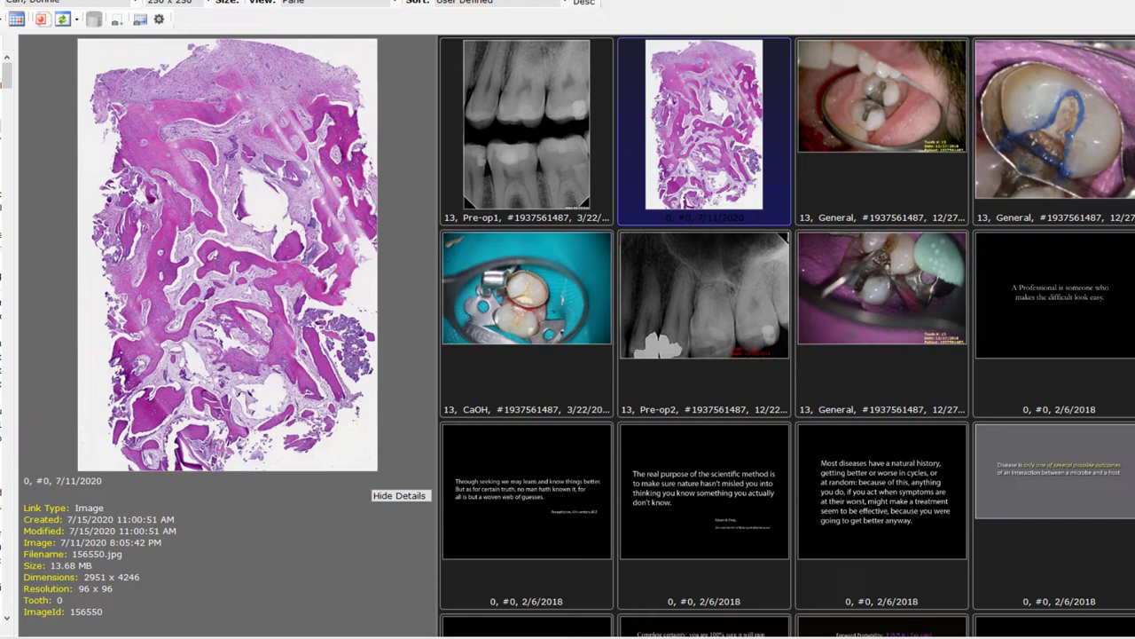
Resize the library thumbnails to 150 x 150
{"action": "left_click", "coordinate": [703, 293]}
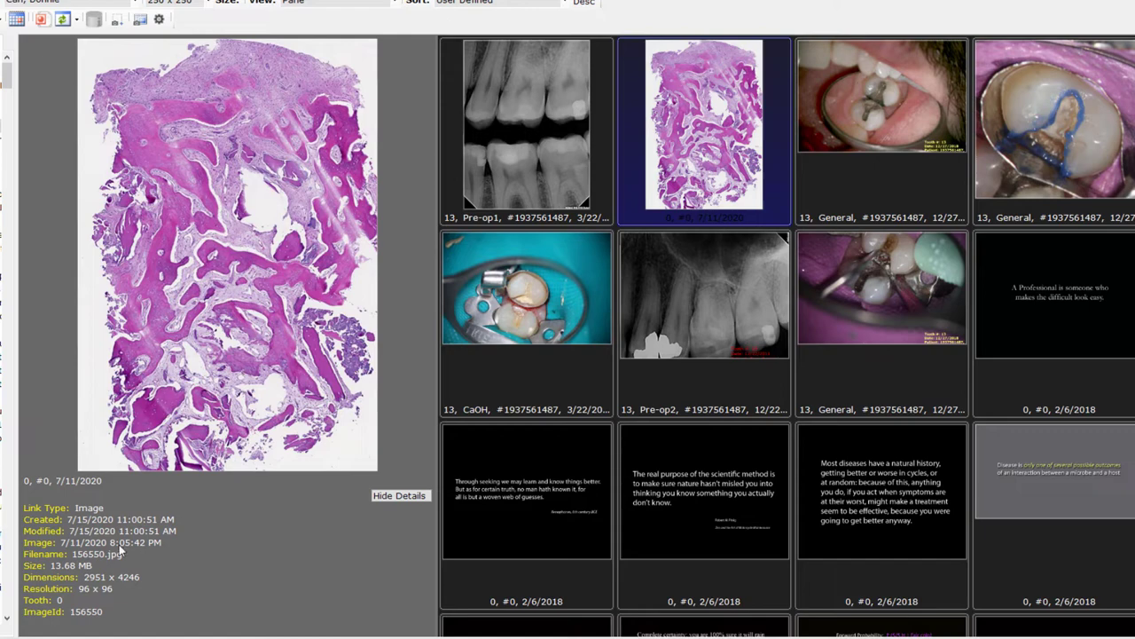
{"action": "mouse_move", "coordinate": [255, 345]}
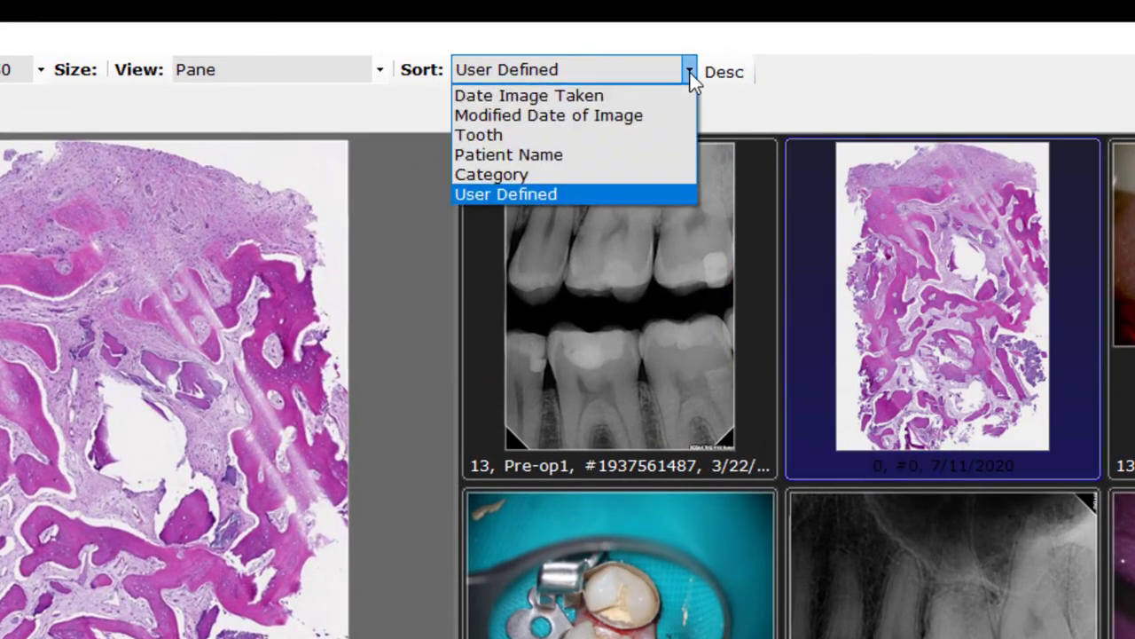
{"action": "left_click", "coordinate": [504, 194]}
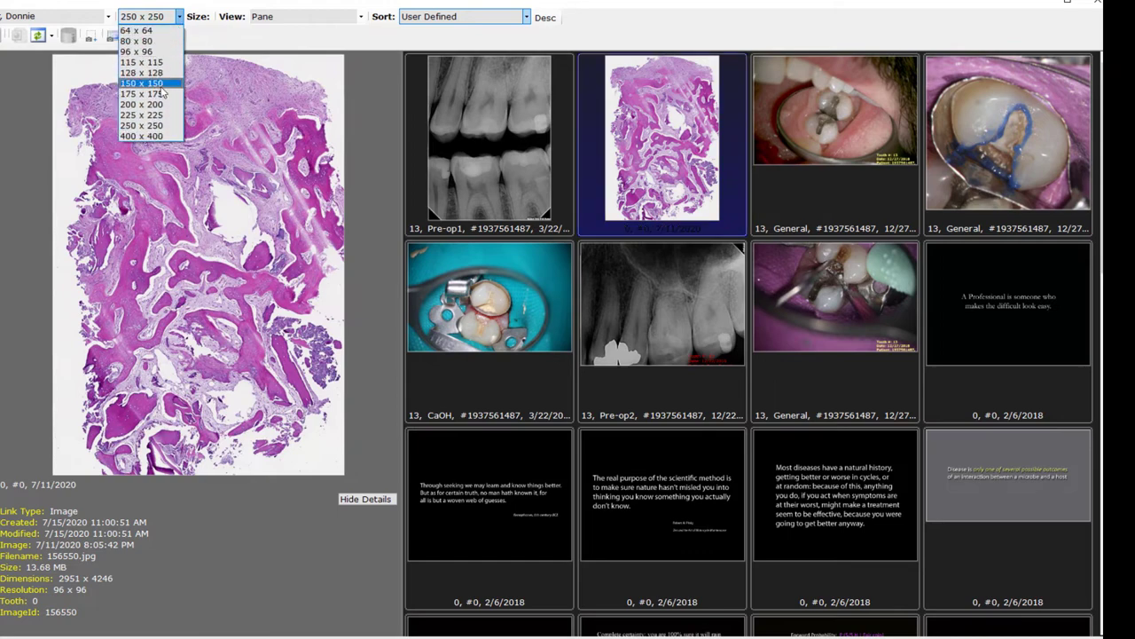
{"action": "left_click", "coordinate": [140, 83]}
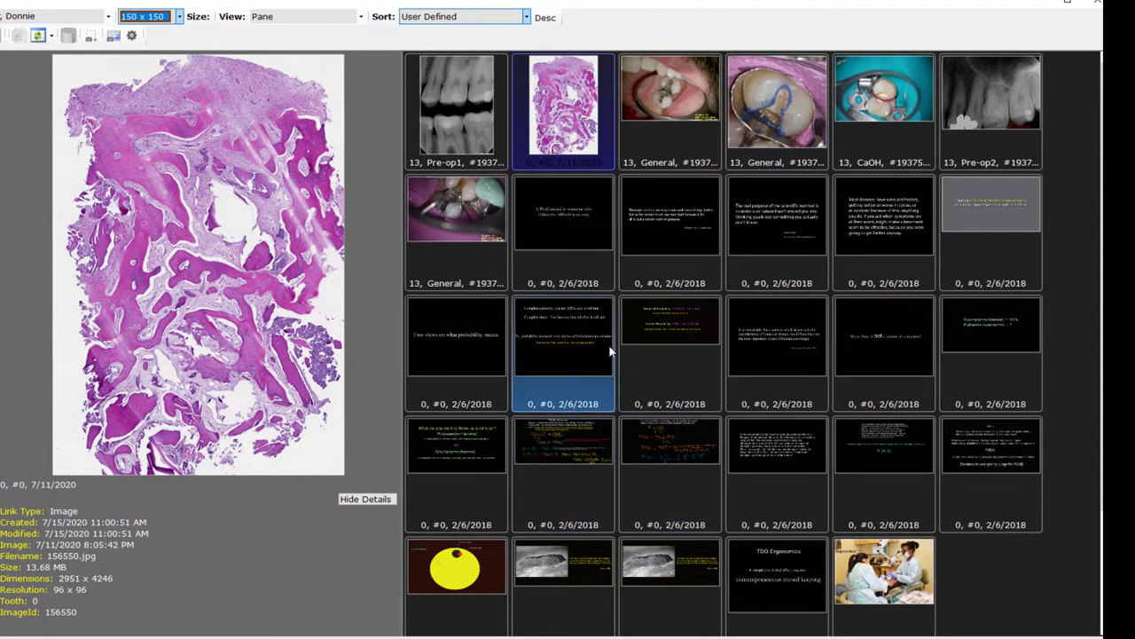
Try sorting by Date Image Taken, then restore the User Defined order
{"action": "left_click", "coordinate": [456, 102]}
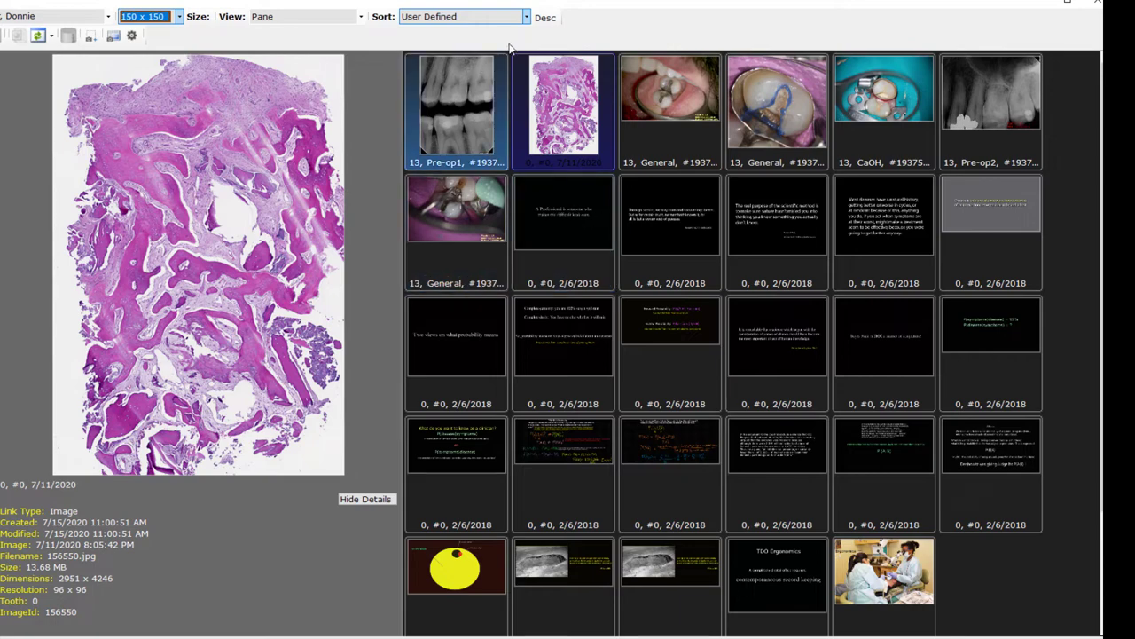
{"action": "left_click", "coordinate": [461, 17]}
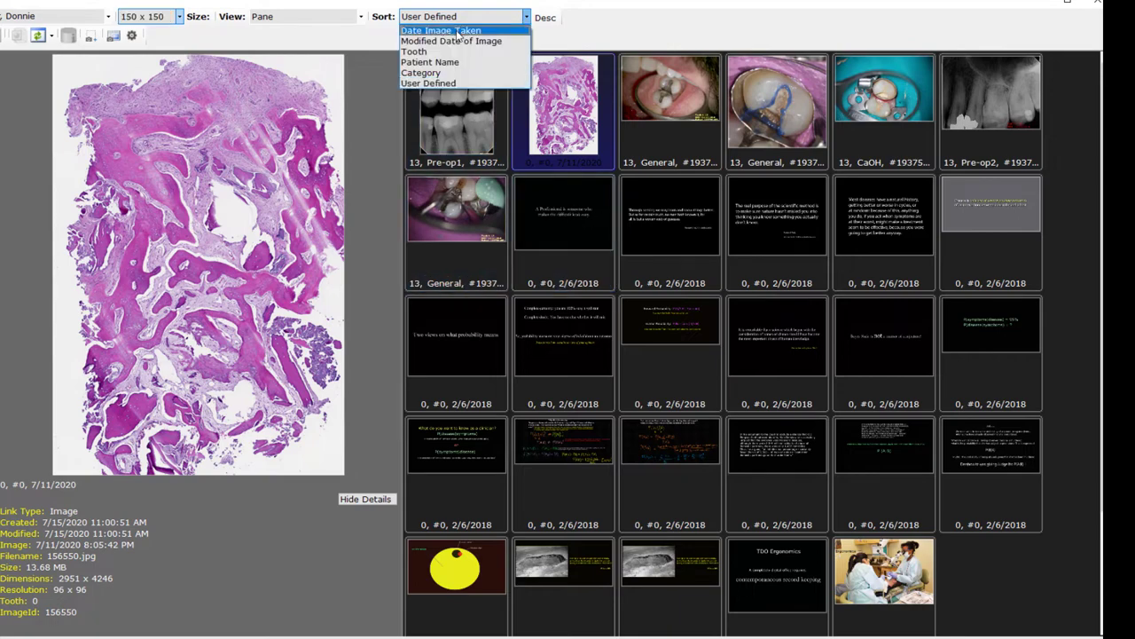
{"action": "left_click", "coordinate": [440, 30]}
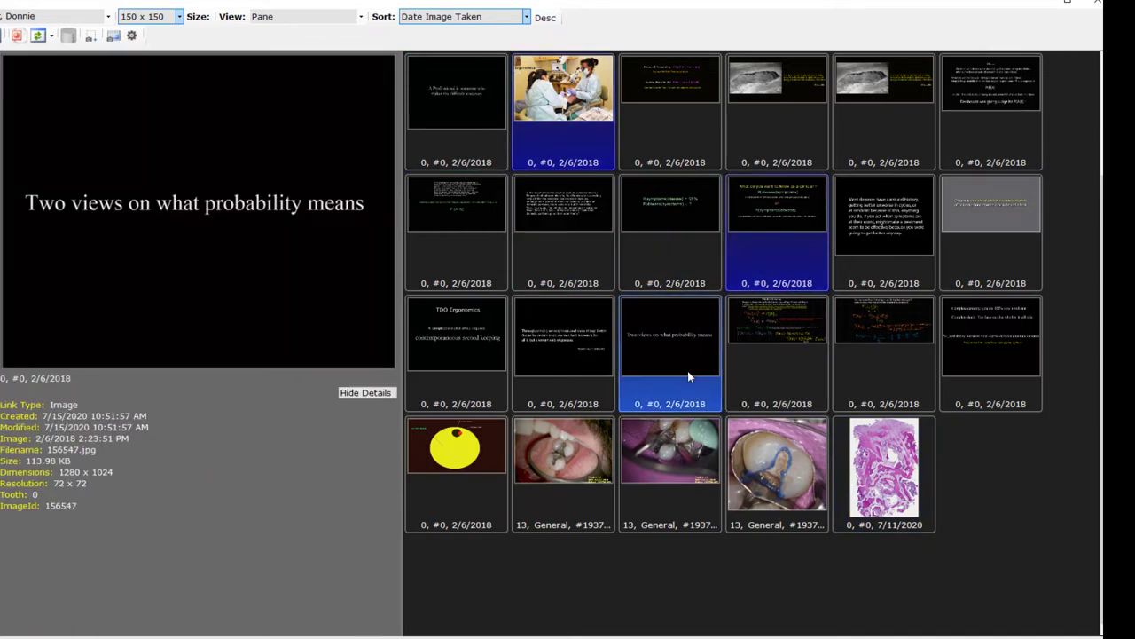
{"action": "left_click", "coordinate": [563, 465]}
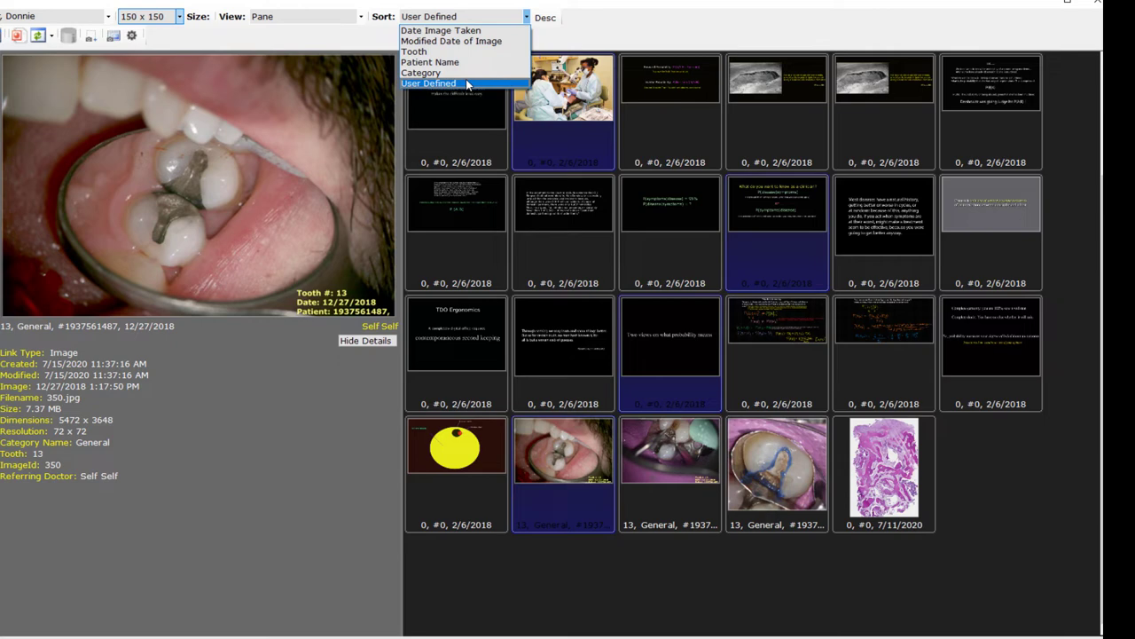
{"action": "left_click", "coordinate": [428, 82]}
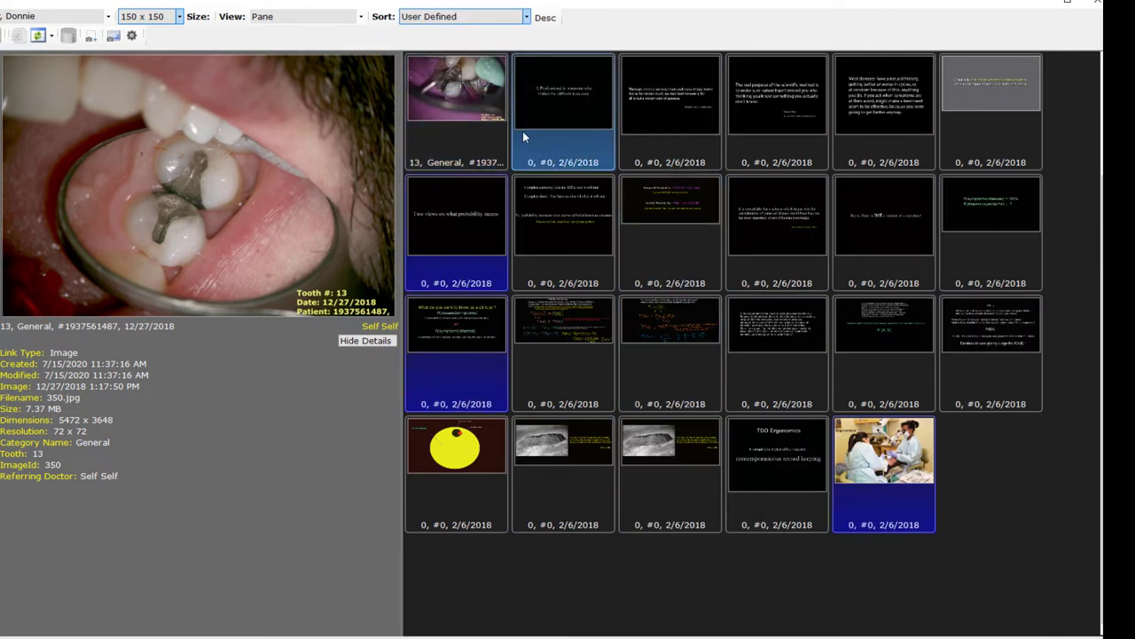
Select the whole set of slides and photos from first to last thumbnail
{"action": "left_click", "coordinate": [670, 217]}
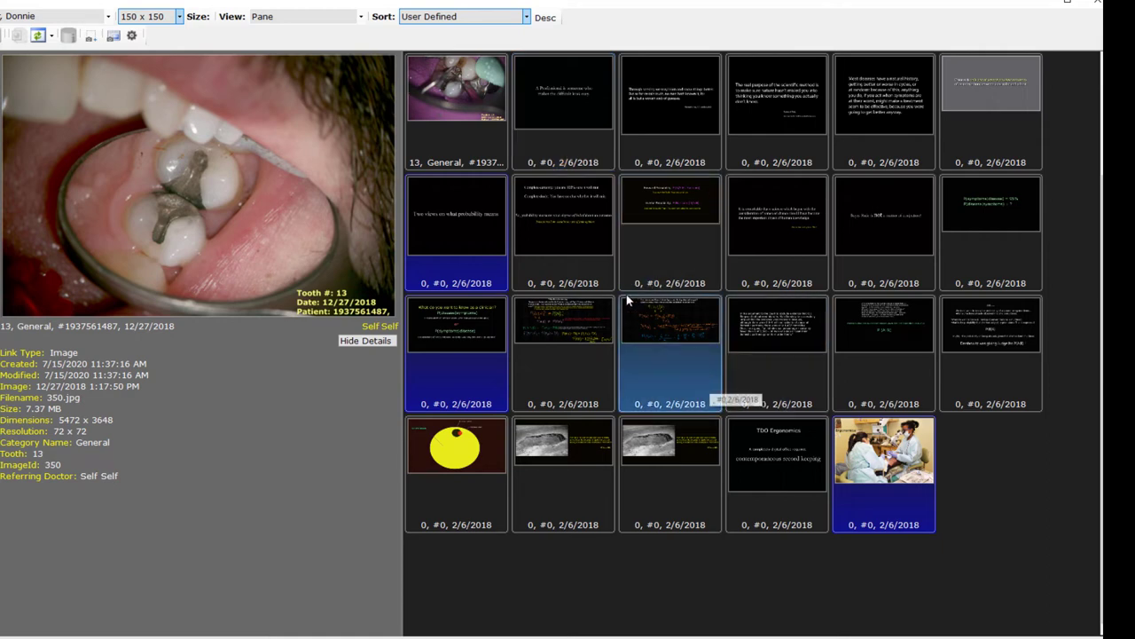
{"action": "left_click", "coordinate": [456, 89]}
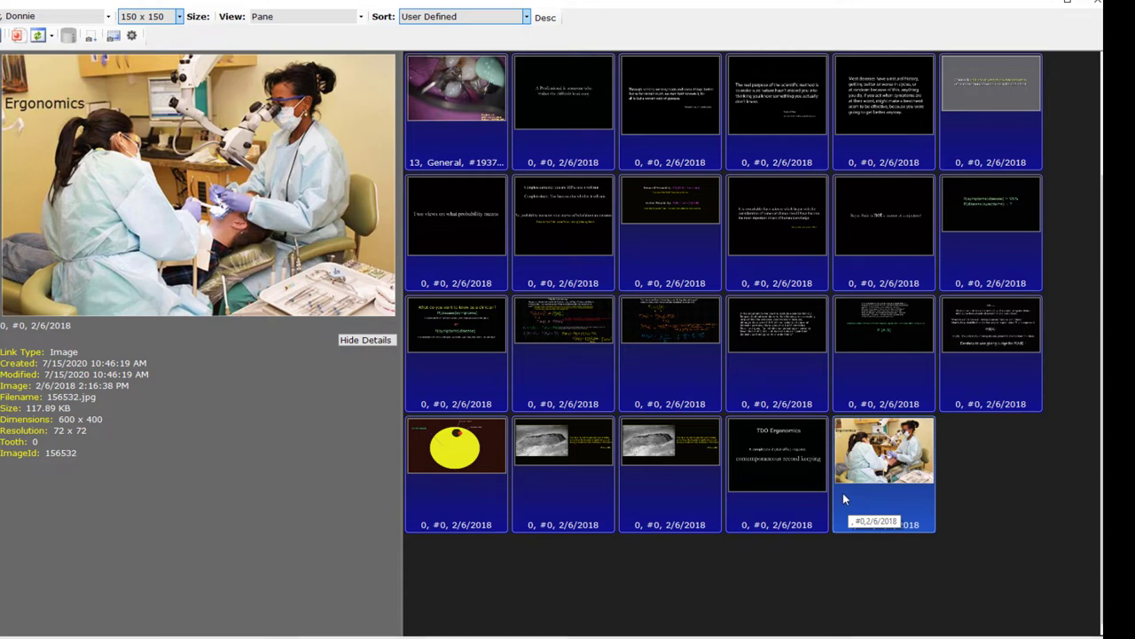
{"action": "mouse_move", "coordinate": [905, 497]}
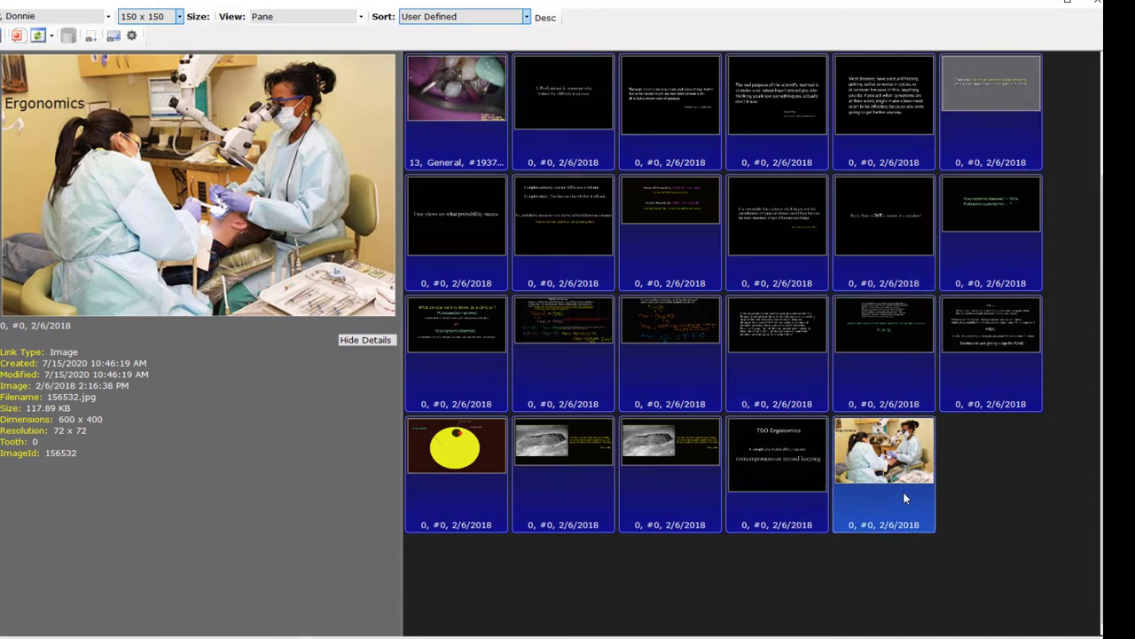
{"action": "scroll", "scroll_direction": "up", "scroll_amount": 3}
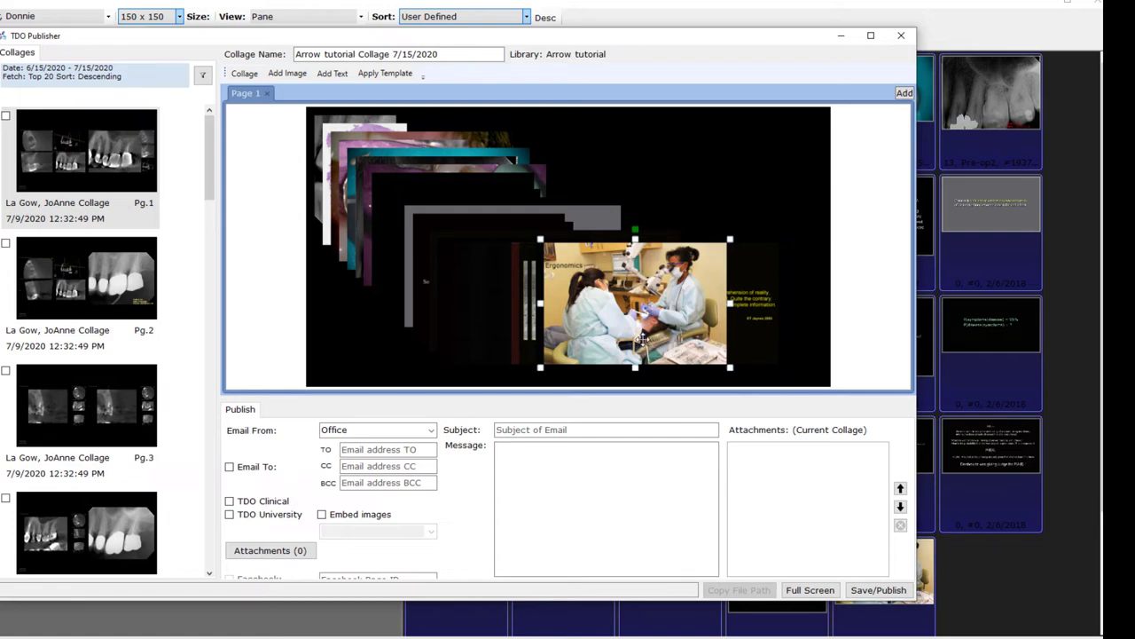
{"action": "mouse_move", "coordinate": [605, 310]}
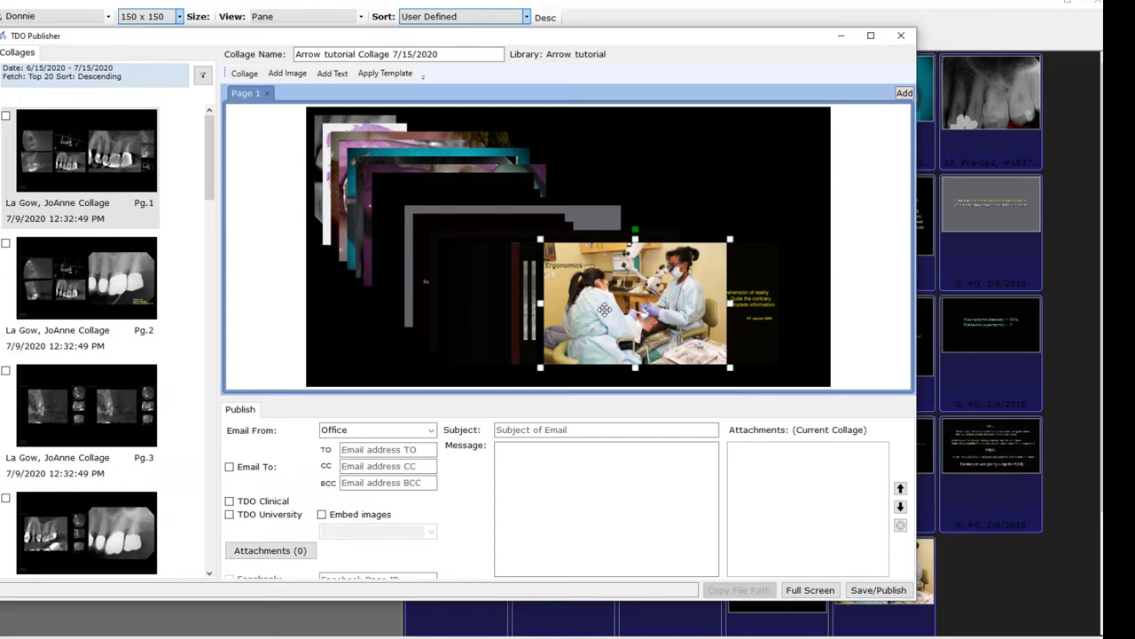
Turn on image labels for the cascaded collage and bring up its overall settings
{"action": "left_click", "coordinate": [332, 73]}
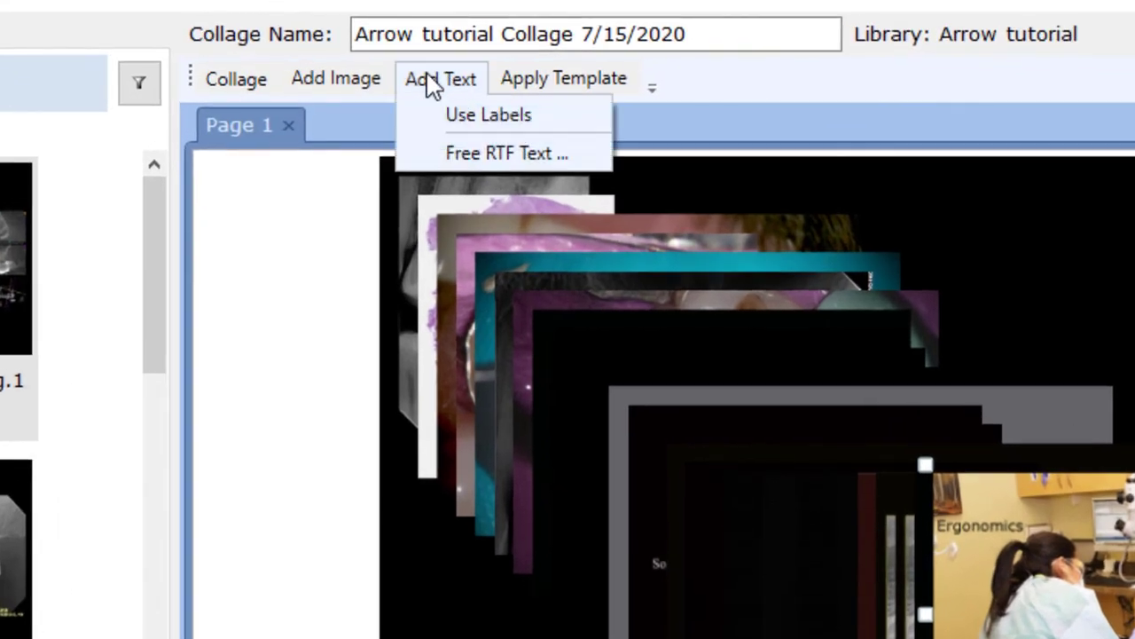
{"action": "mouse_move", "coordinate": [489, 114]}
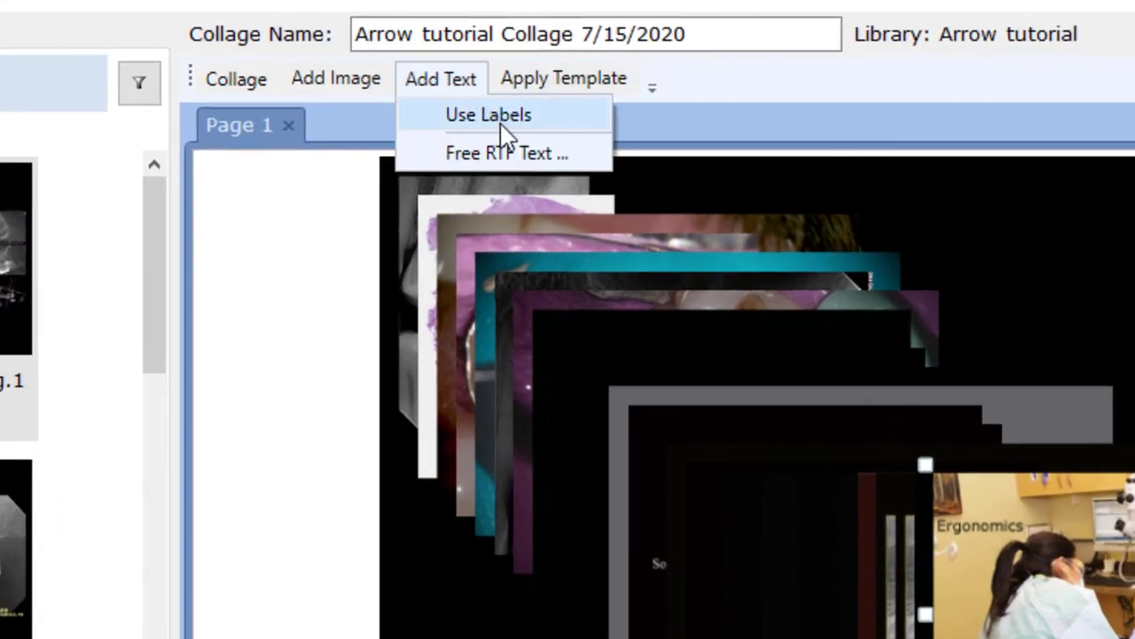
{"action": "mouse_move", "coordinate": [504, 119]}
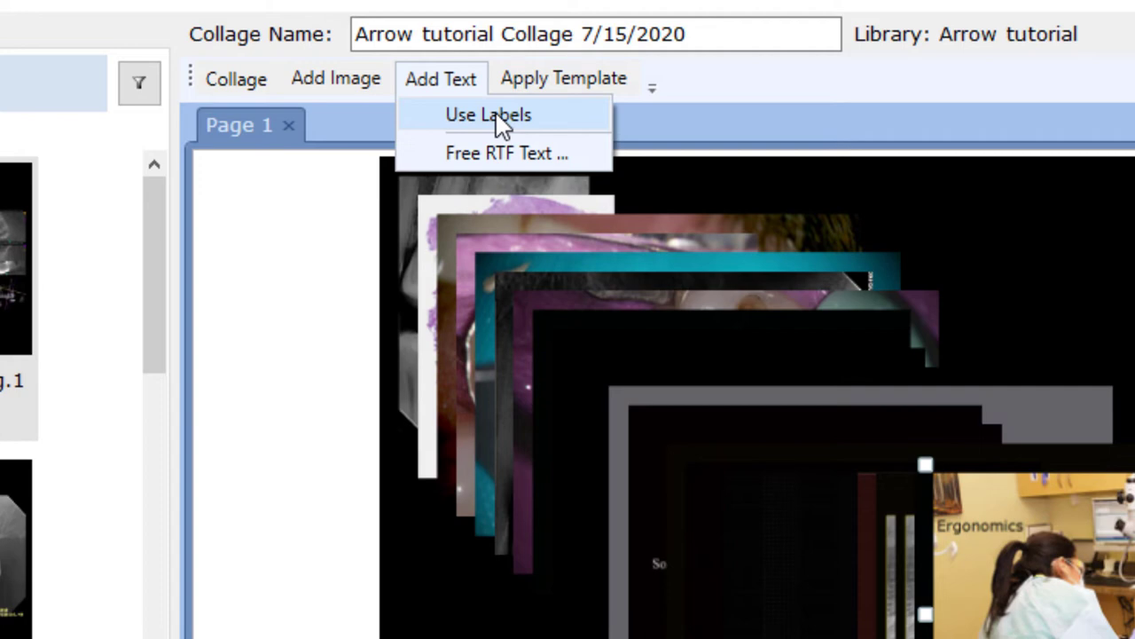
{"action": "left_click", "coordinate": [912, 535]}
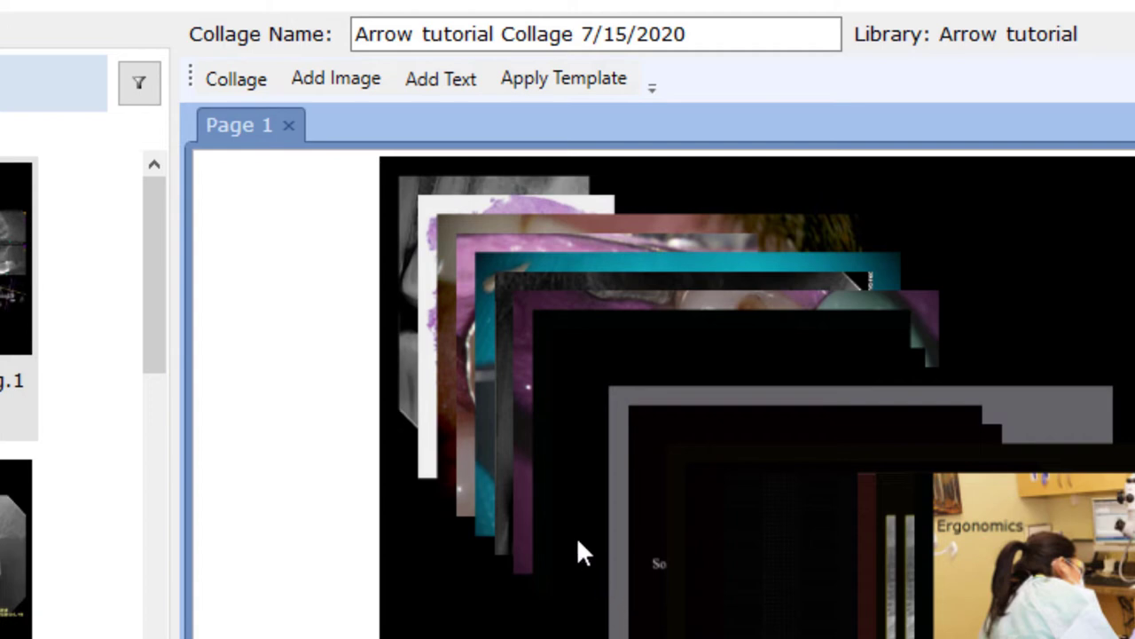
{"action": "mouse_move", "coordinate": [922, 546]}
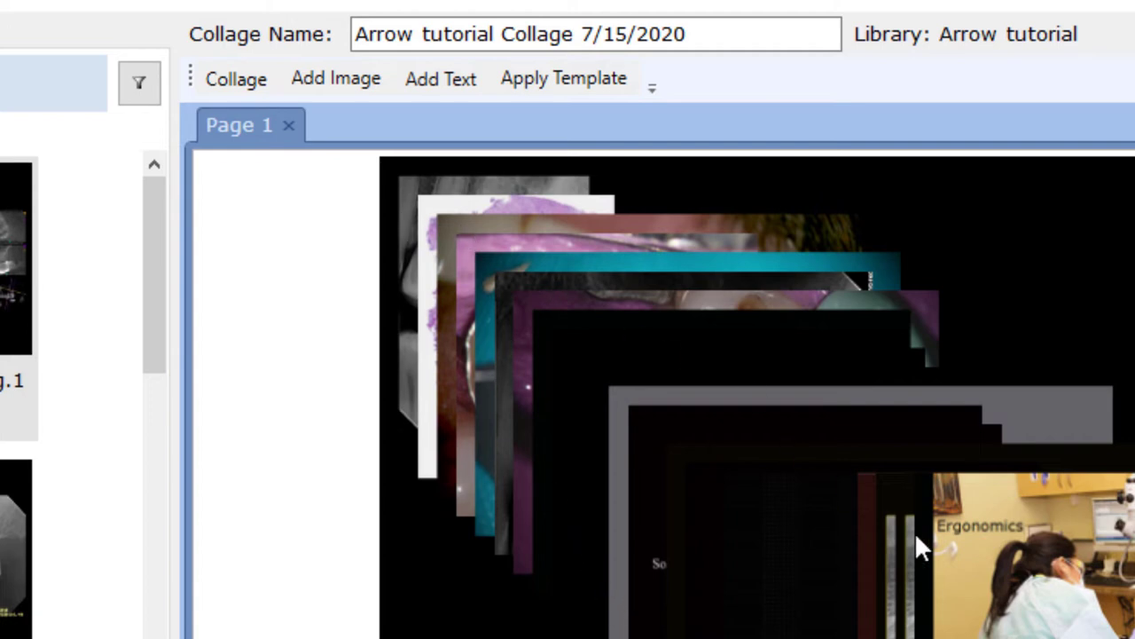
{"action": "mouse_move", "coordinate": [1025, 626]}
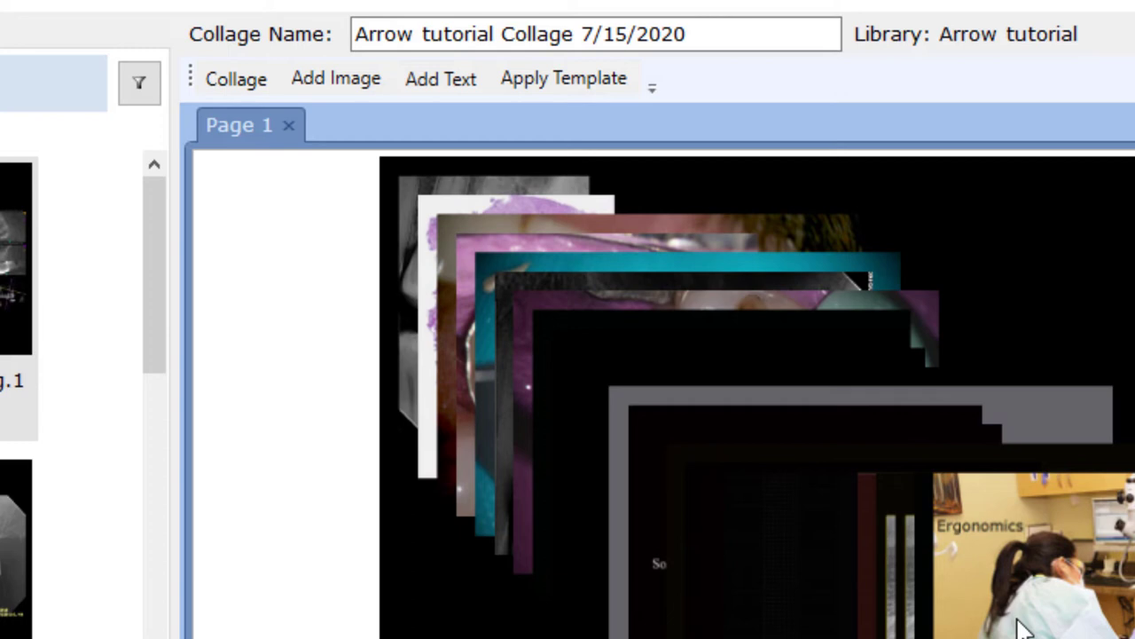
{"action": "left_click", "coordinate": [235, 78]}
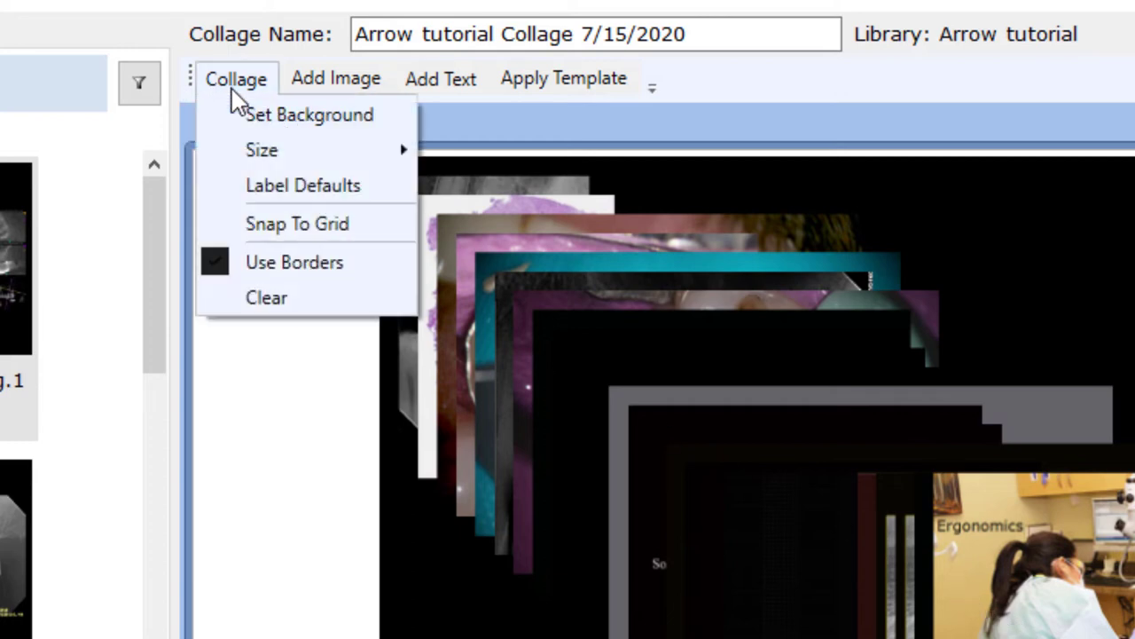
{"action": "mouse_move", "coordinate": [310, 149]}
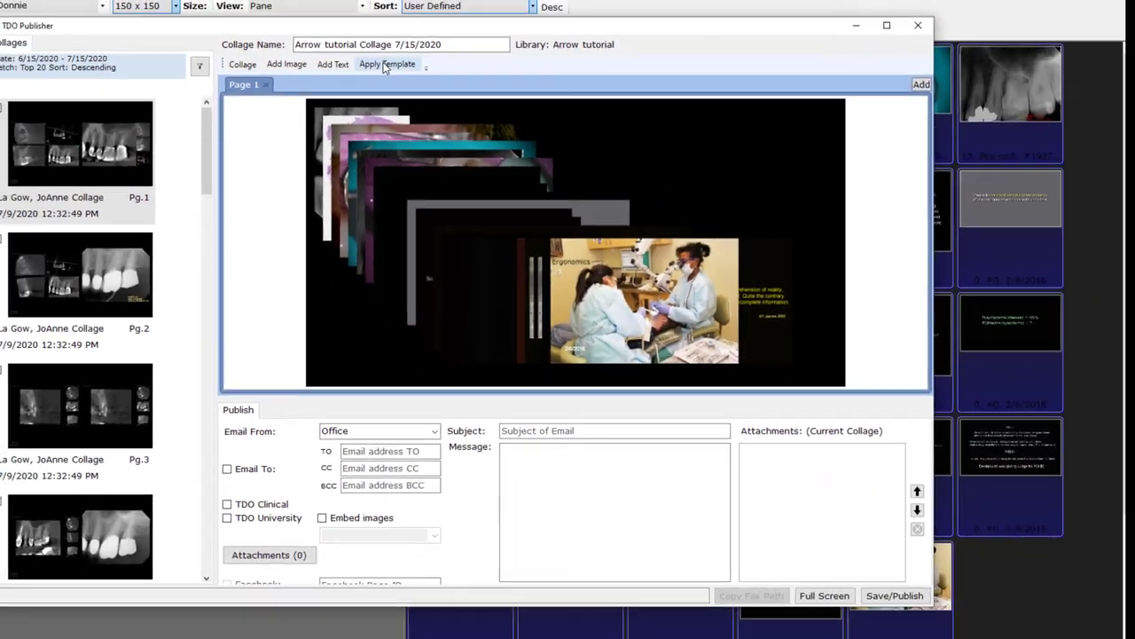
Apply the Two Vertical template, splitting the collage into Page 1 to Page 15
{"action": "left_click", "coordinate": [387, 64]}
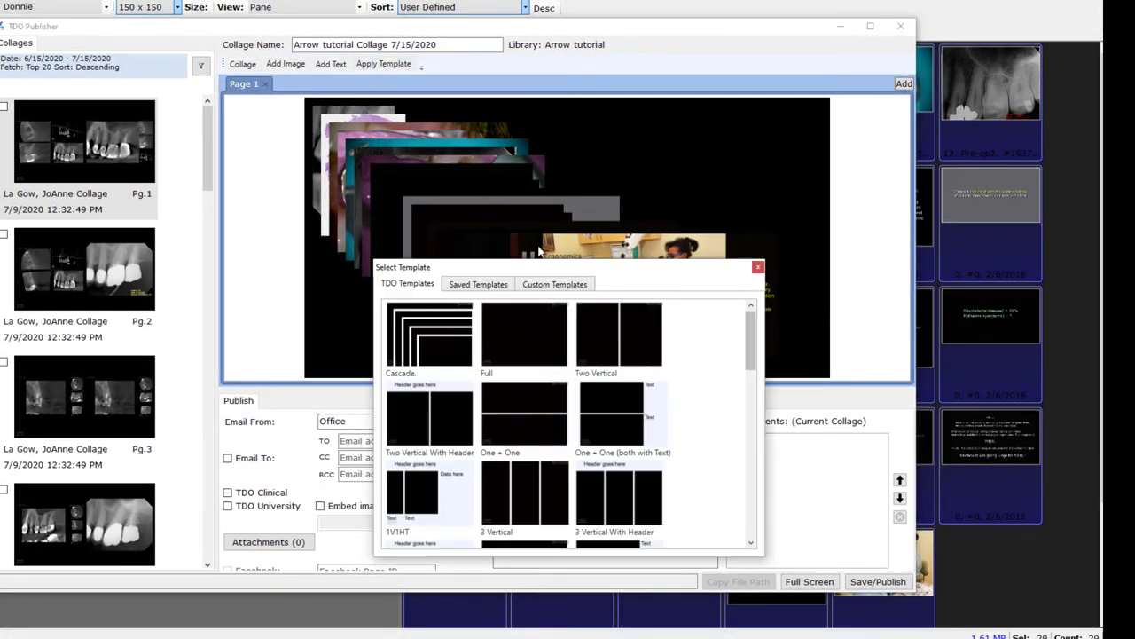
{"action": "left_click", "coordinate": [620, 337]}
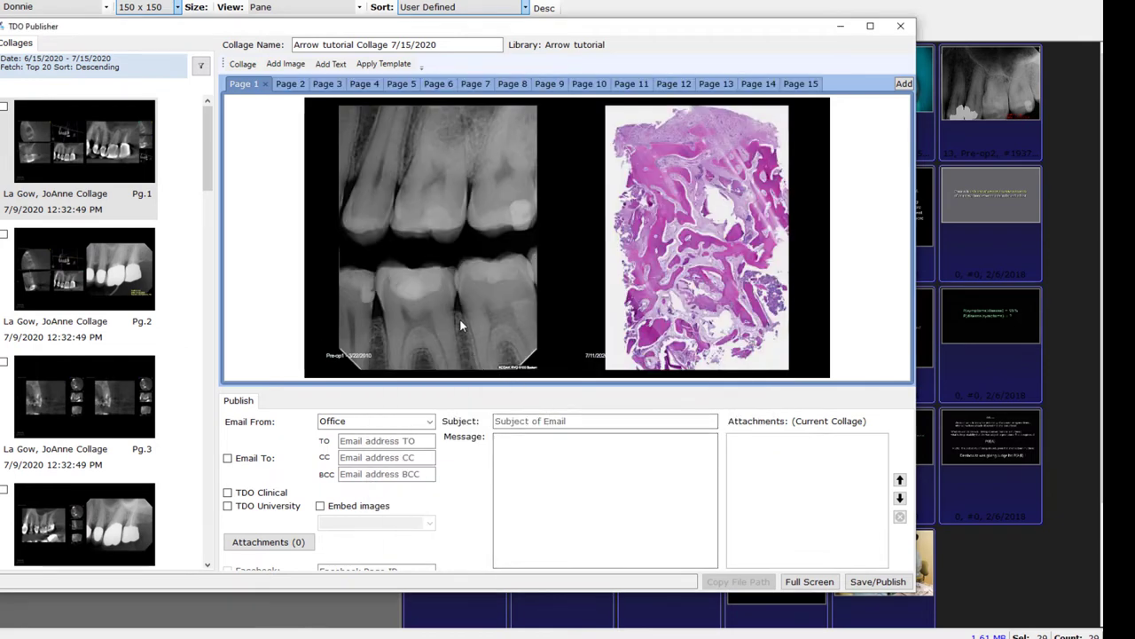
{"action": "mouse_move", "coordinate": [524, 196]}
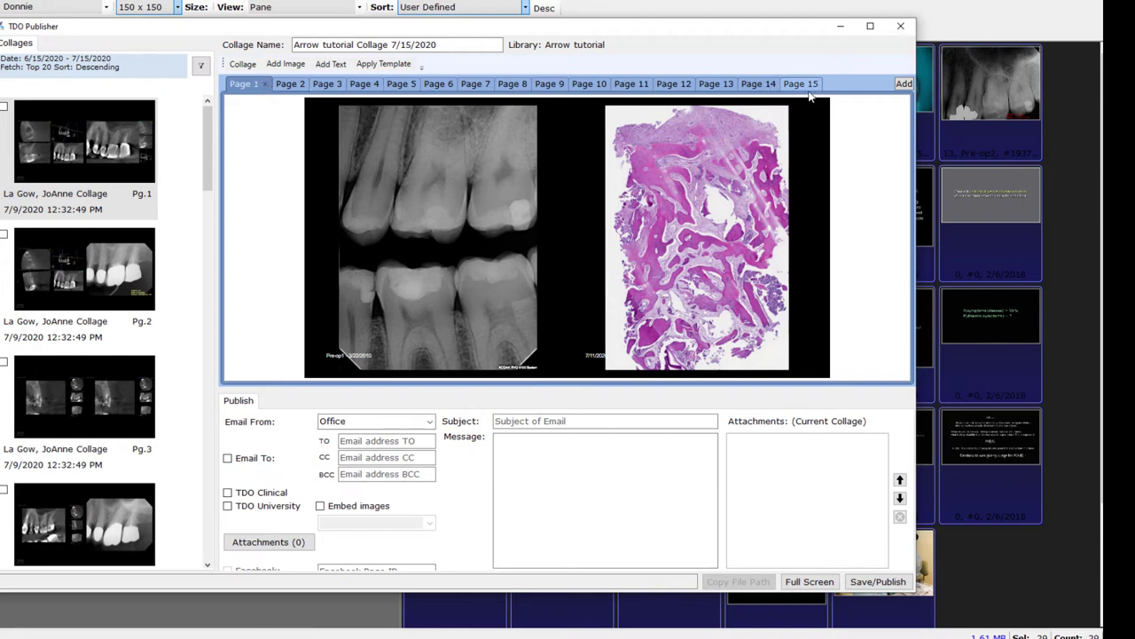
{"action": "mouse_move", "coordinate": [372, 247]}
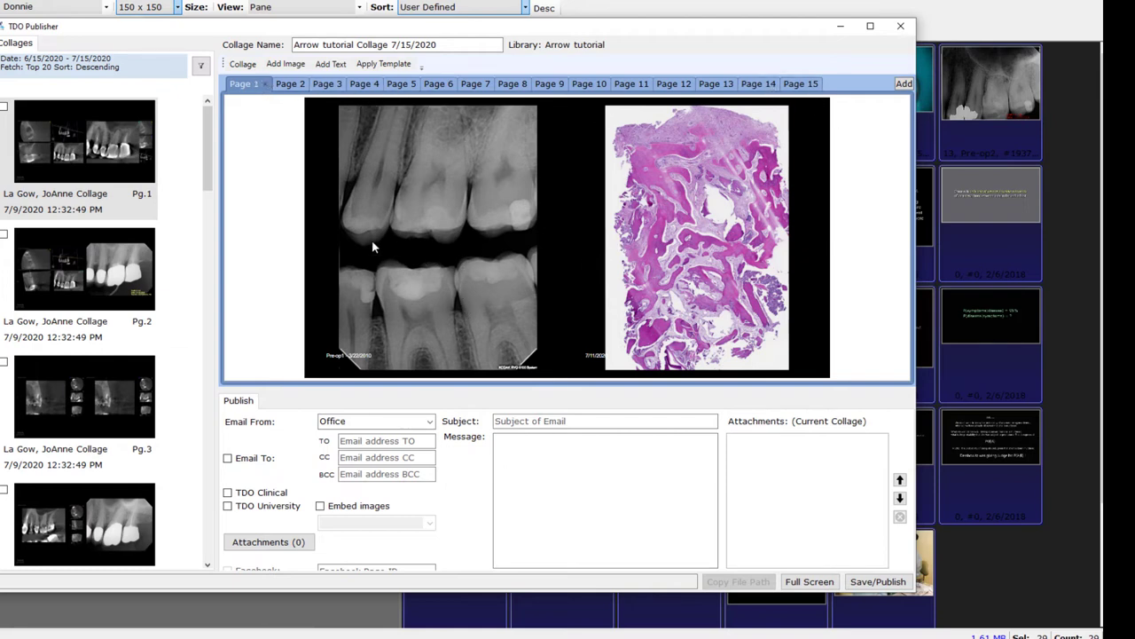
{"action": "mouse_move", "coordinate": [448, 239]}
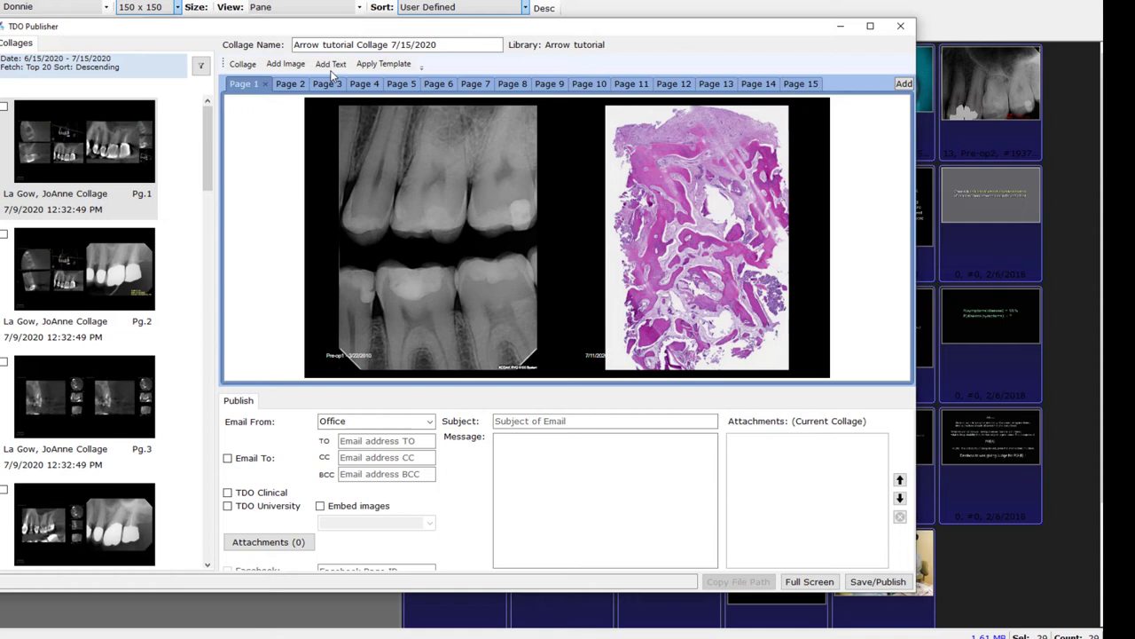
Make page 1's histology slide and page 3's X-ray fill their halves, then view page 4
{"action": "left_click", "coordinate": [330, 63]}
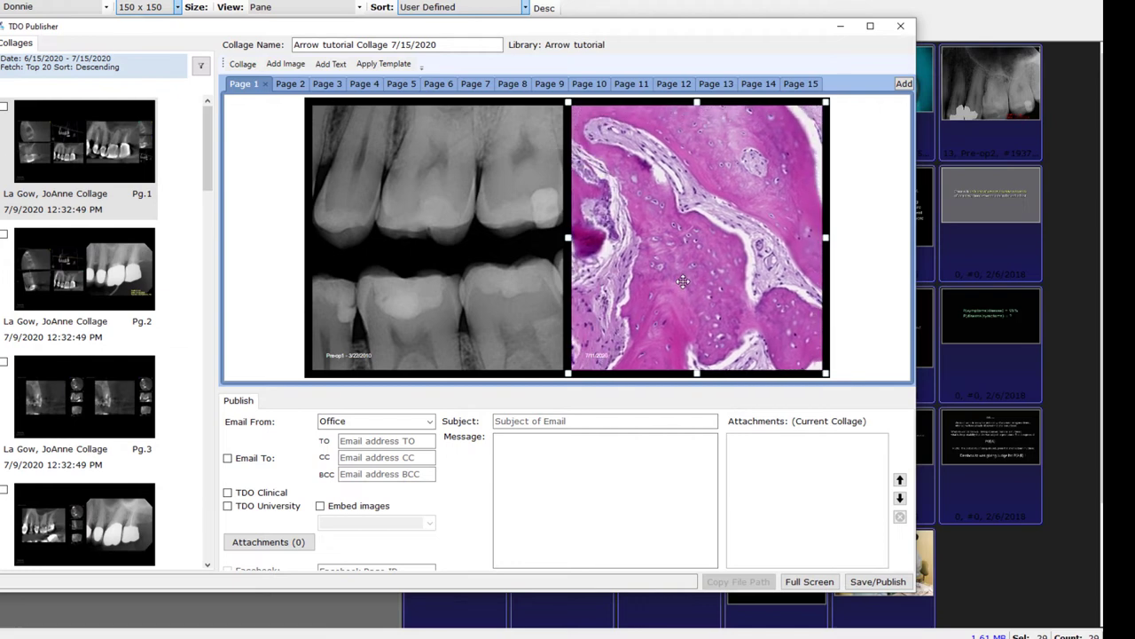
{"action": "mouse_move", "coordinate": [675, 263]}
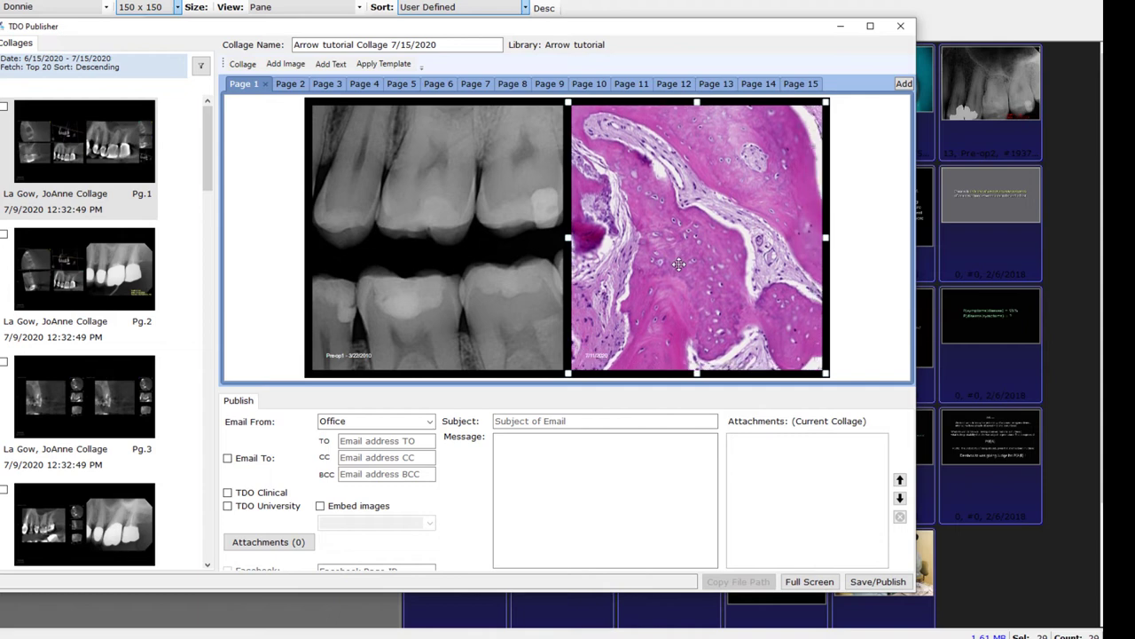
{"action": "mouse_move", "coordinate": [389, 95]}
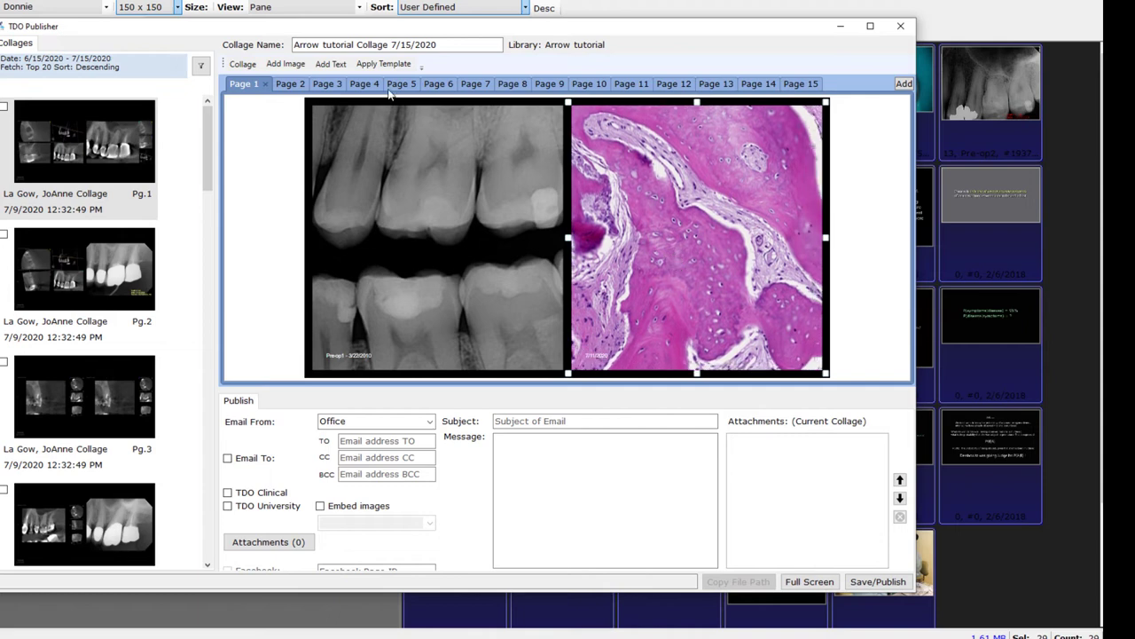
{"action": "left_click", "coordinate": [286, 83]}
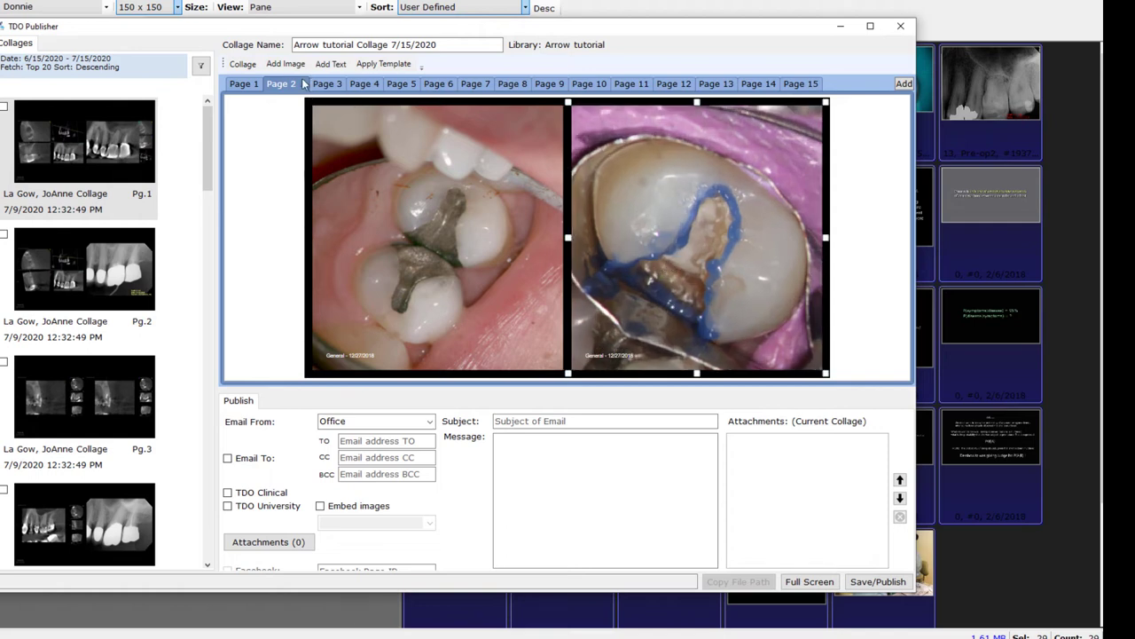
{"action": "left_click", "coordinate": [326, 84]}
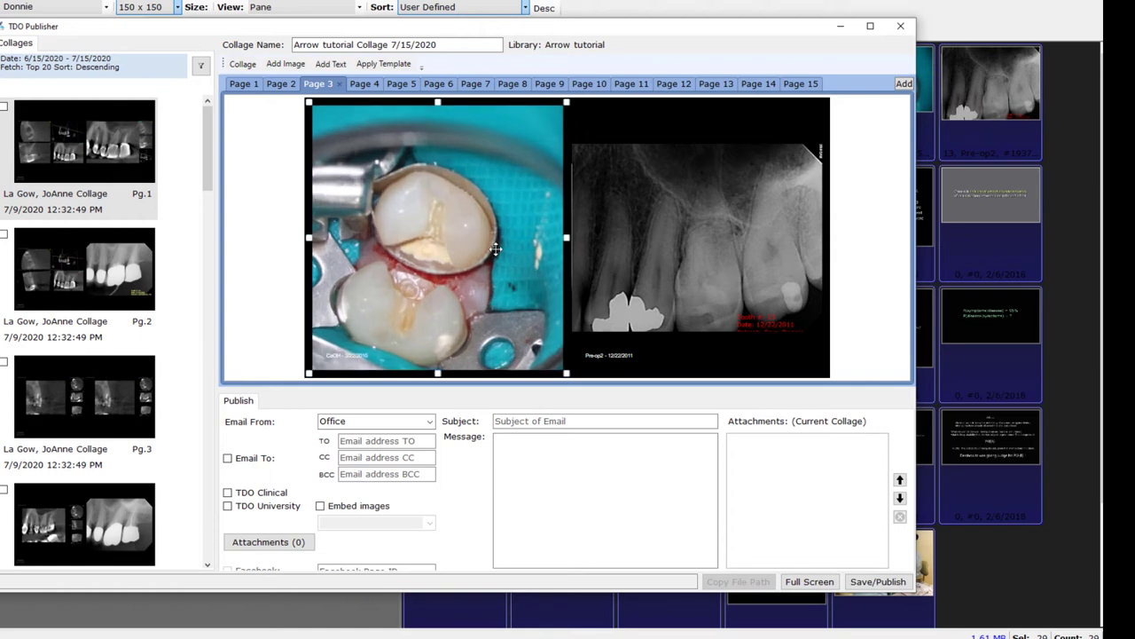
{"action": "left_click", "coordinate": [698, 264]}
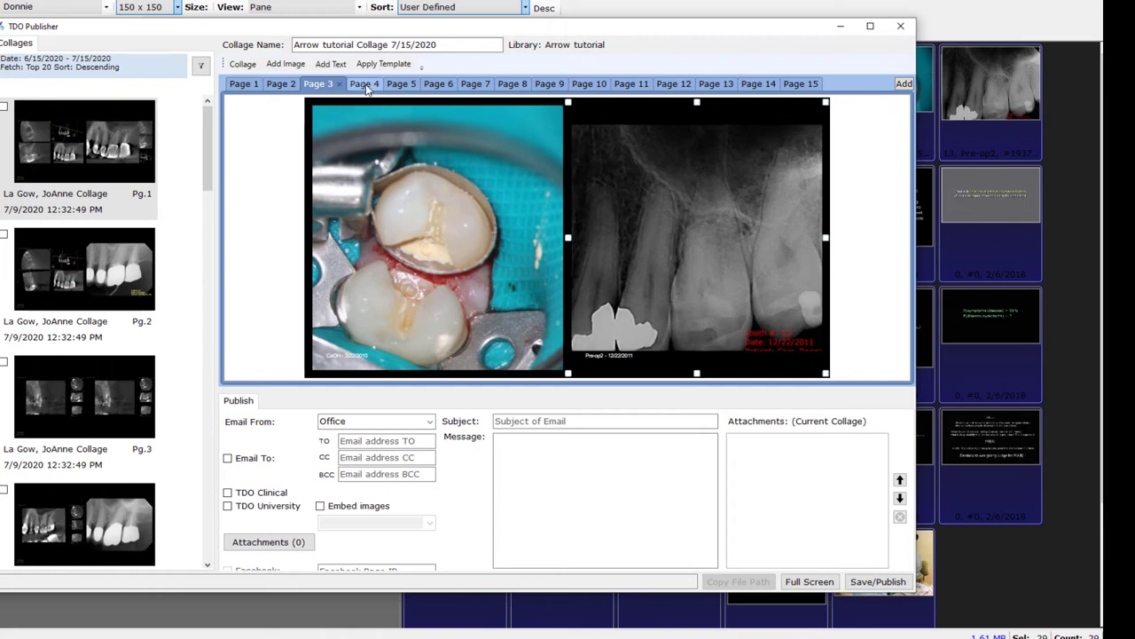
{"action": "left_click", "coordinate": [364, 84]}
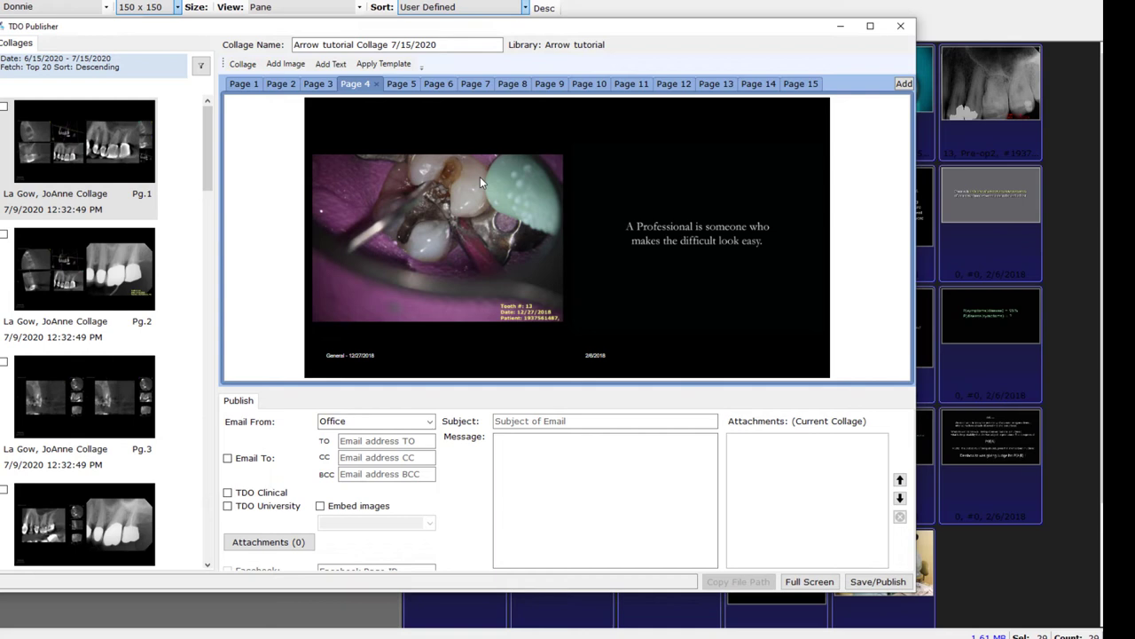
{"action": "mouse_move", "coordinate": [692, 231]}
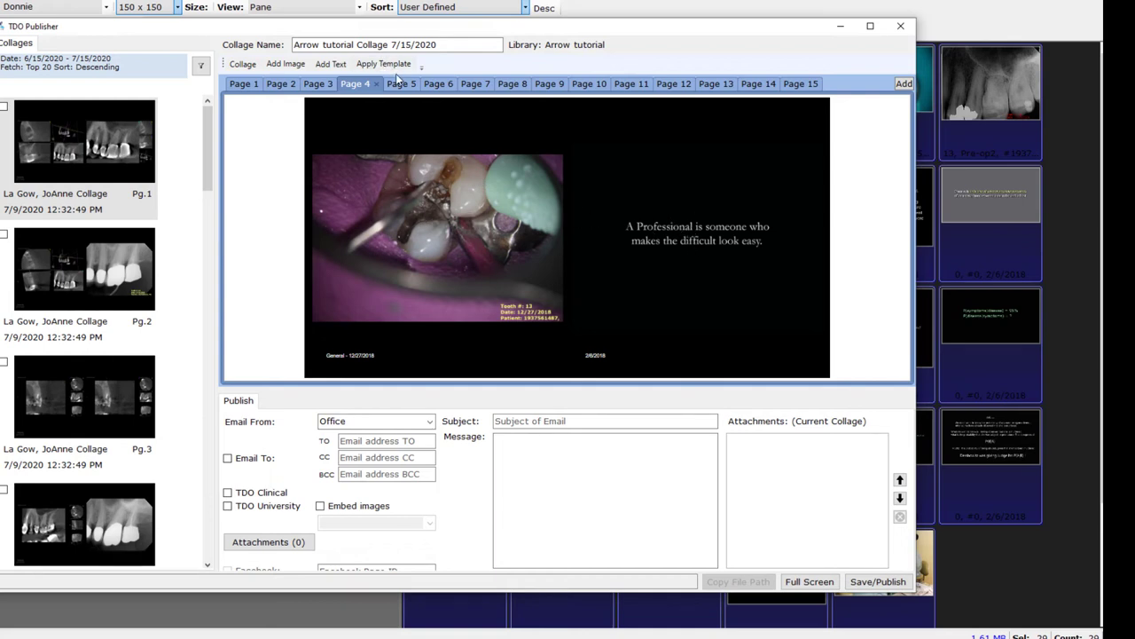
Apply the Full template to page 4 and all remaining pages
{"action": "left_click", "coordinate": [383, 63]}
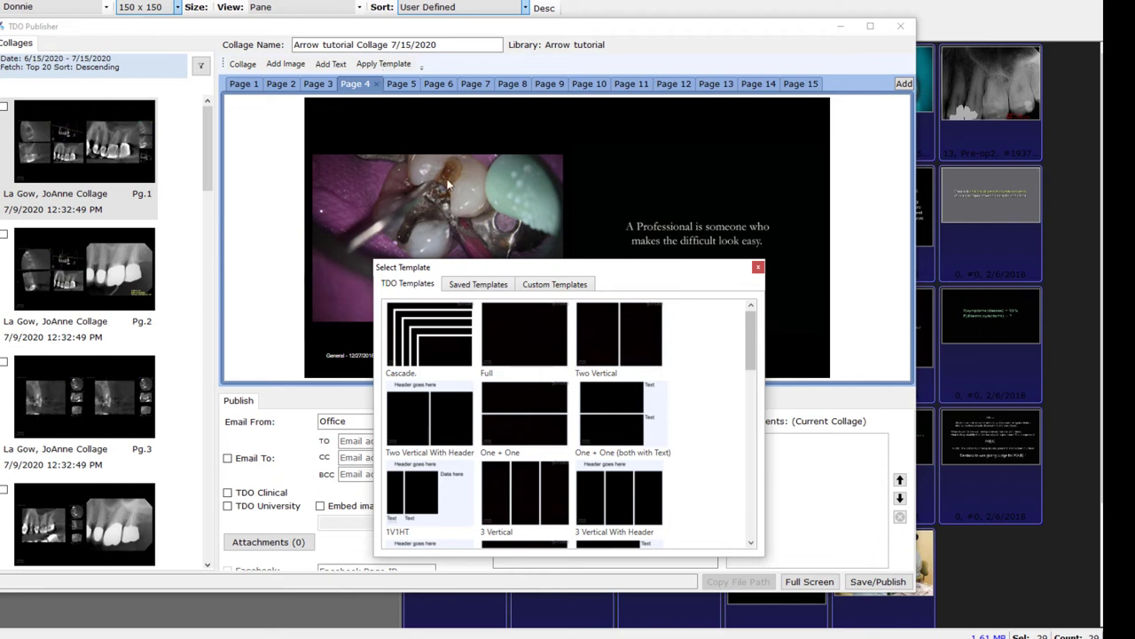
{"action": "left_click", "coordinate": [525, 336]}
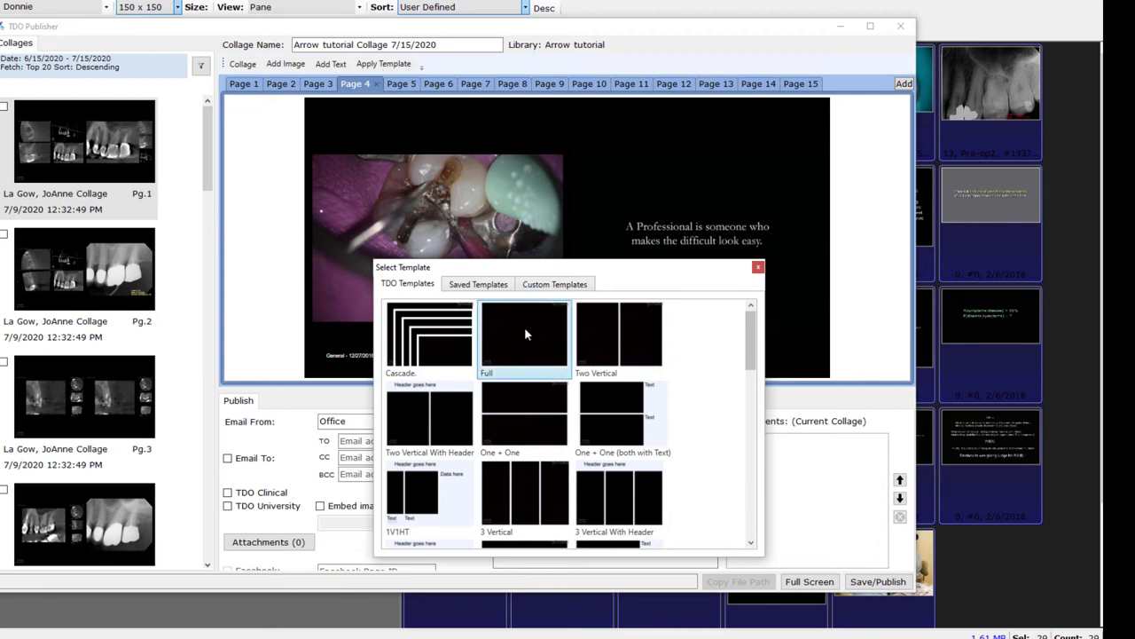
{"action": "double_click", "coordinate": [524, 335]}
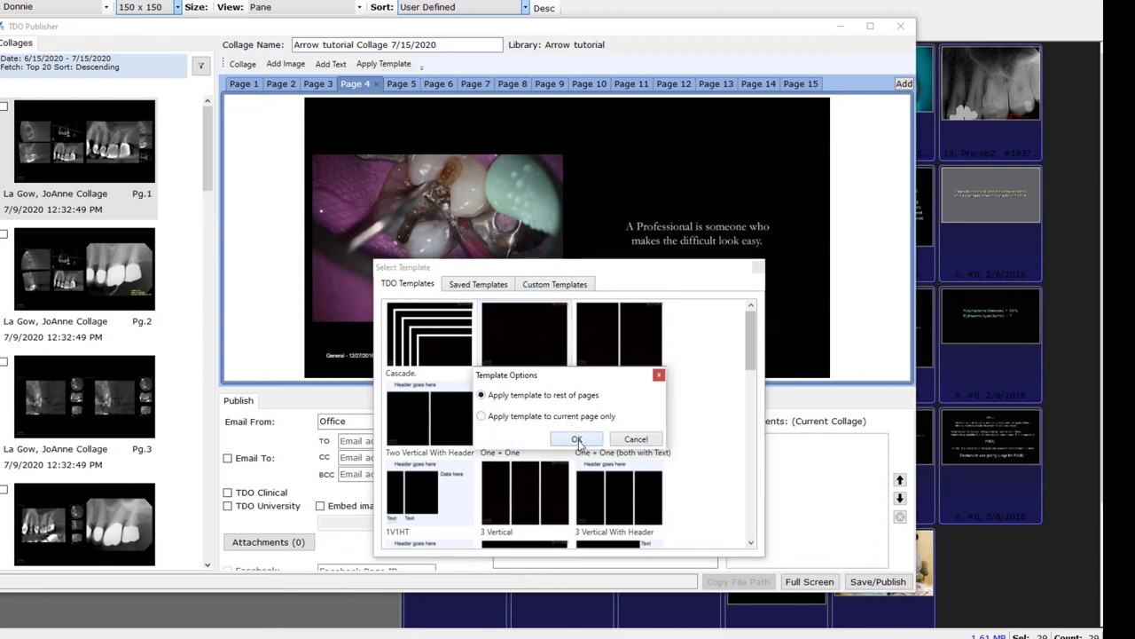
{"action": "left_click", "coordinate": [577, 439]}
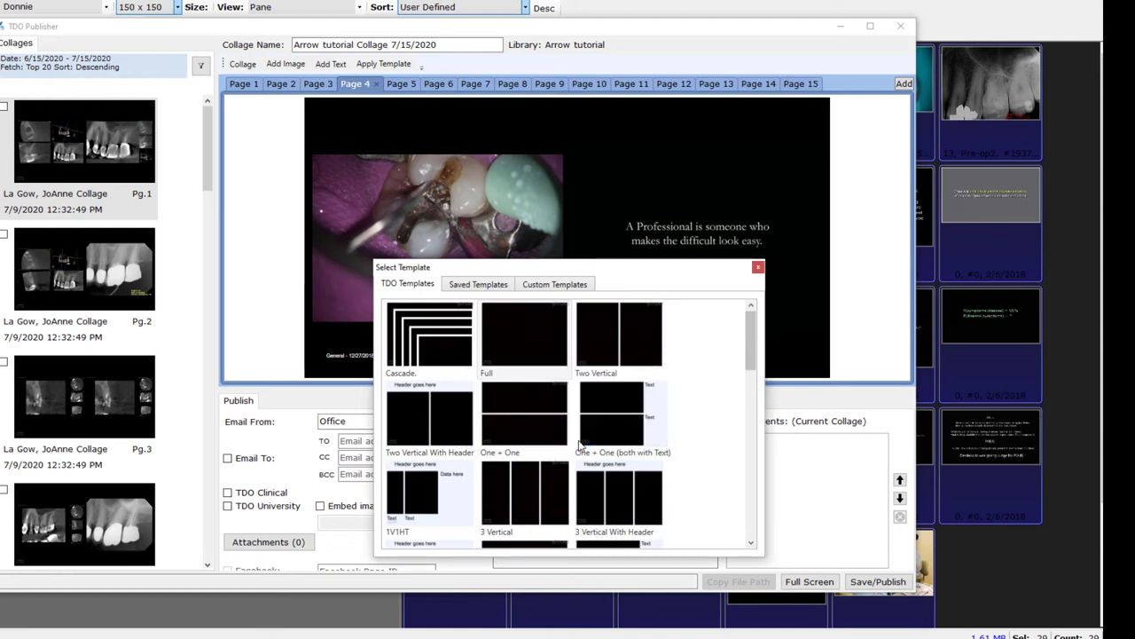
{"action": "left_click", "coordinate": [523, 335]}
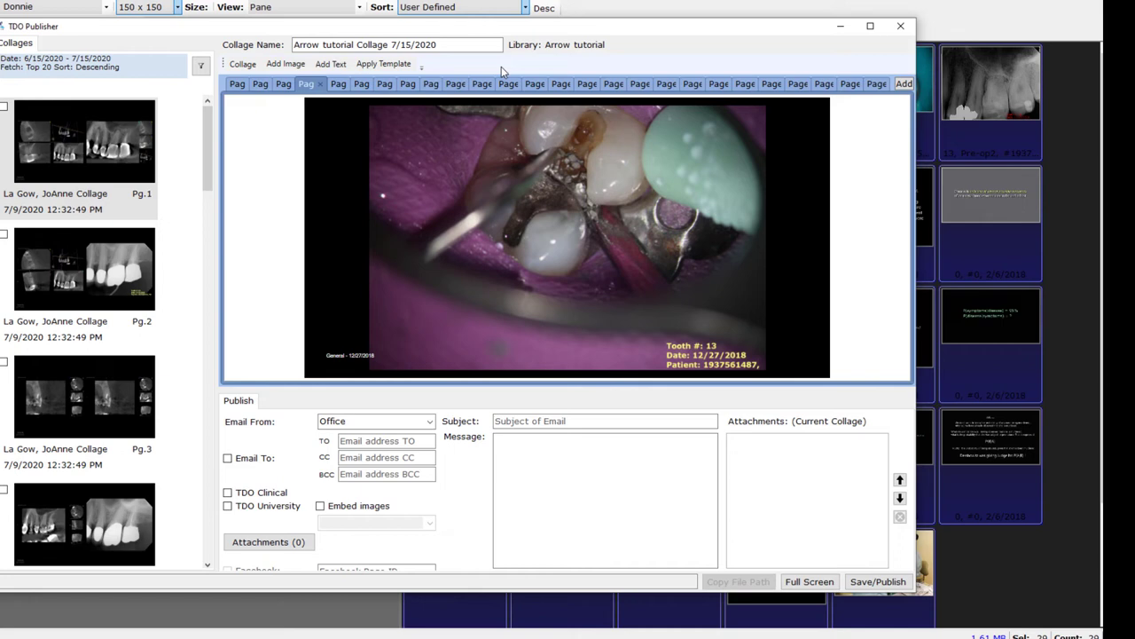
{"action": "mouse_move", "coordinate": [759, 115]}
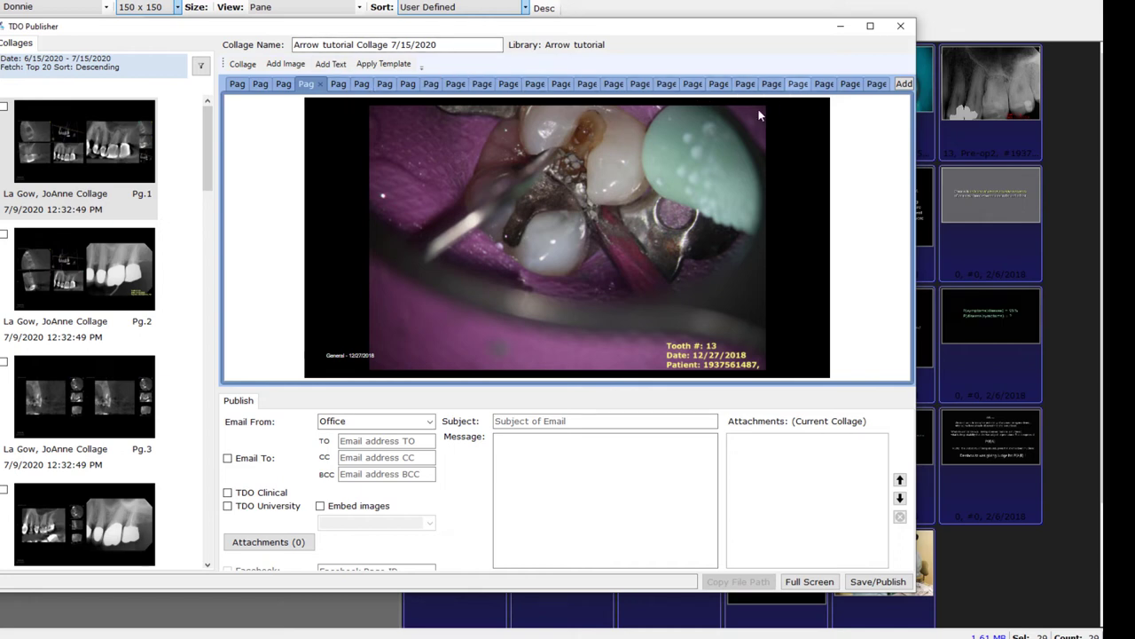
Enlarge the tooth photo, quote, Xenophanes and scientific method slides to fill their pages
{"action": "left_click", "coordinate": [564, 241]}
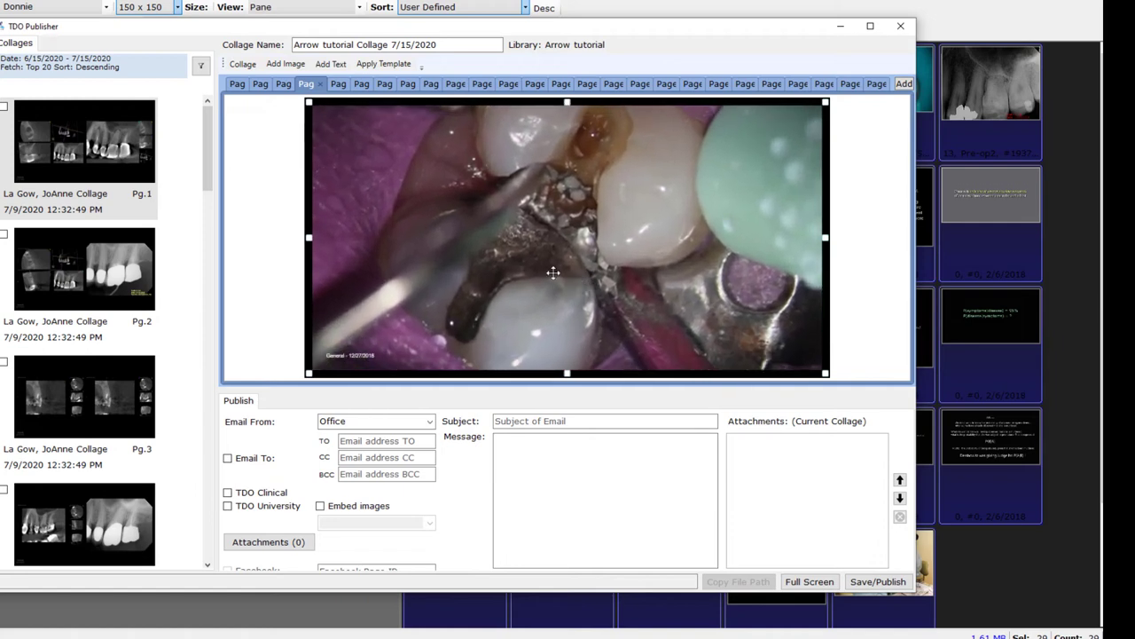
{"action": "left_click", "coordinate": [330, 84]}
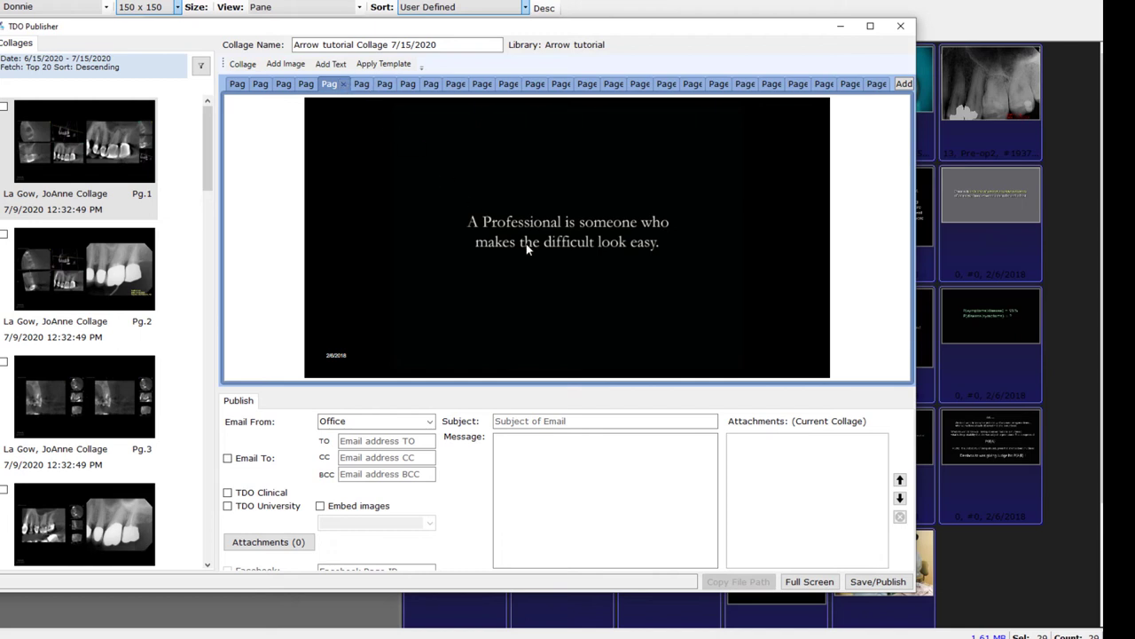
{"action": "mouse_move", "coordinate": [532, 249]}
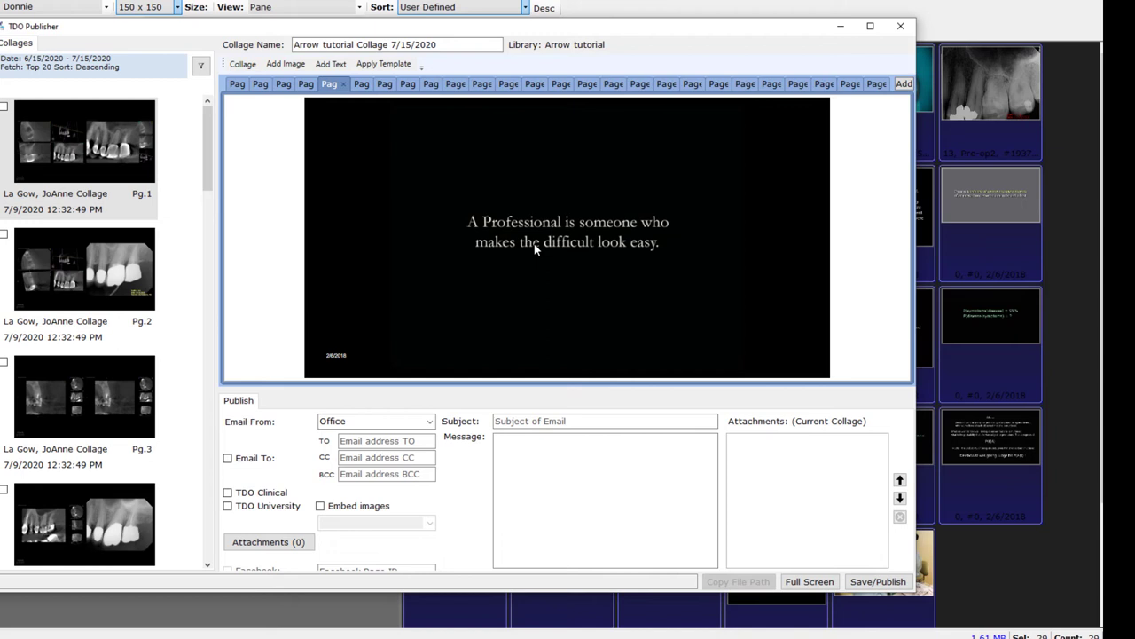
{"action": "left_click", "coordinate": [568, 241]}
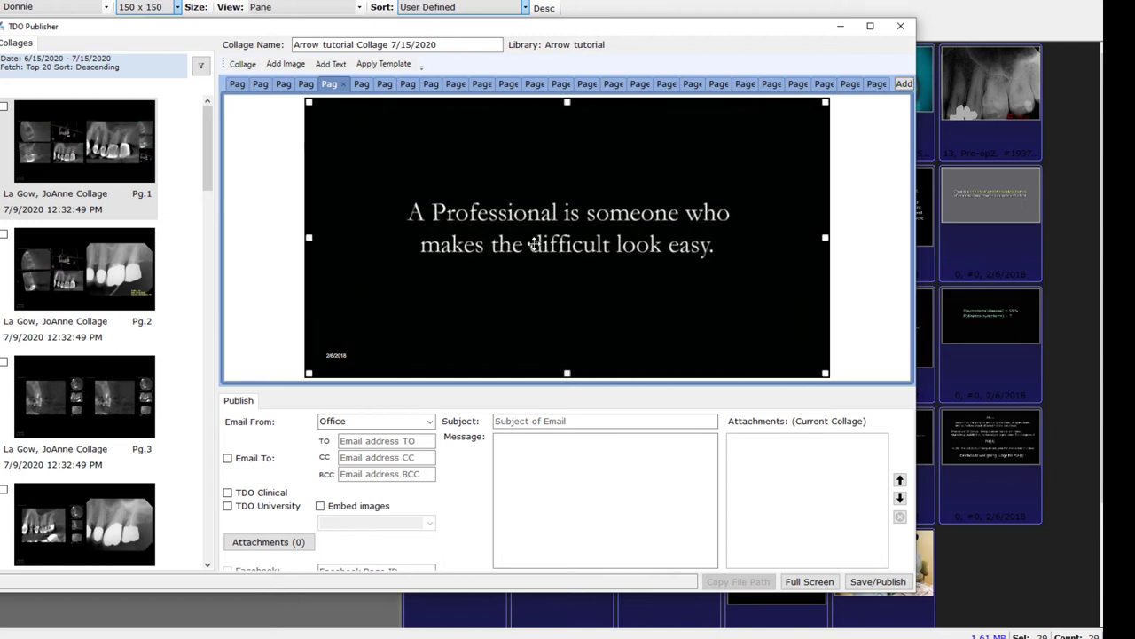
{"action": "left_click", "coordinate": [361, 83]}
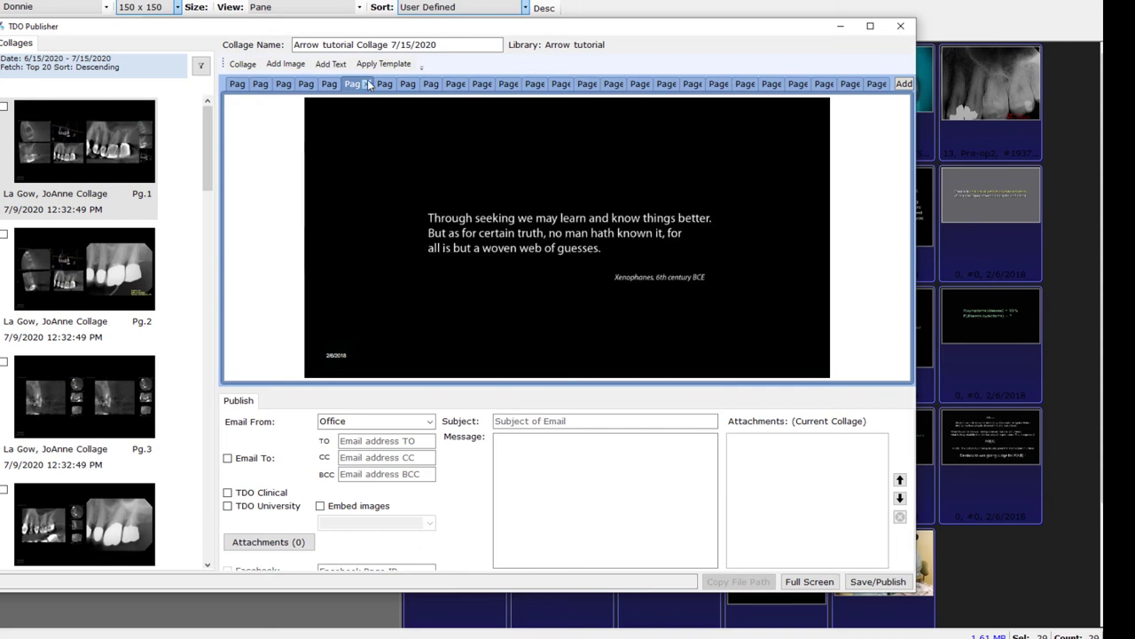
{"action": "left_click", "coordinate": [568, 232]}
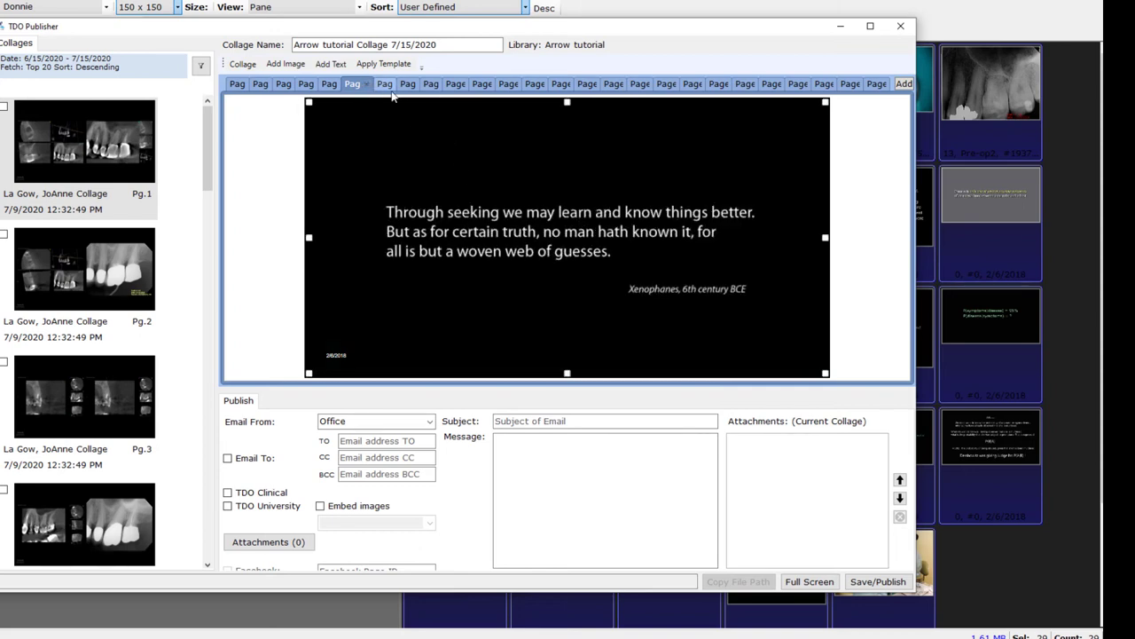
{"action": "left_click", "coordinate": [374, 84]}
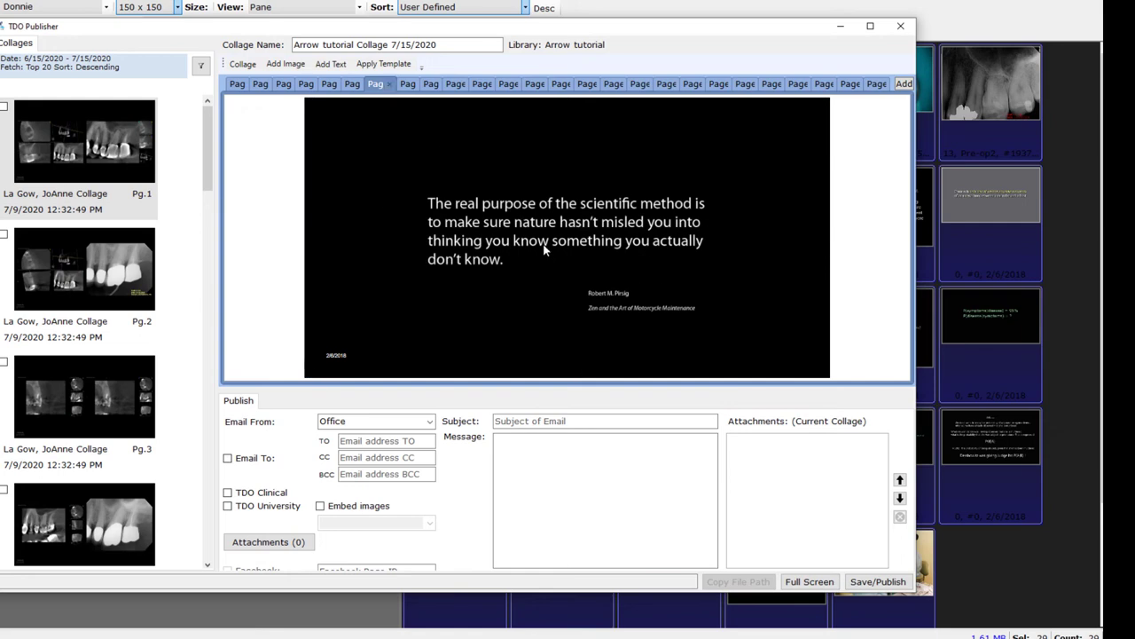
{"action": "left_click", "coordinate": [566, 230]}
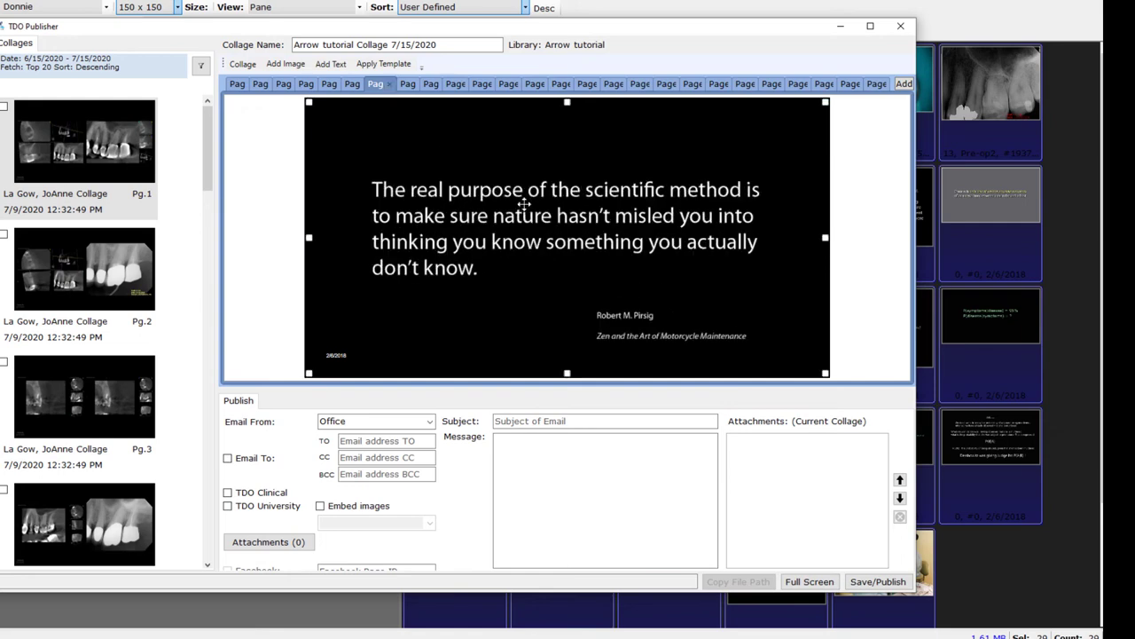
Enlarge the natural history, degree of belief and Laplace slides to fill their pages
{"action": "left_click", "coordinate": [407, 84]}
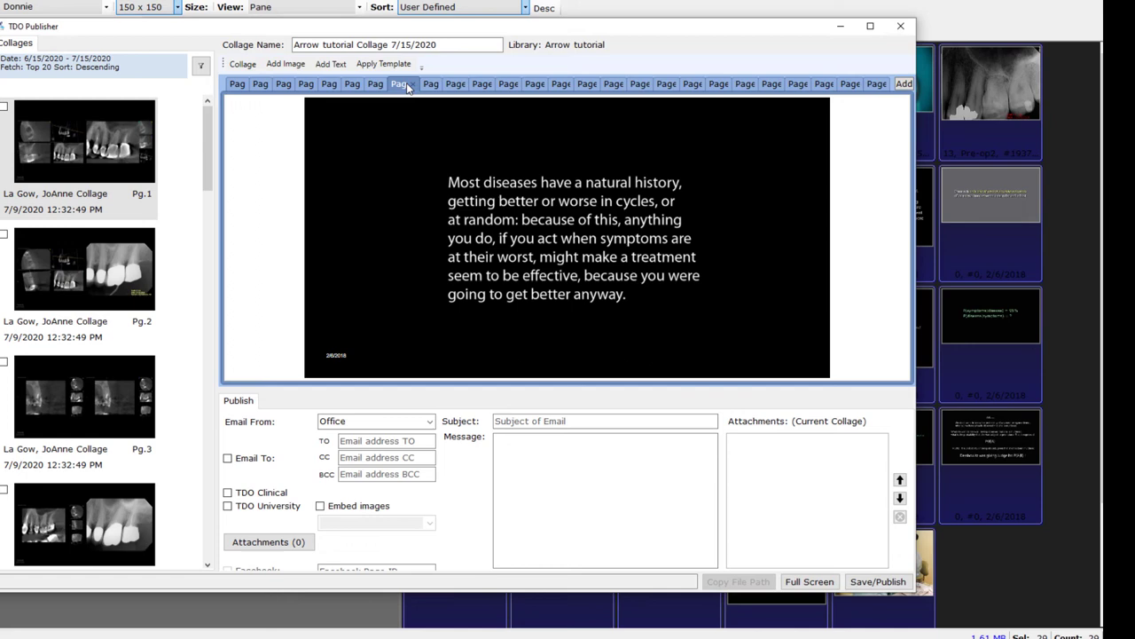
{"action": "left_click", "coordinate": [565, 238]}
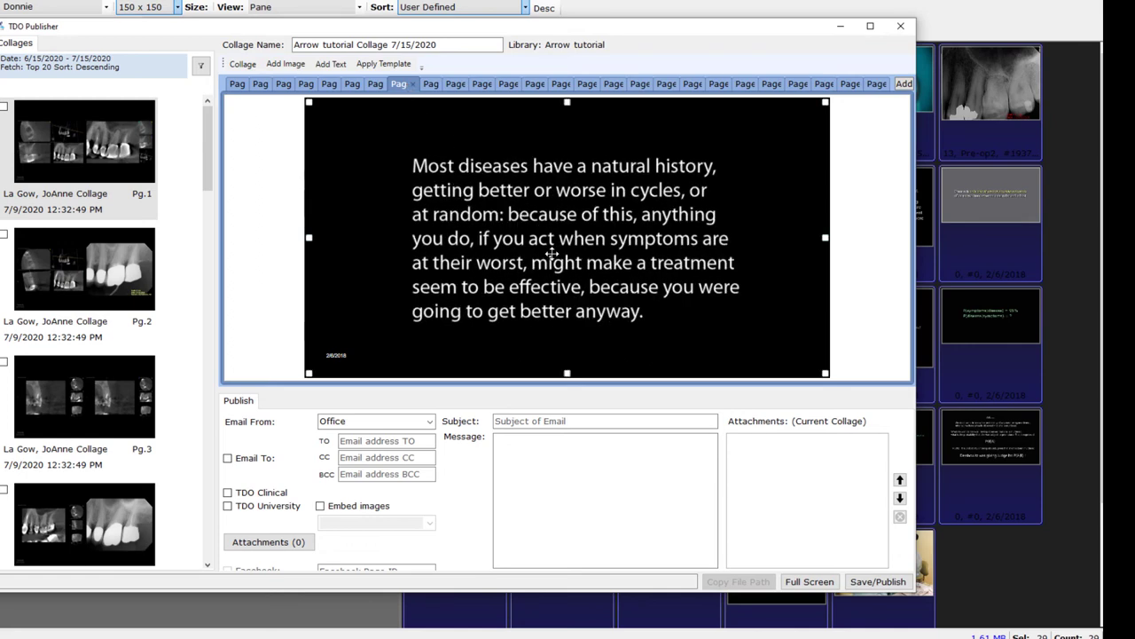
{"action": "left_click", "coordinate": [423, 83]}
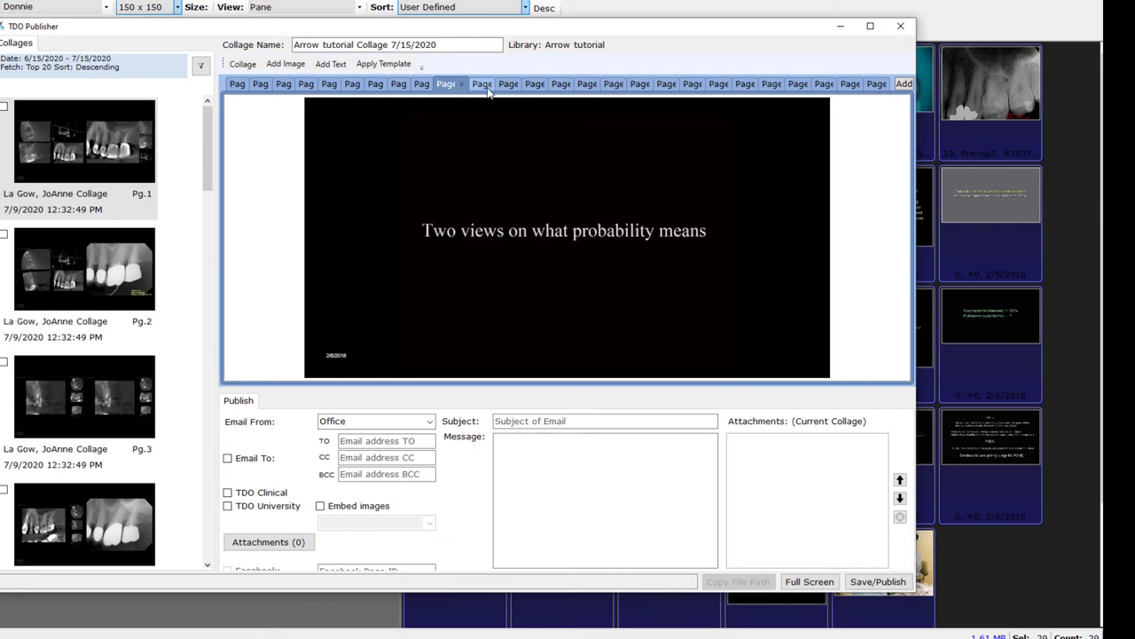
{"action": "left_click", "coordinate": [473, 83]}
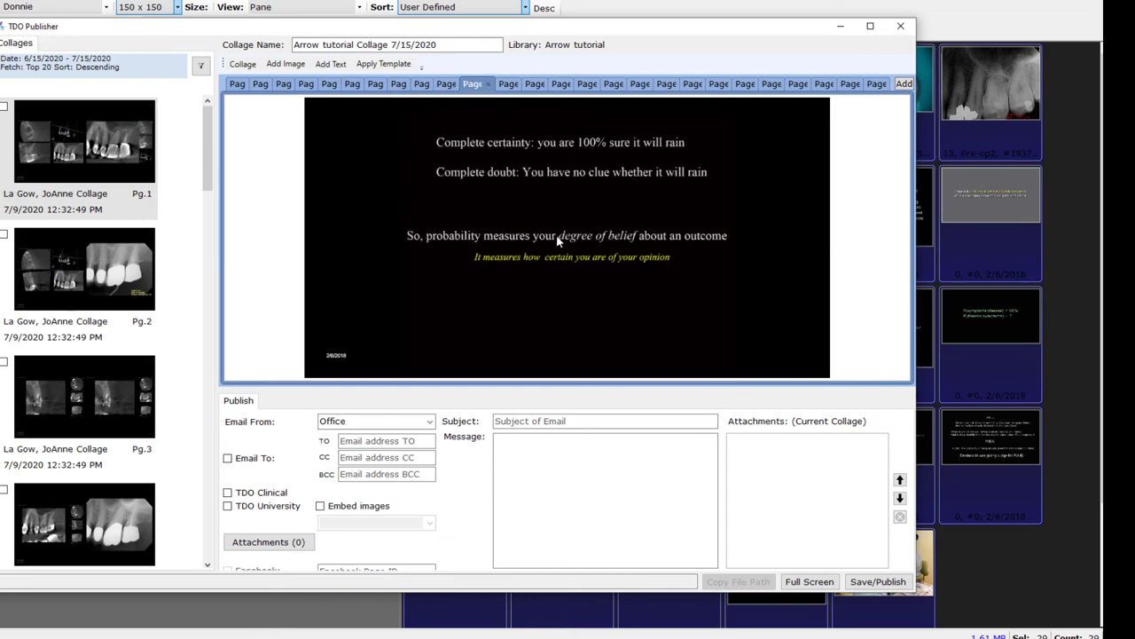
{"action": "left_click", "coordinate": [558, 237]}
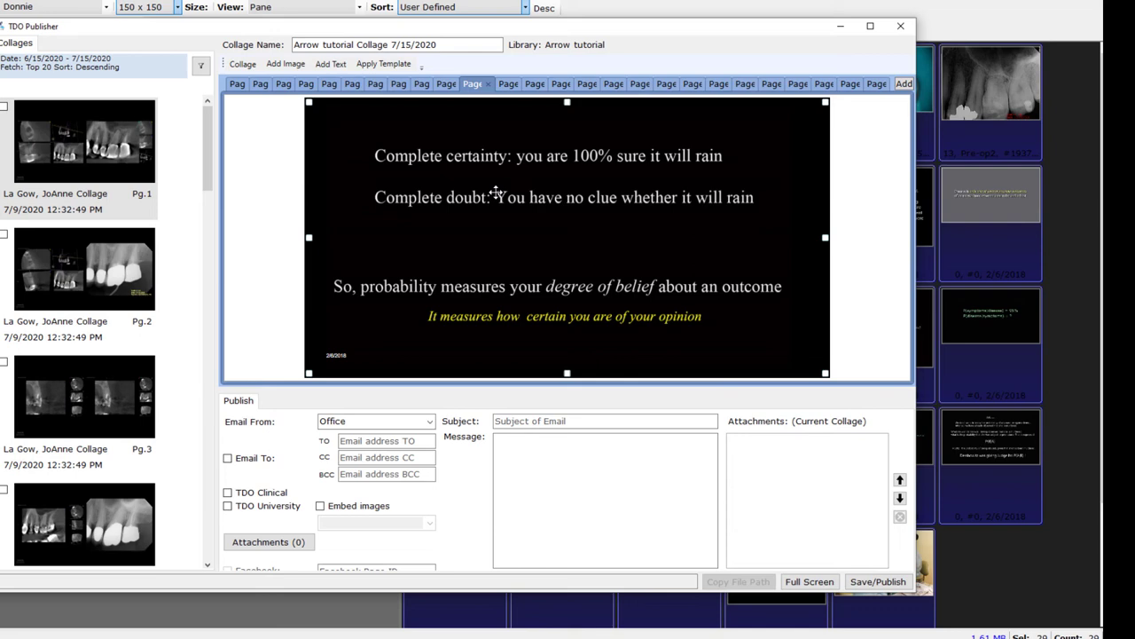
{"action": "left_click", "coordinate": [534, 84]}
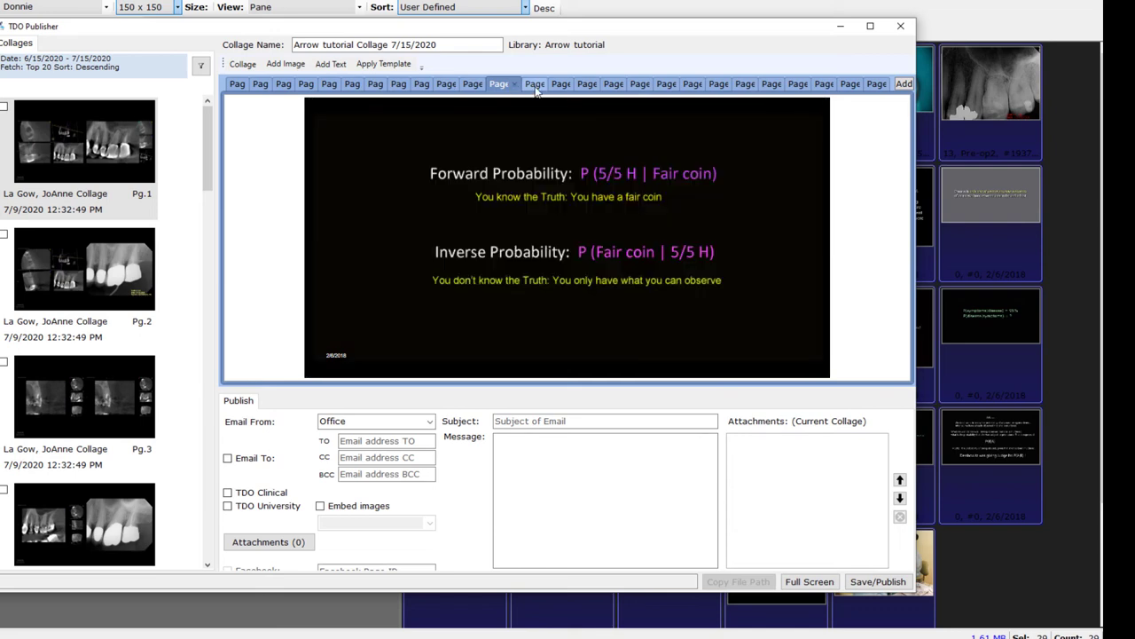
{"action": "left_click", "coordinate": [525, 83]}
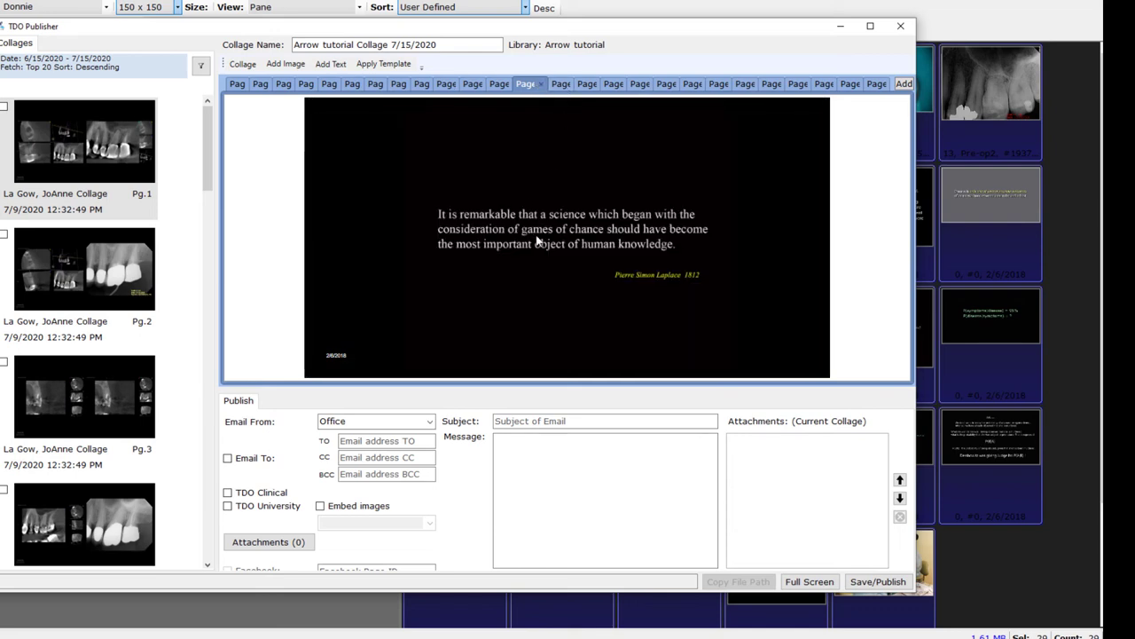
{"action": "left_click", "coordinate": [568, 226]}
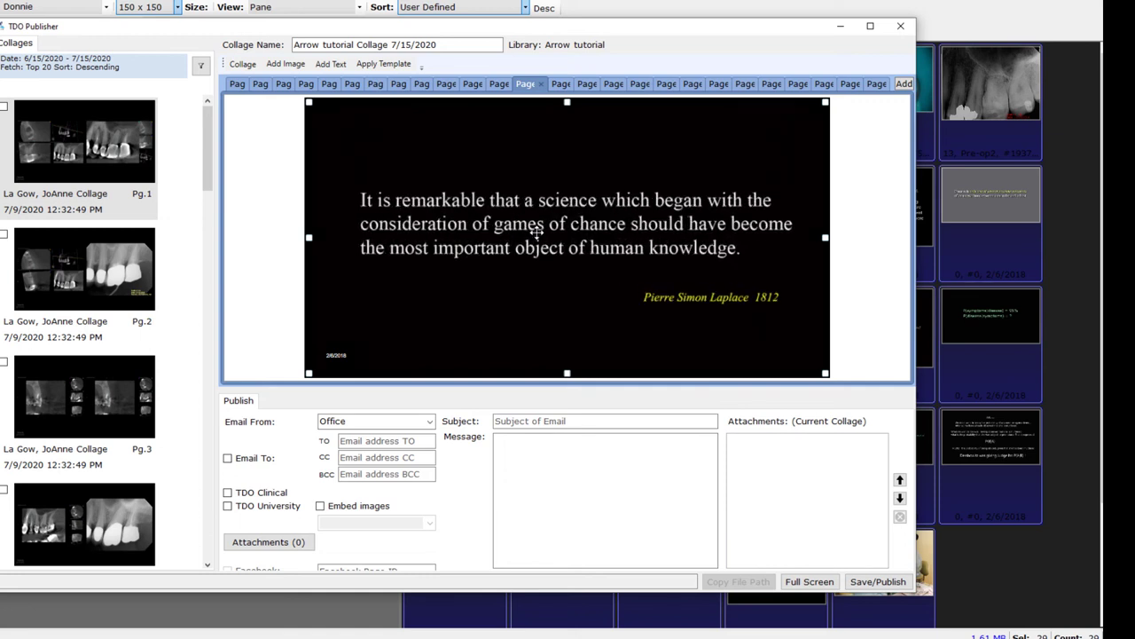
{"action": "left_click", "coordinate": [749, 83]}
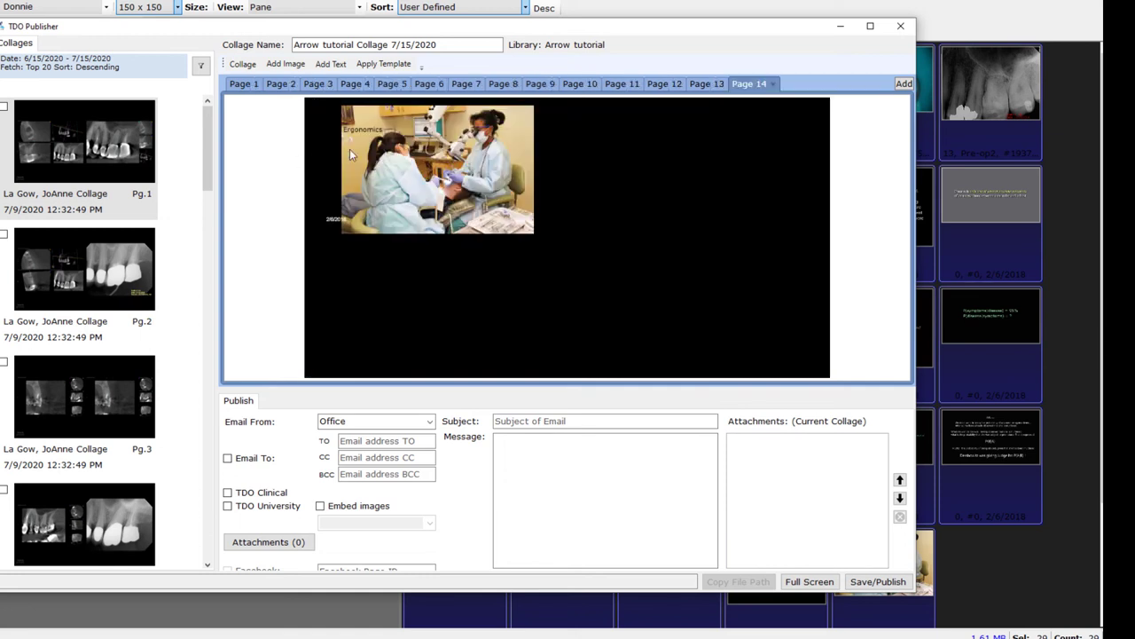
Make the page 14 Ergonomics photo fill the page with the Full template, then view page 8
{"action": "left_click", "coordinate": [436, 169]}
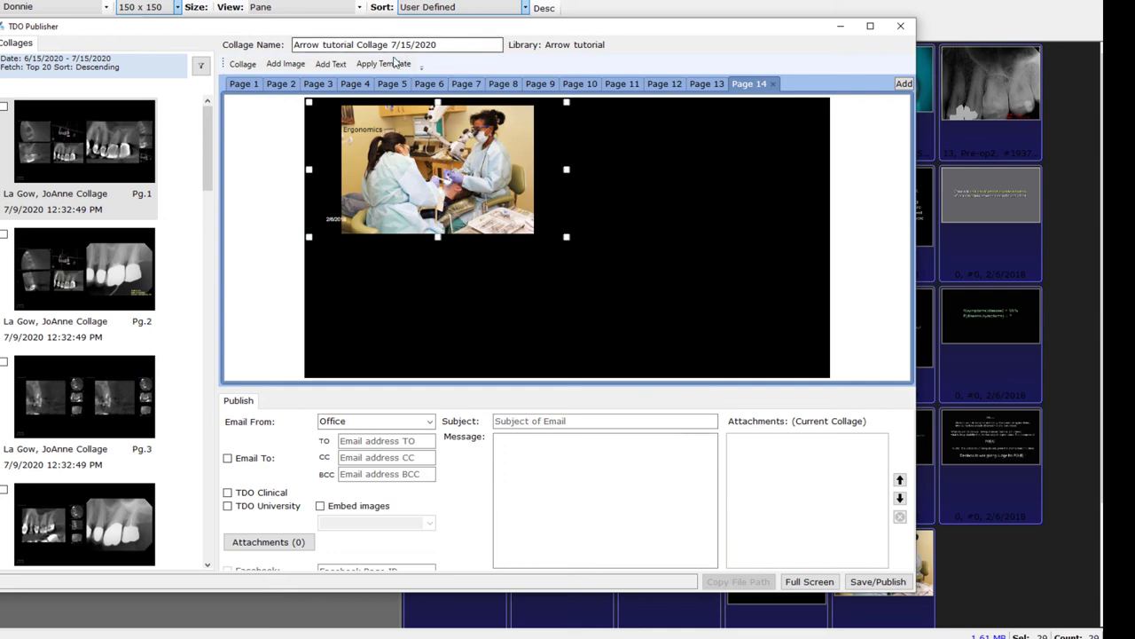
{"action": "left_click", "coordinate": [384, 63]}
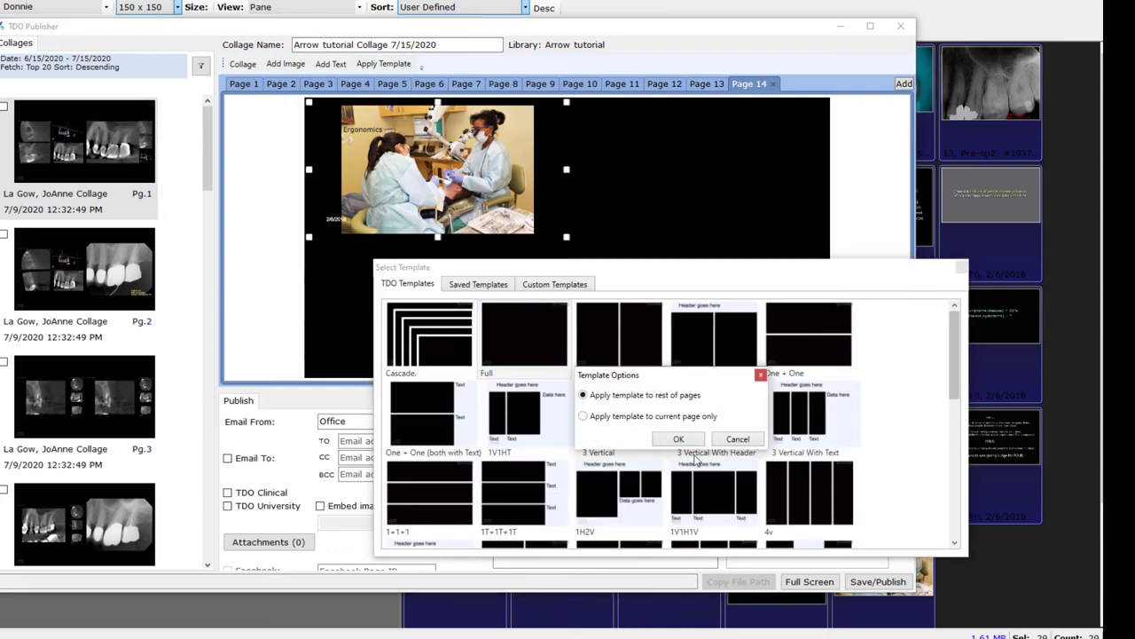
{"action": "left_click", "coordinate": [737, 438]}
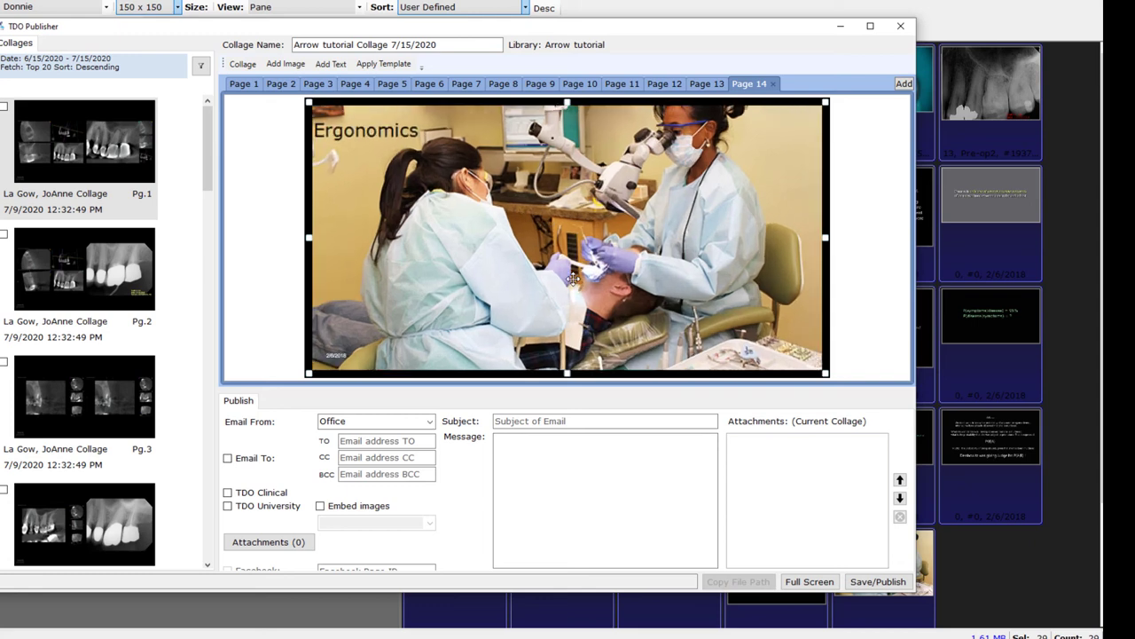
{"action": "mouse_move", "coordinate": [685, 150]}
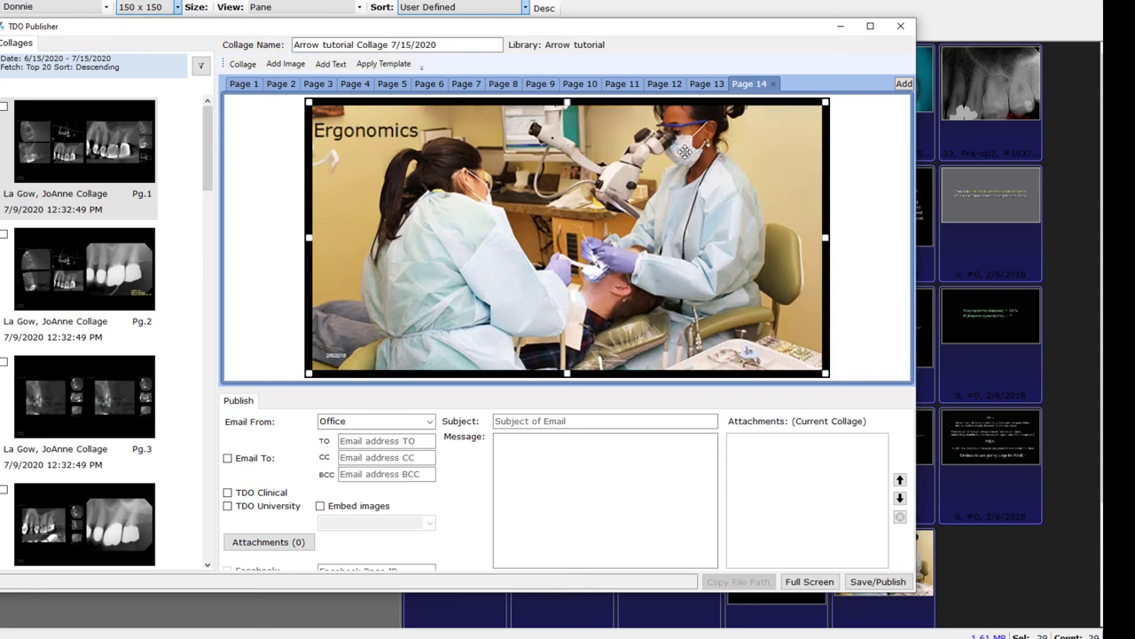
{"action": "mouse_move", "coordinate": [544, 173]}
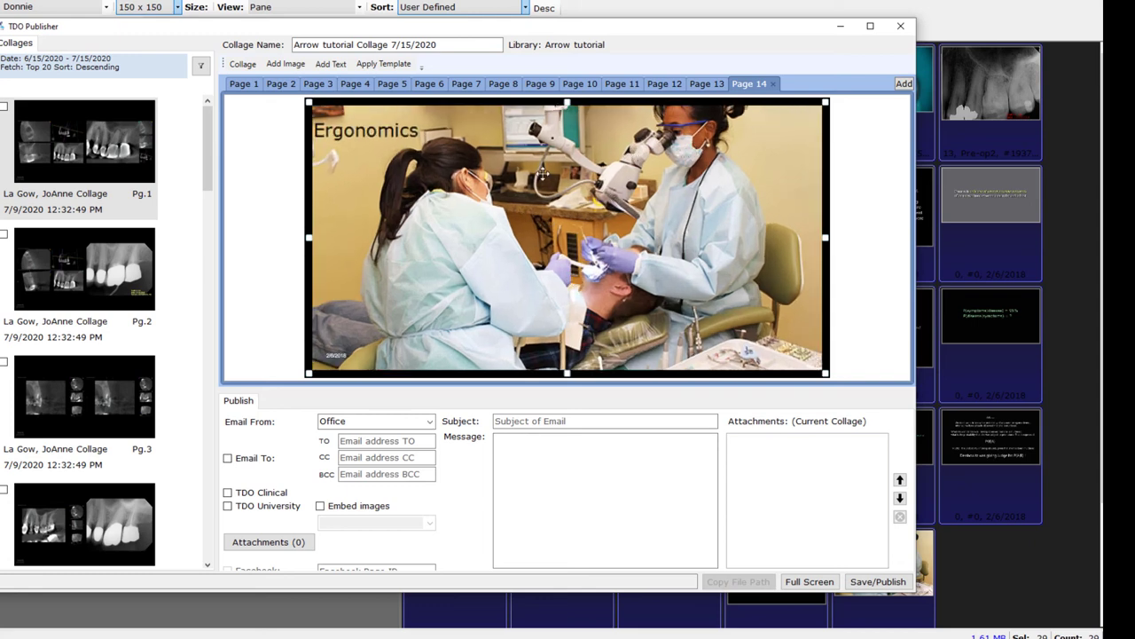
{"action": "mouse_move", "coordinate": [521, 213]}
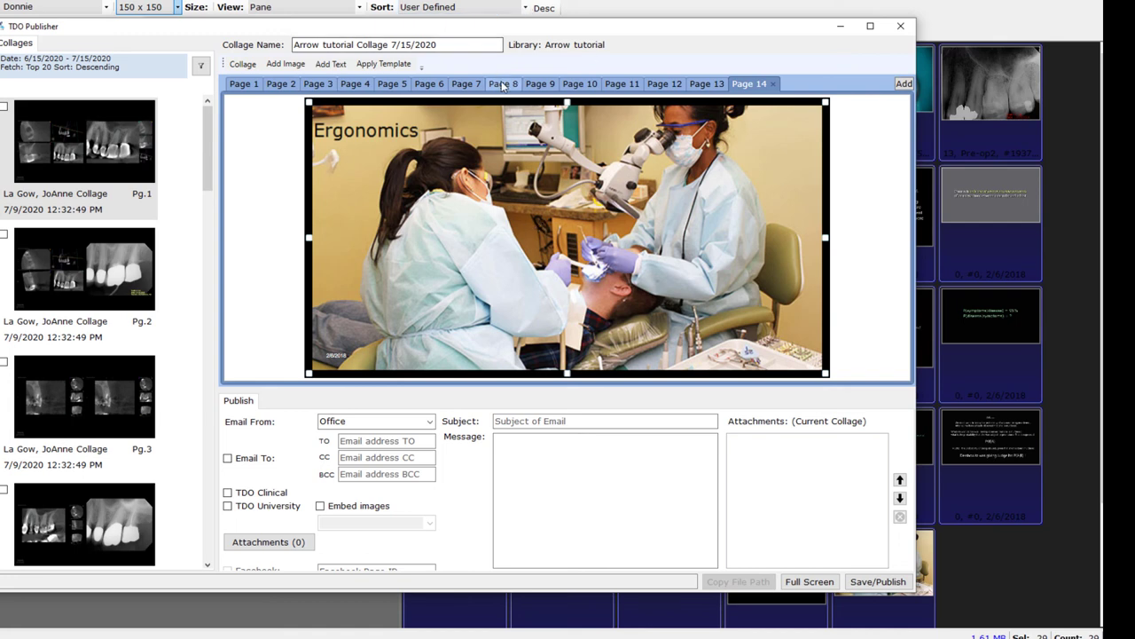
{"action": "left_click", "coordinate": [503, 82]}
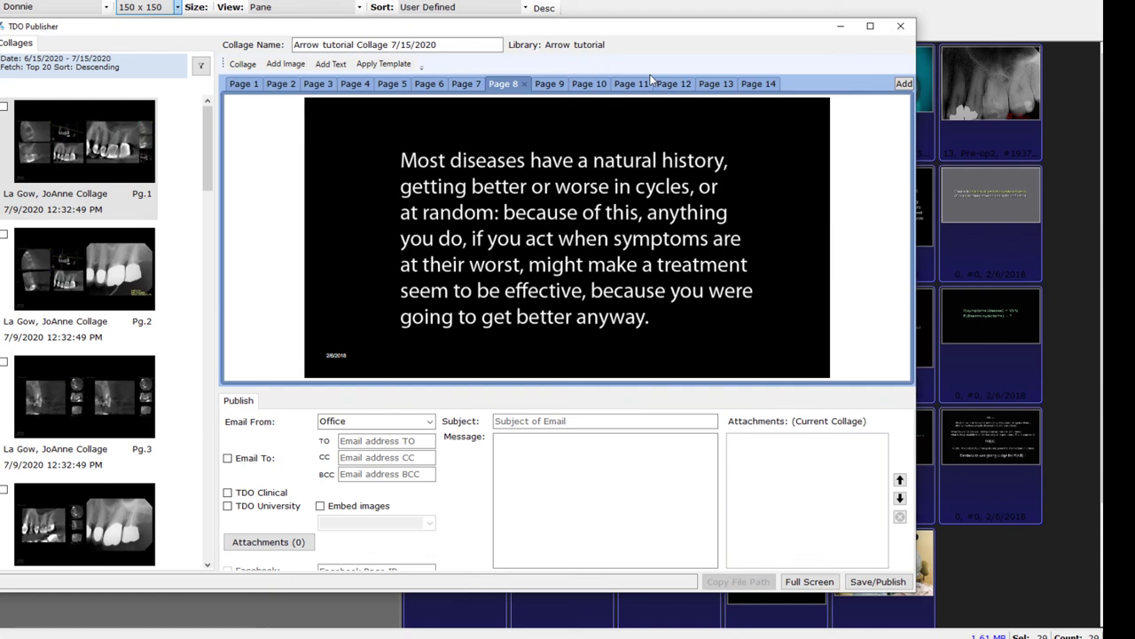
{"action": "left_click", "coordinate": [750, 83]}
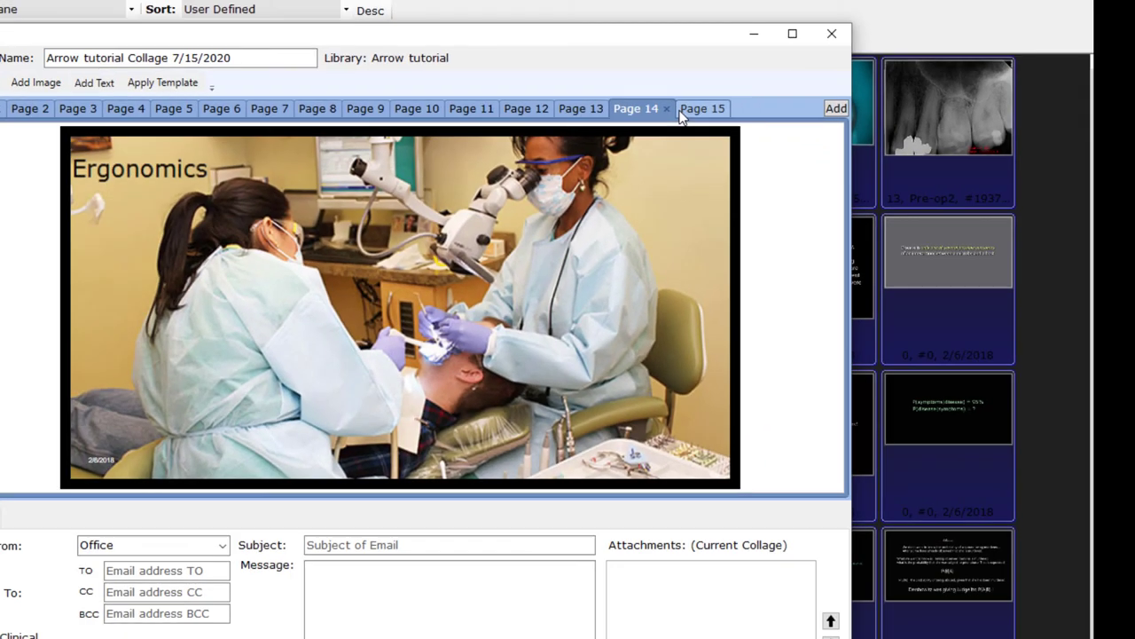
Open the new page 15 and add three tooth photos from the TDO library
{"action": "left_click", "coordinate": [701, 108]}
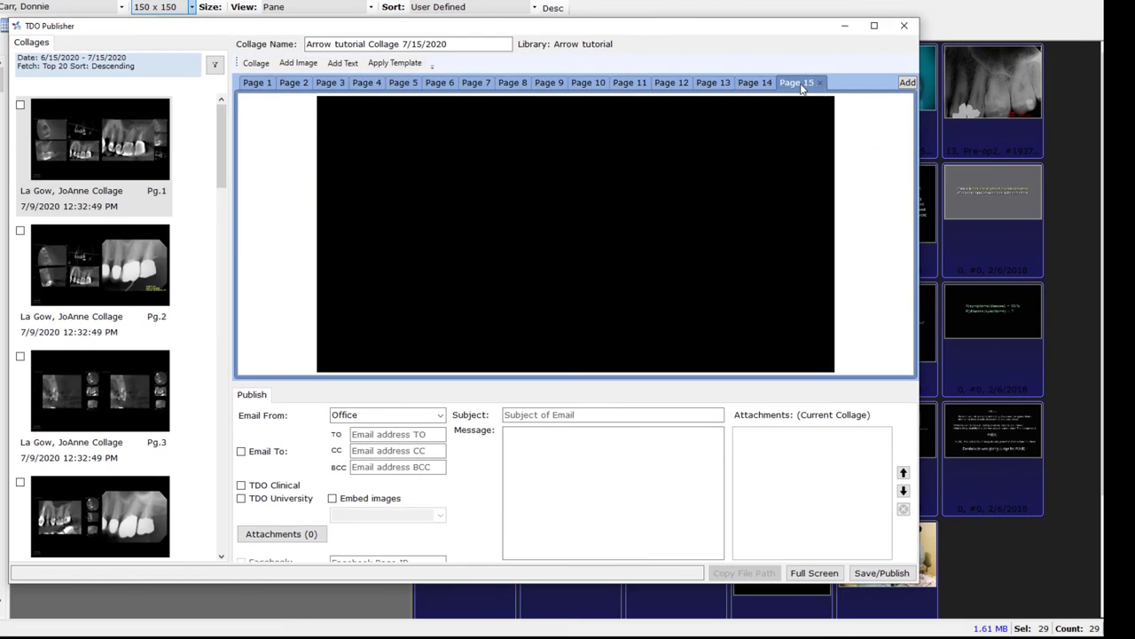
{"action": "mouse_move", "coordinate": [683, 175]}
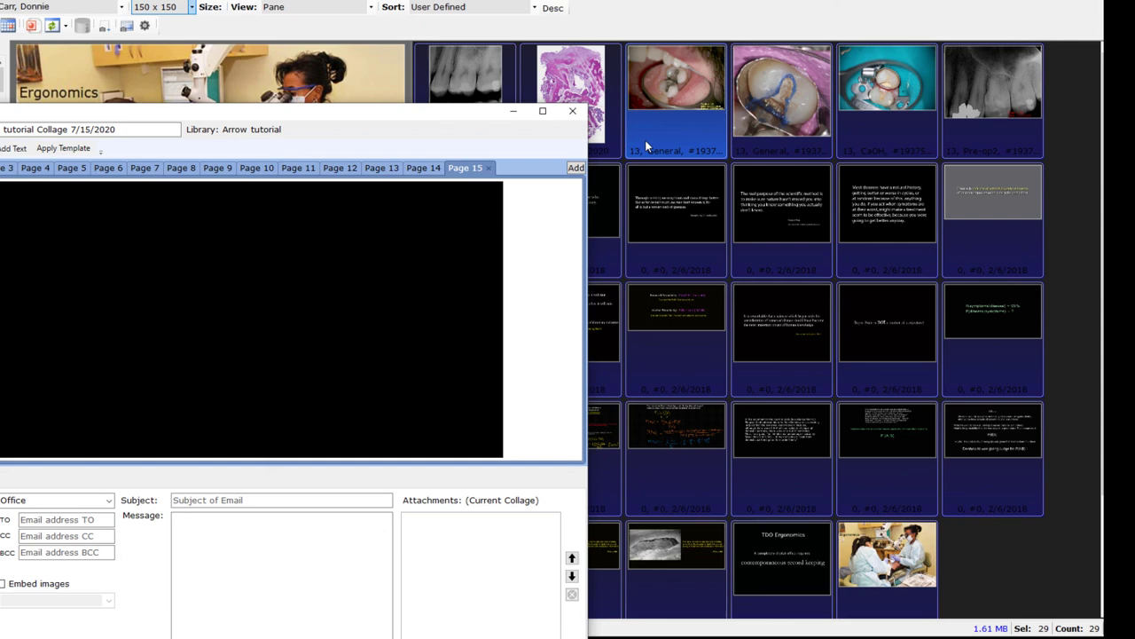
{"action": "mouse_move", "coordinate": [668, 133]}
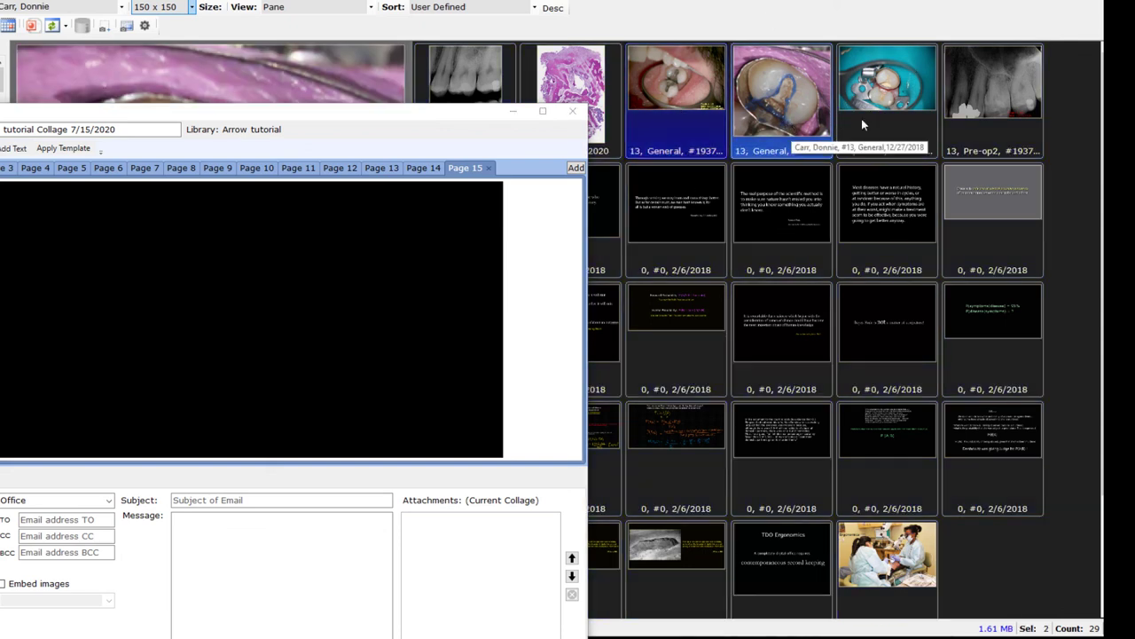
{"action": "left_click", "coordinate": [887, 97]}
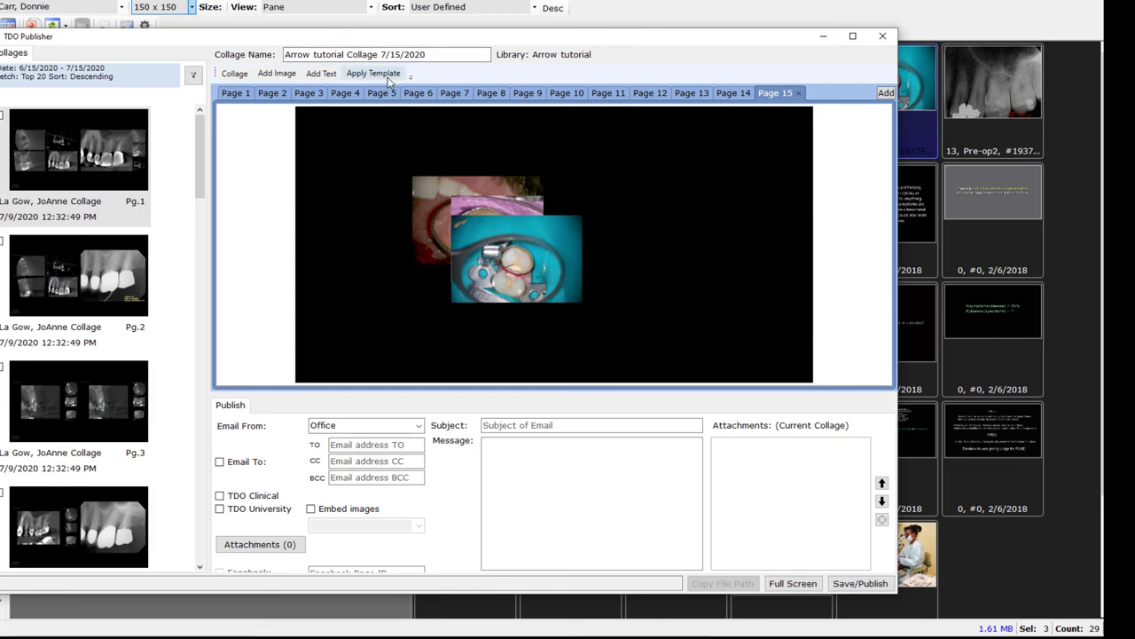
Apply the 3 Vertical template to page 15's three tooth photos
{"action": "left_click", "coordinate": [373, 73]}
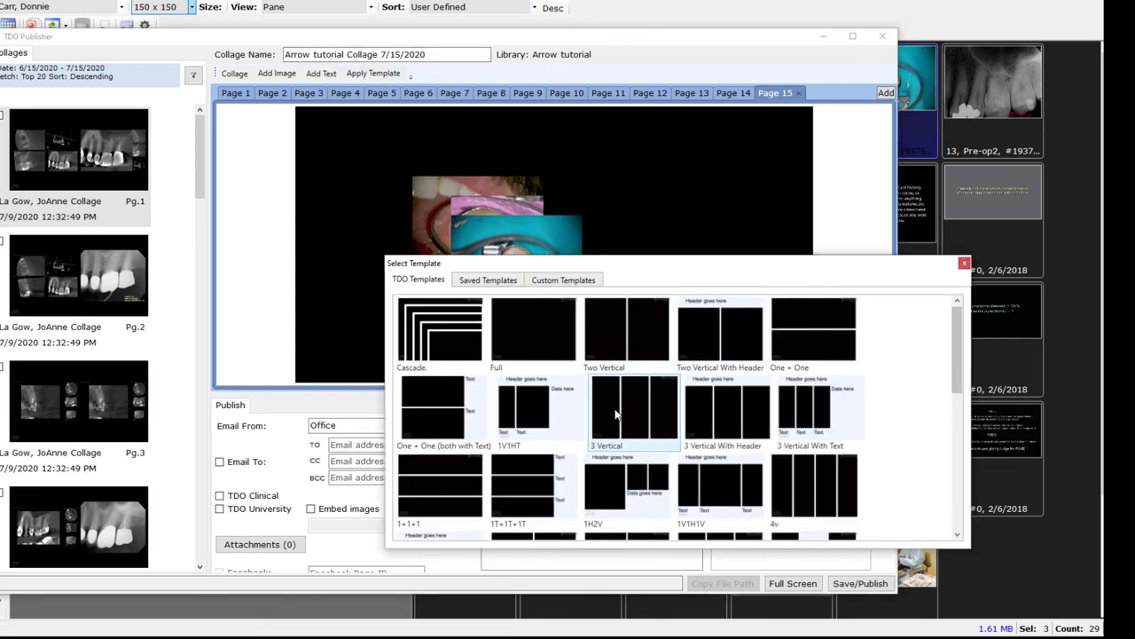
{"action": "left_click", "coordinate": [635, 408]}
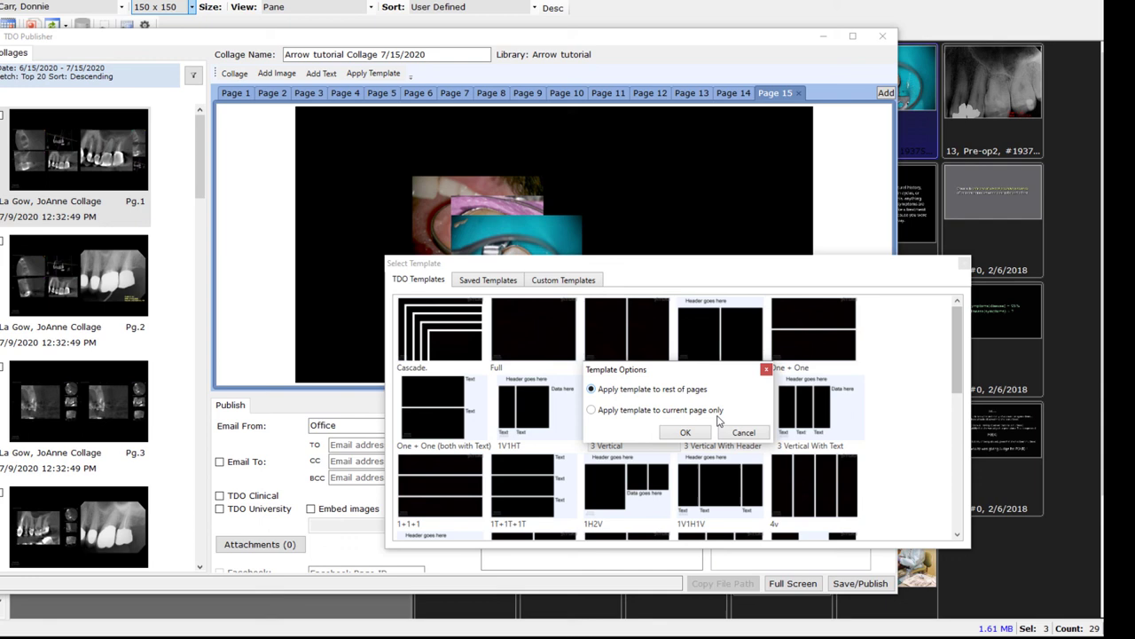
{"action": "left_click", "coordinate": [684, 432]}
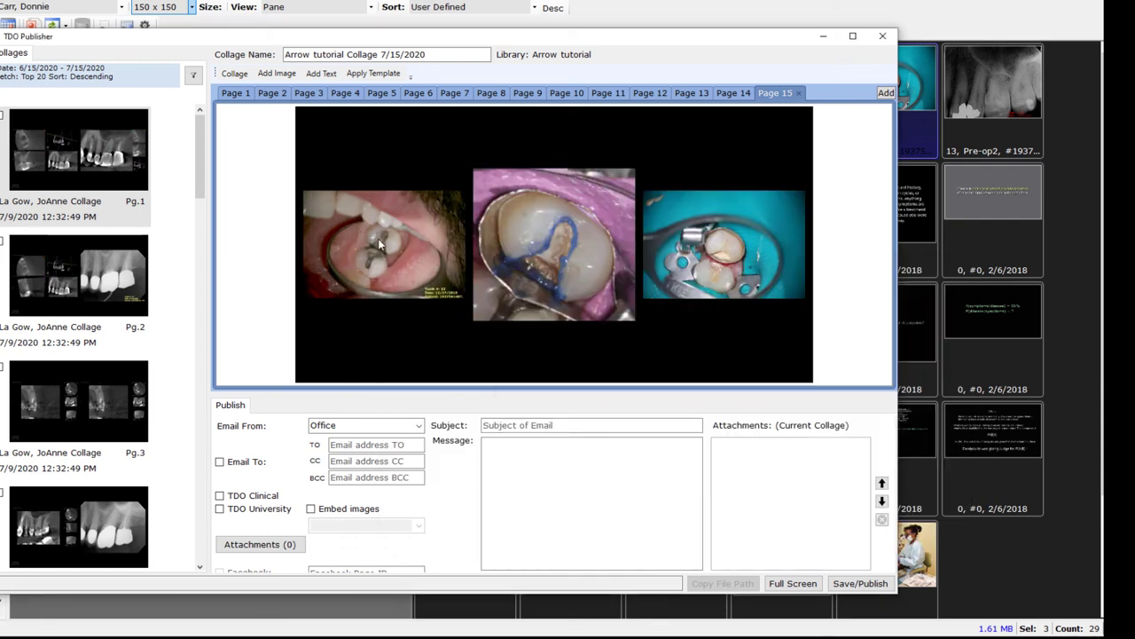
{"action": "mouse_move", "coordinate": [385, 139]}
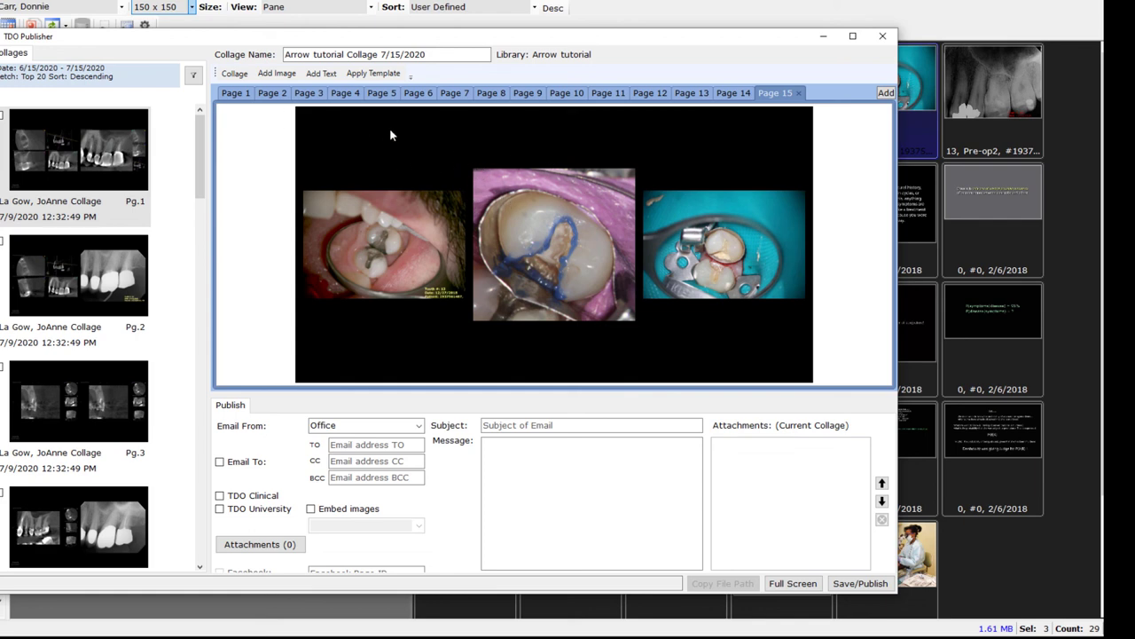
{"action": "mouse_move", "coordinate": [675, 113]}
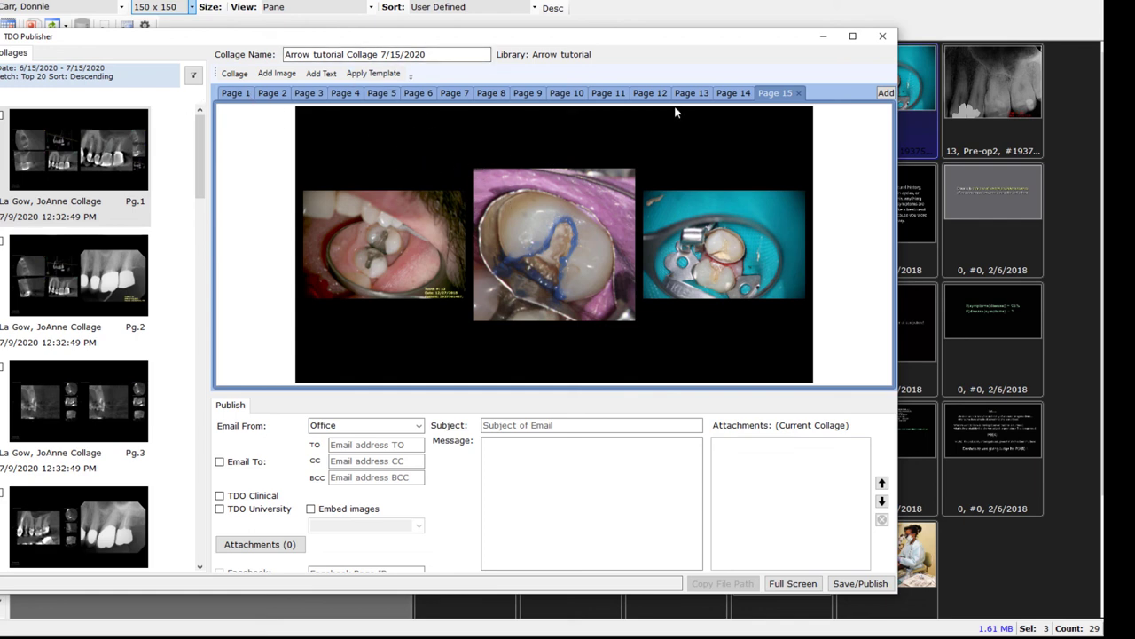